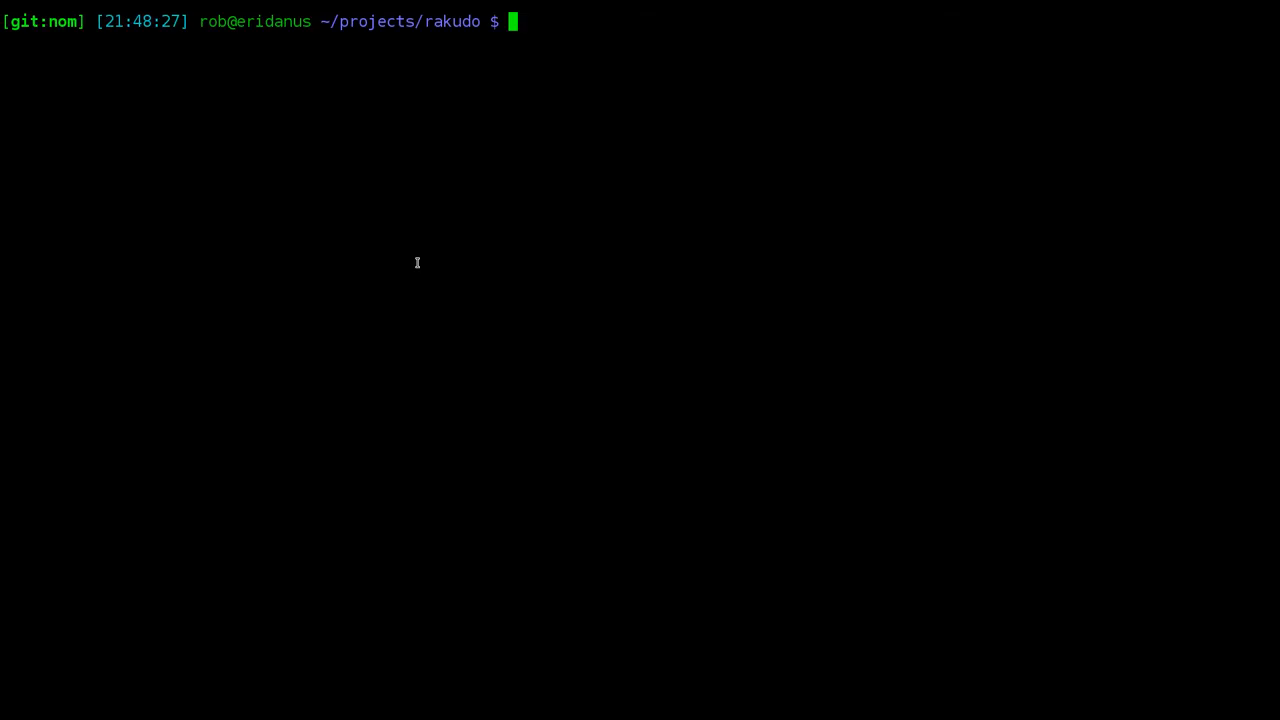
Remove the old test file and run ack 'sub min' in src/core, finding matches in Any.pm.
text(rm tes)
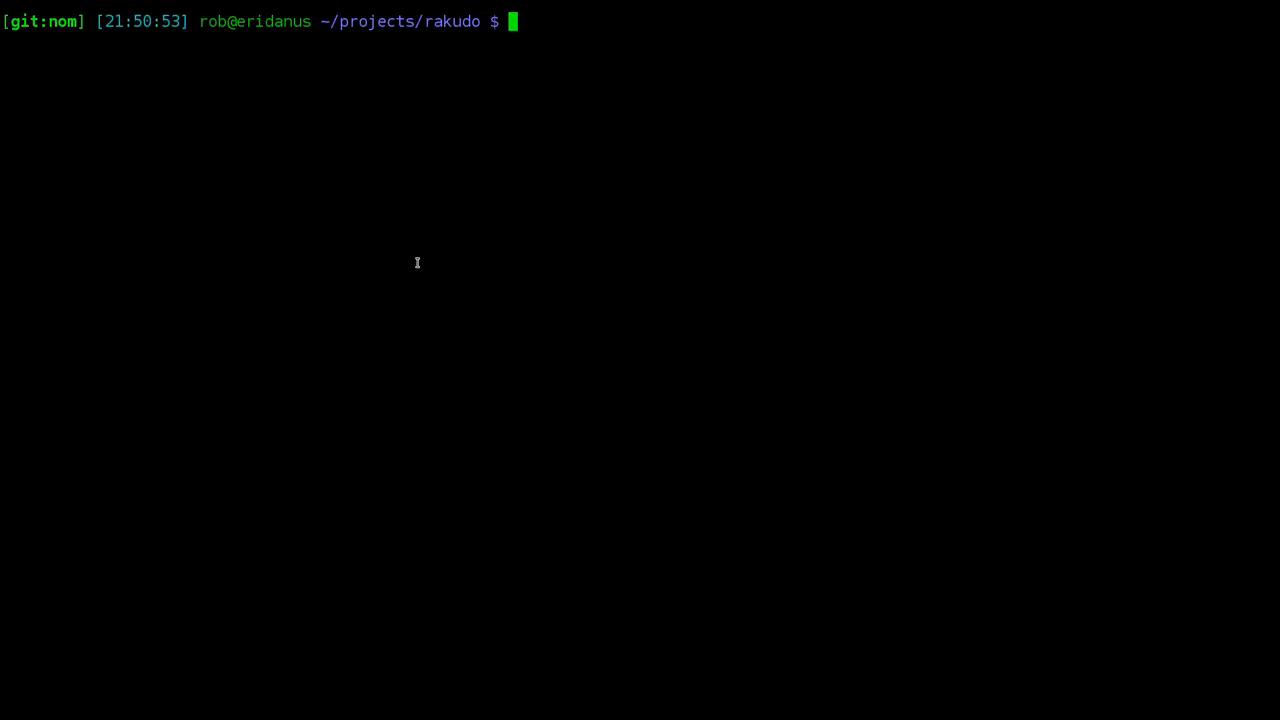
text(ack sub\ min)
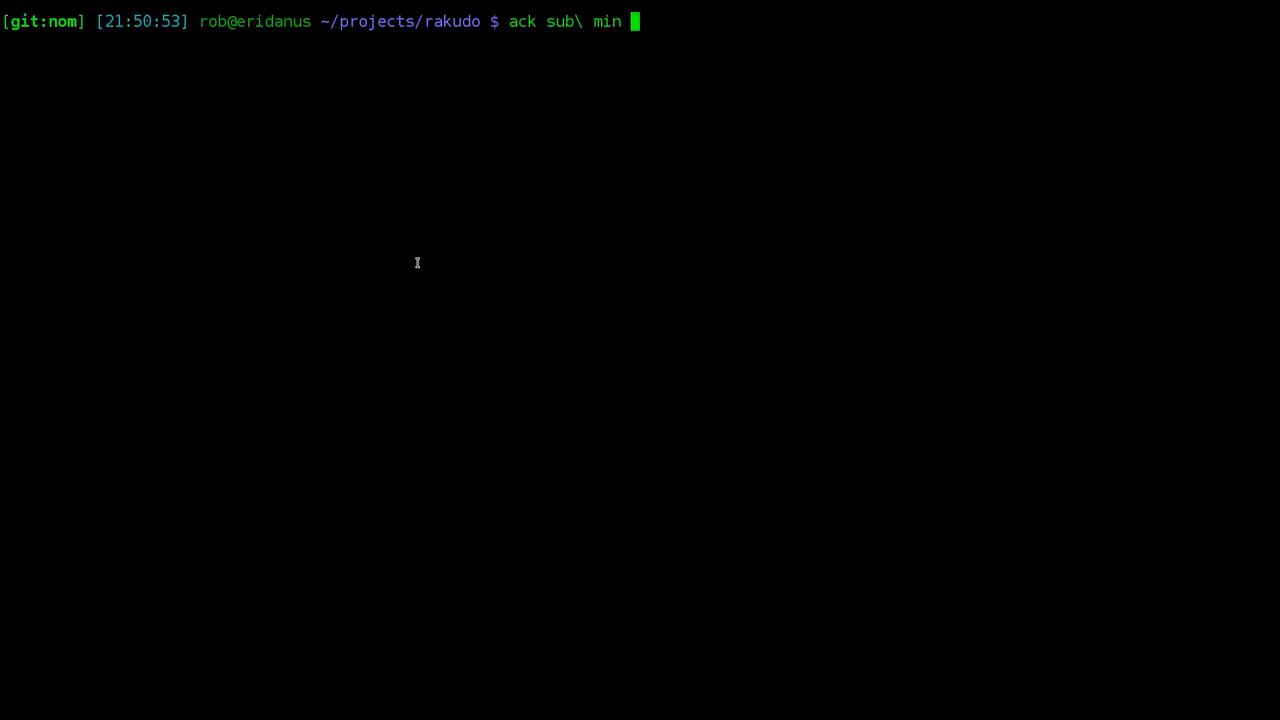
key(Return)
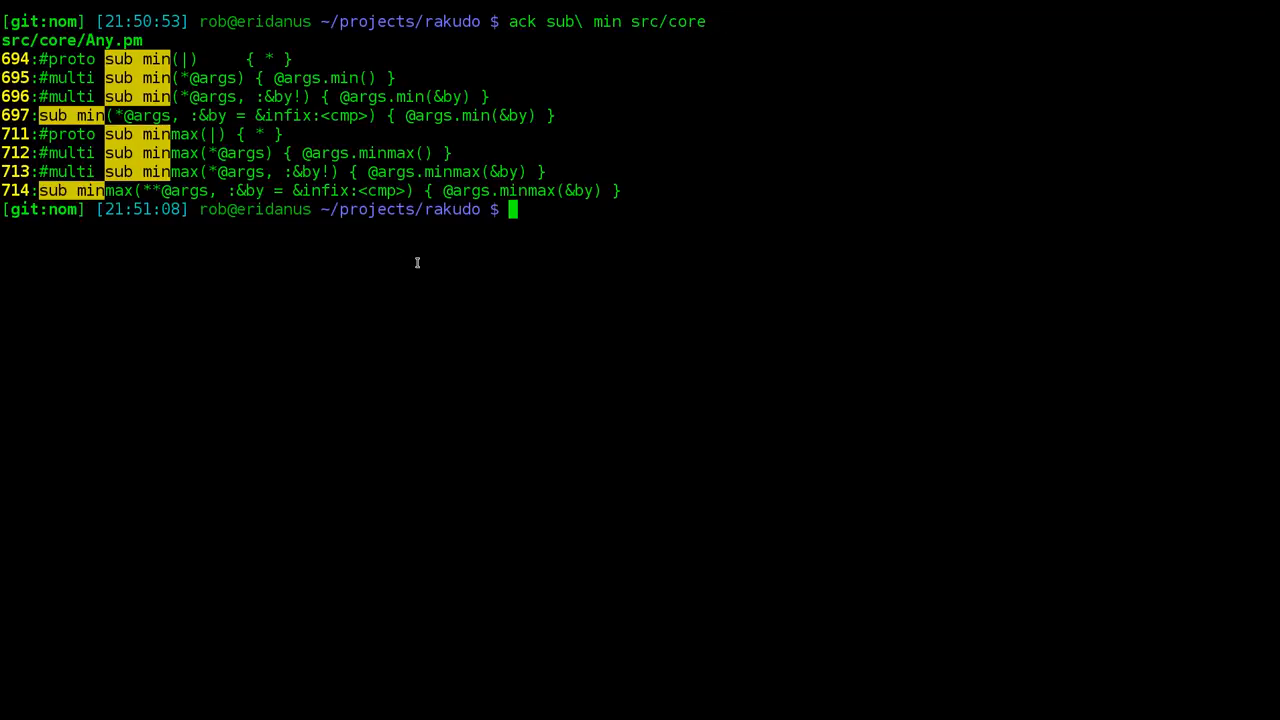
text(vi)
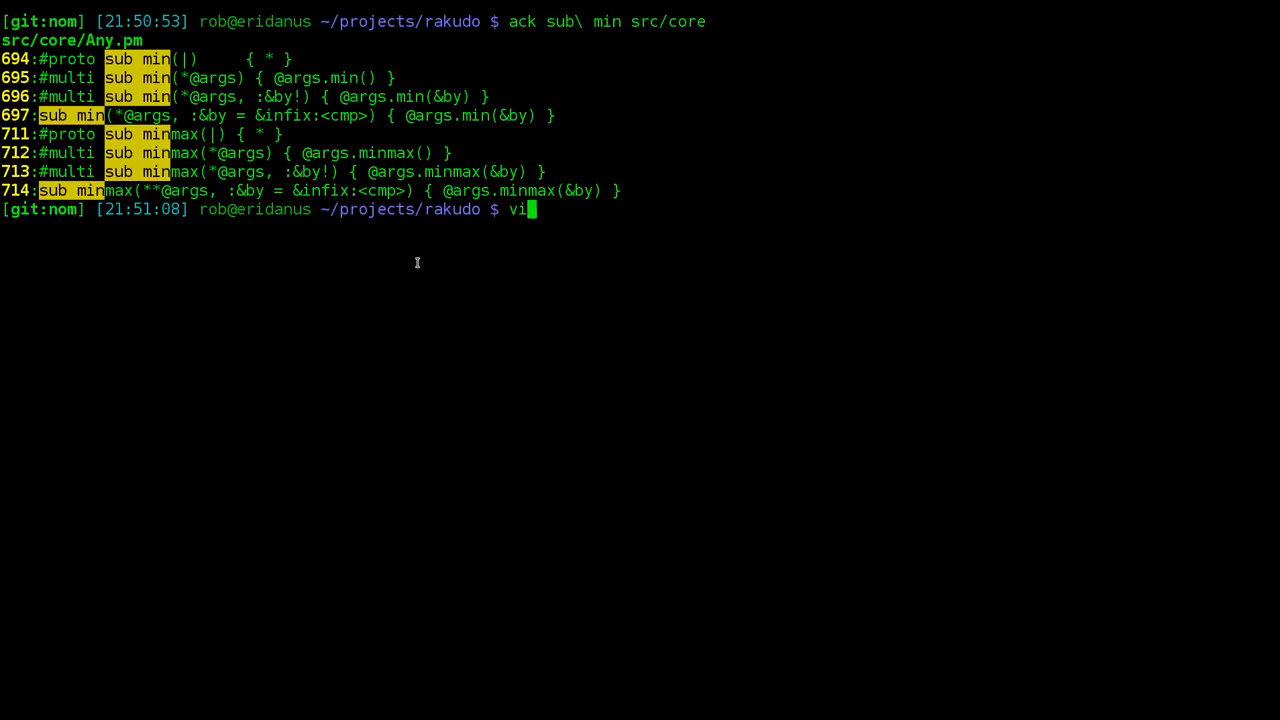
Load src/core/Any.pm, locate the sub min and method min definitions, and show the project file tree.
text(m src/core/Any.pm)
text(/sub min)
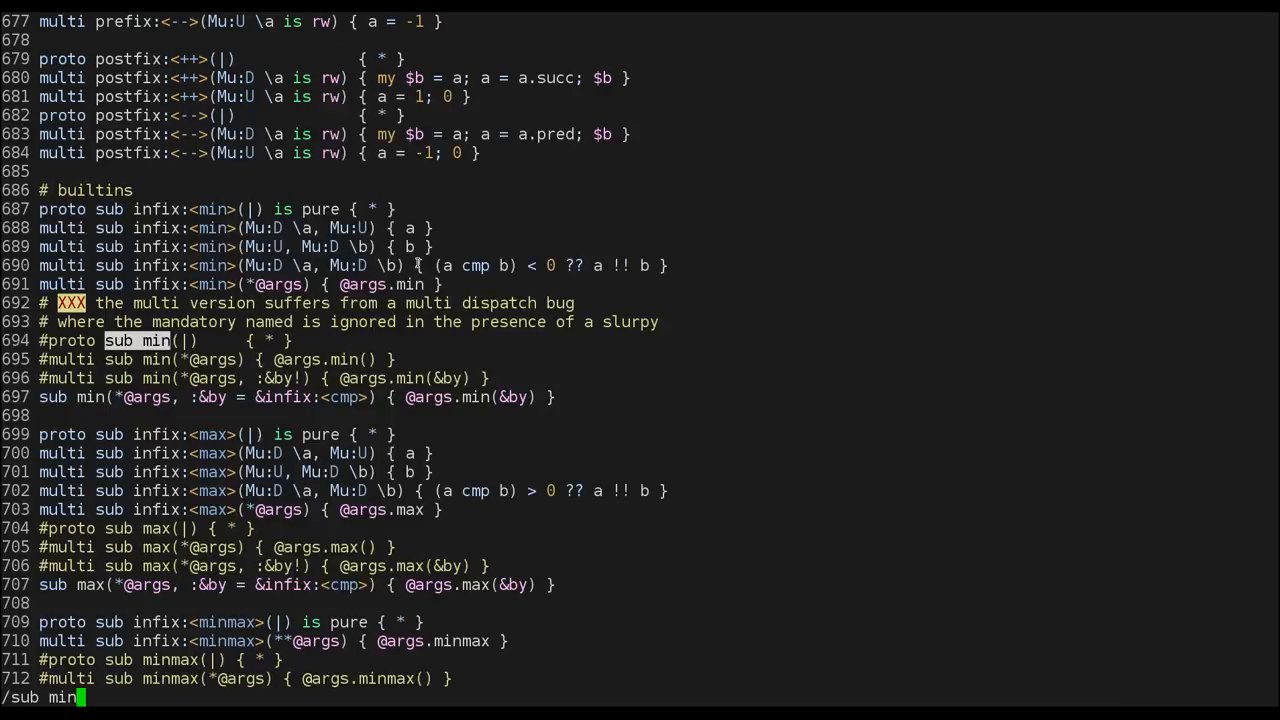
key(Return)
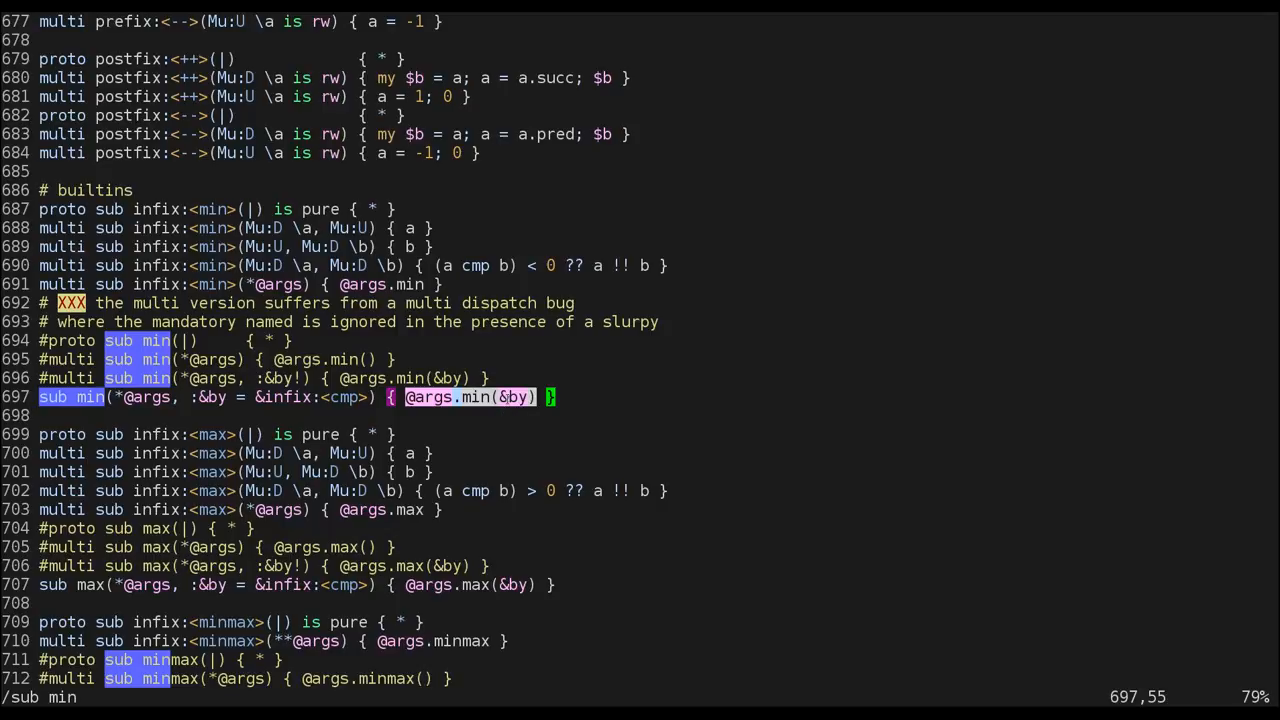
text(/method \)
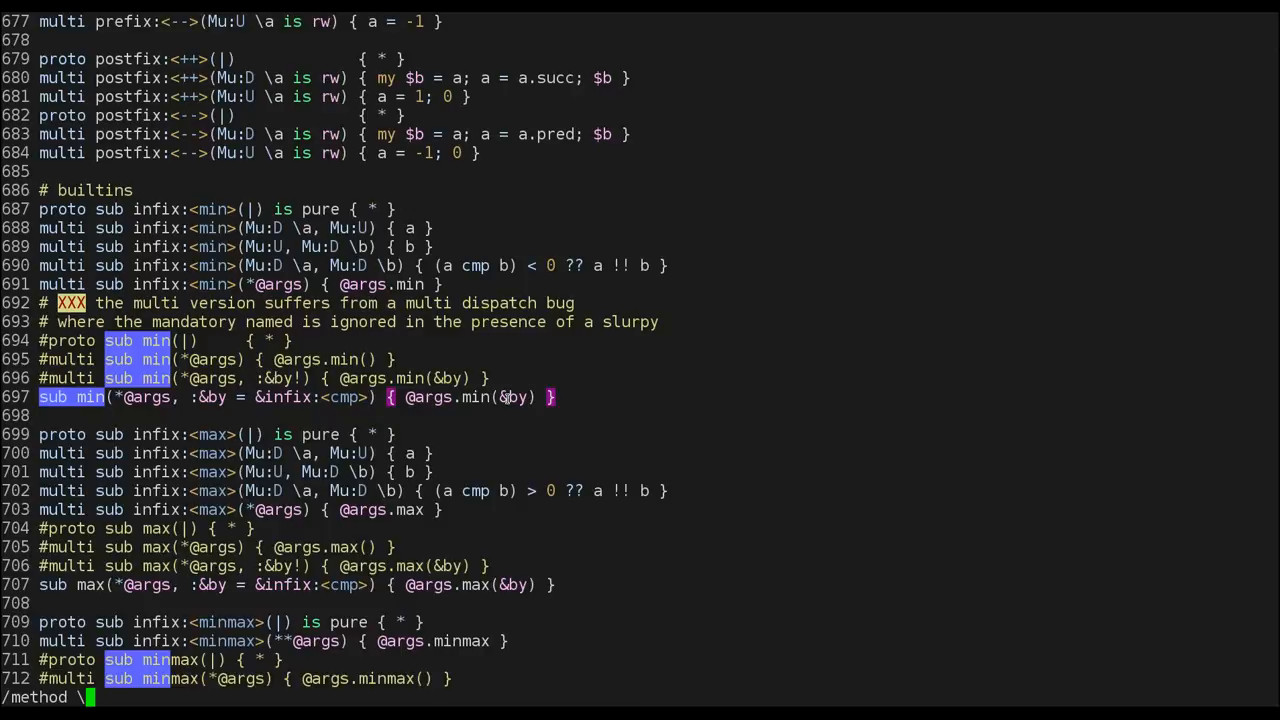
key(Return)
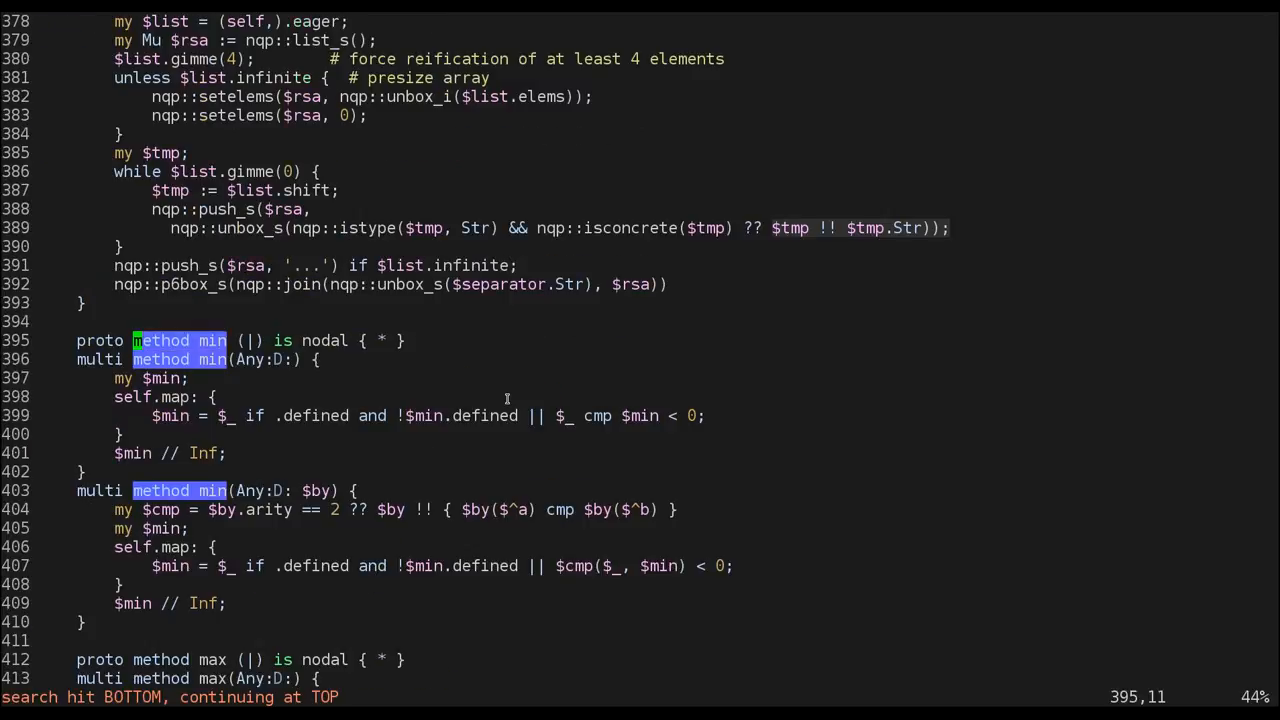
key(j)
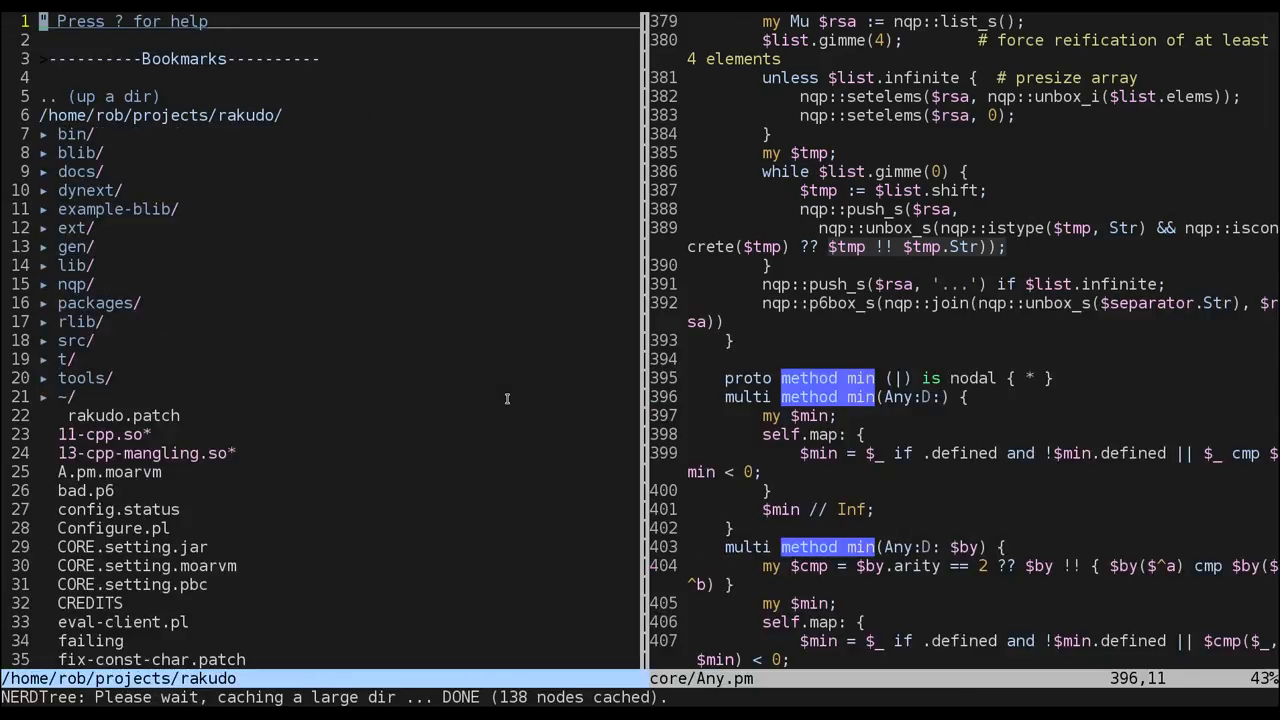
scroll(down, 3)
text(sub mini() {)
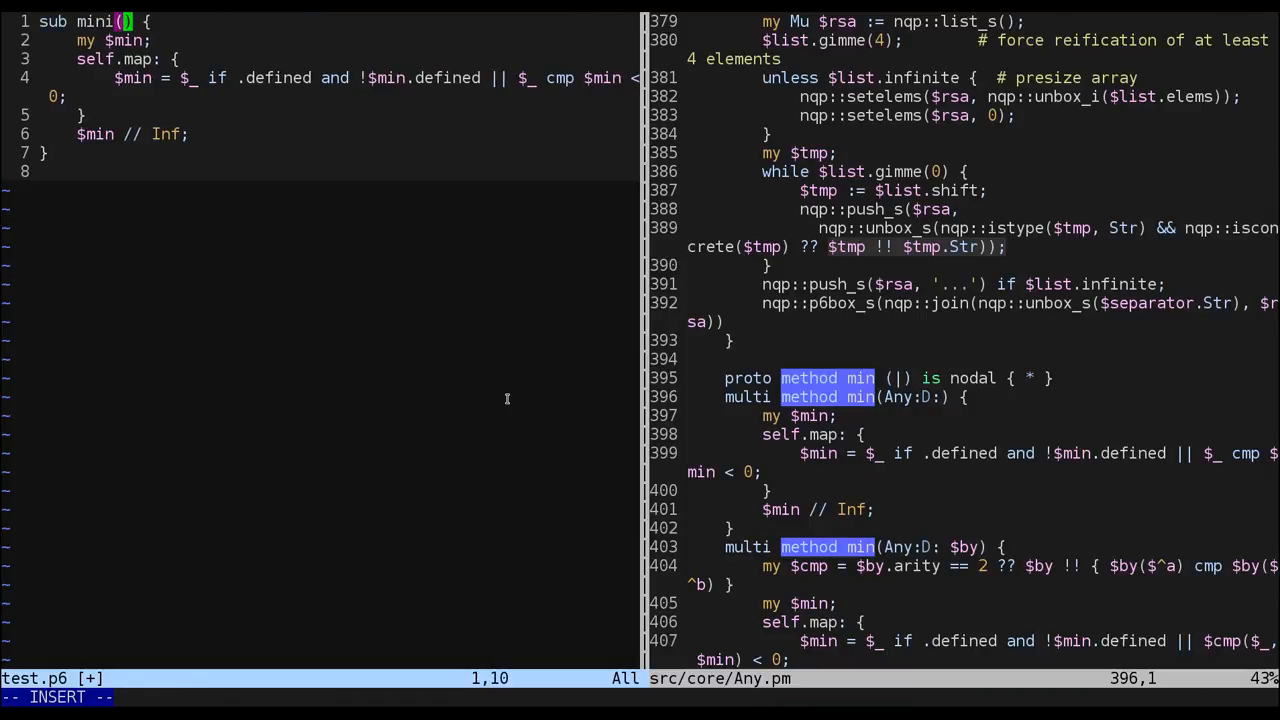
text(*@args)
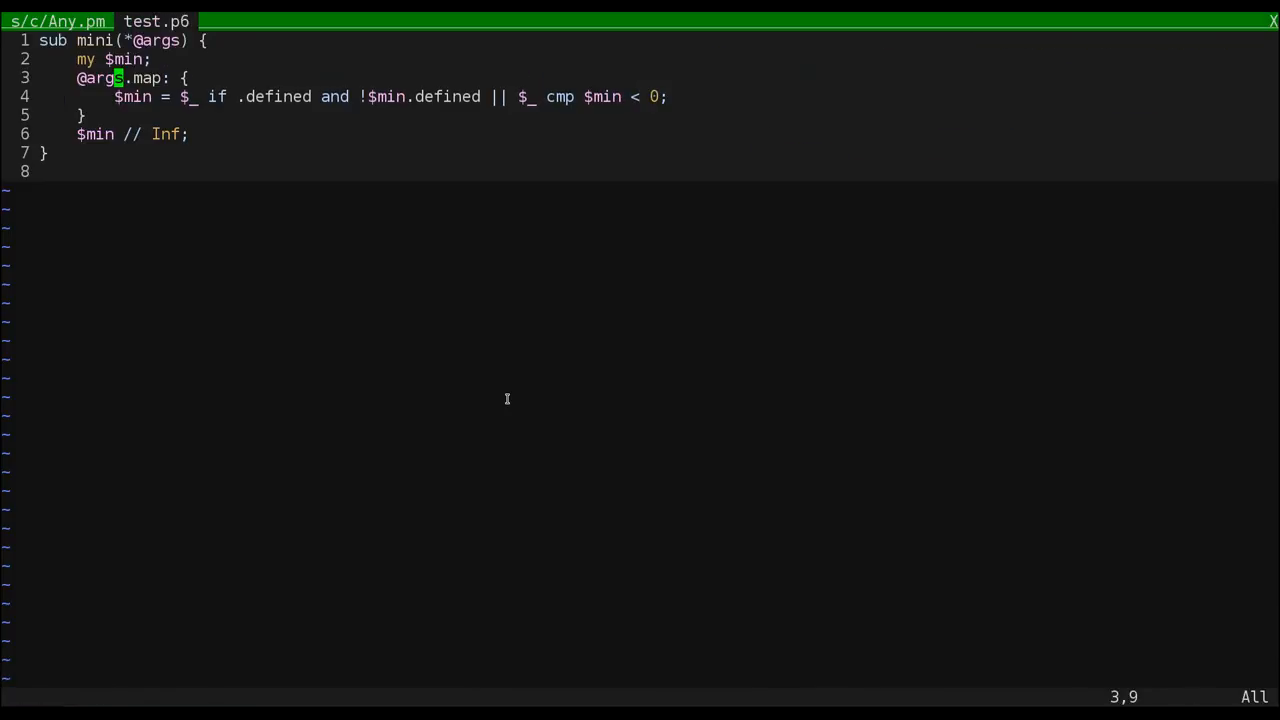
key(G)
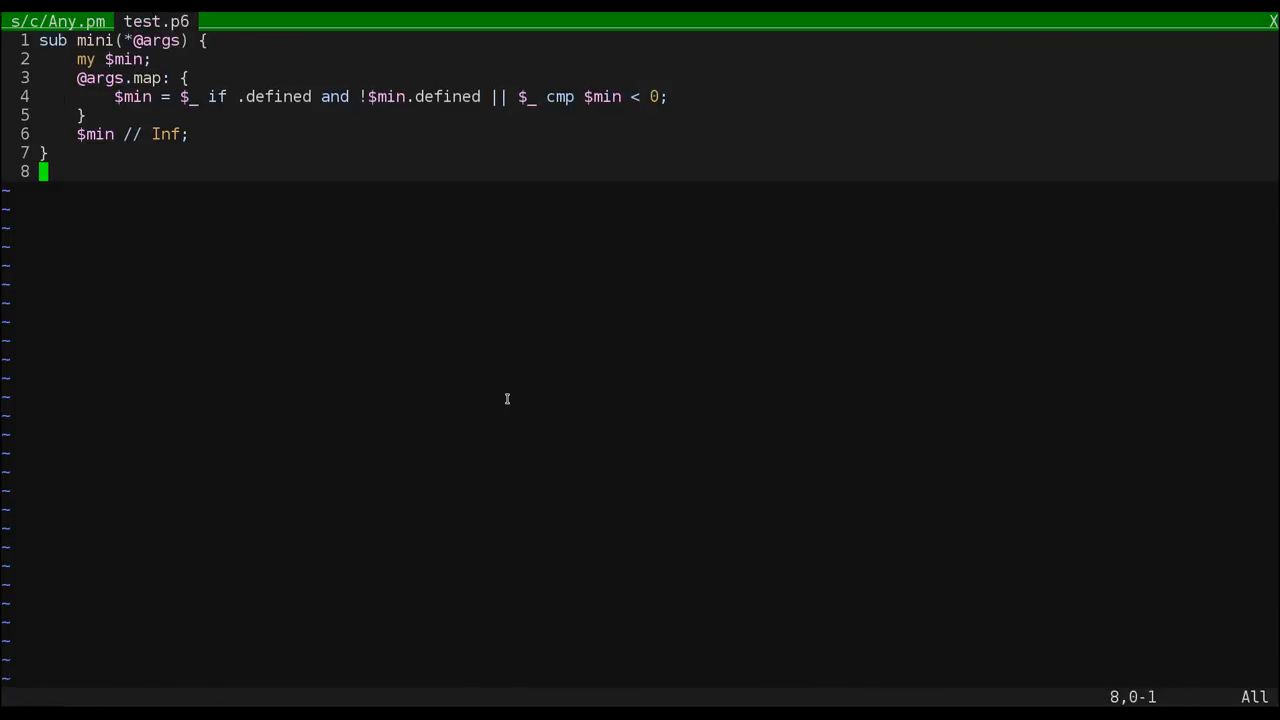
text(say mini()
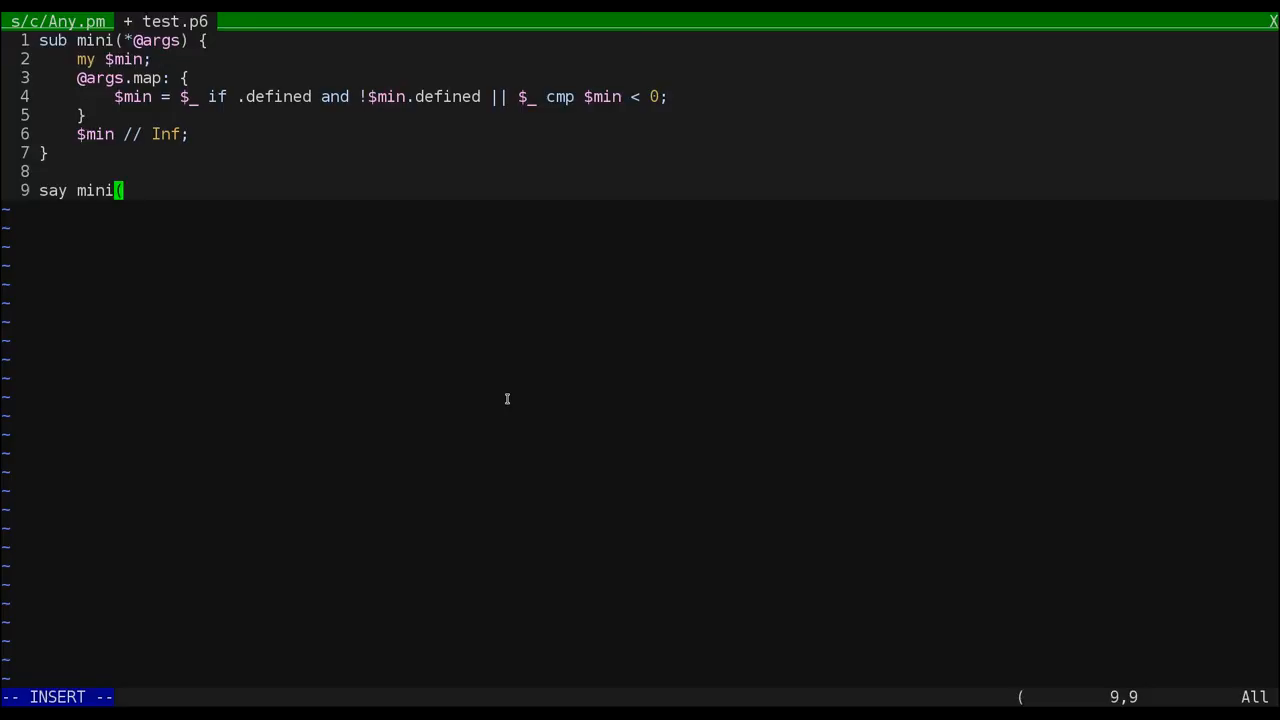
text((+'a', +'a');)
click(640, 696)
text(:)
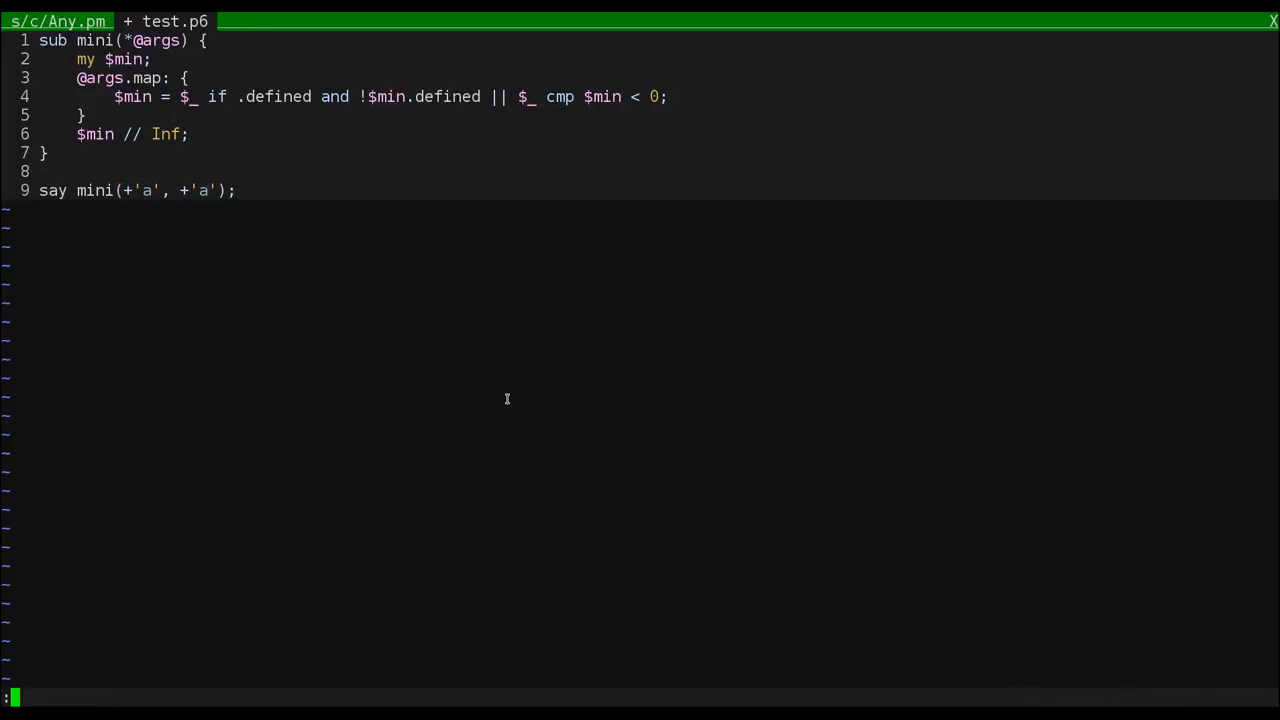
Suspend Vim, run ./perl6-m test.p6 (prints Inf), and resume the editor.
key(ctrl+z)
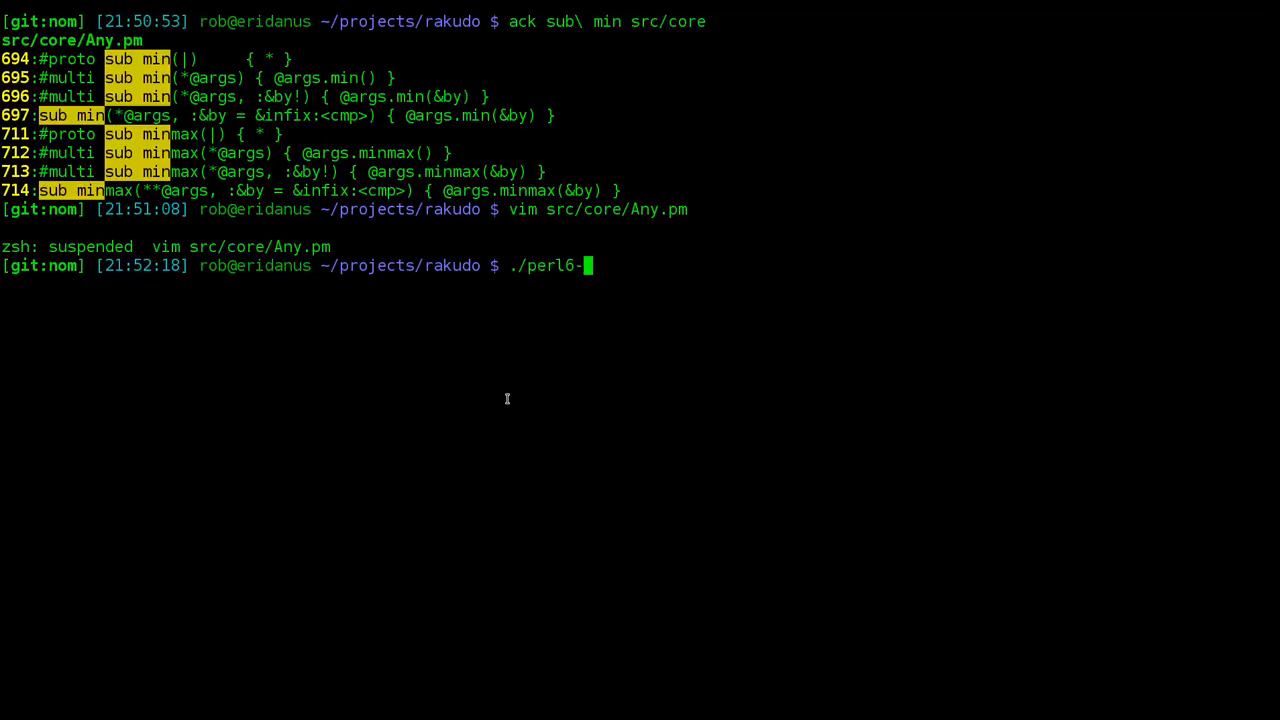
key(Return)
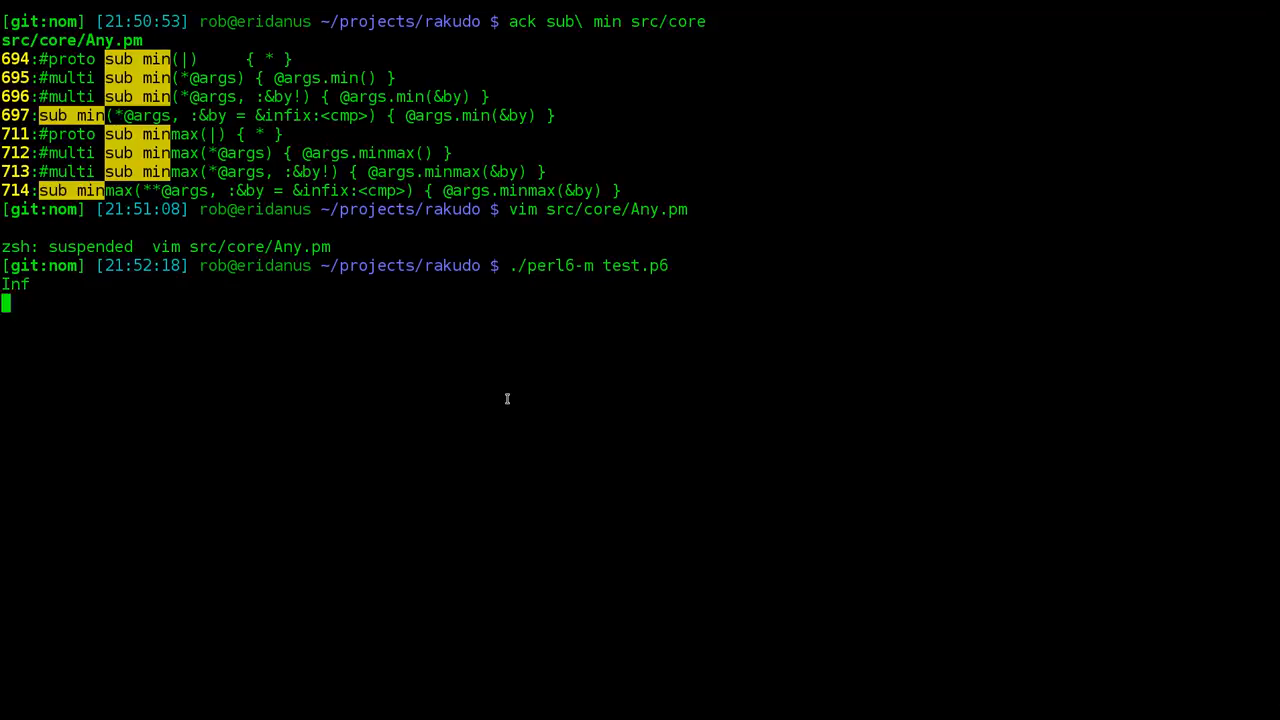
text(fg)
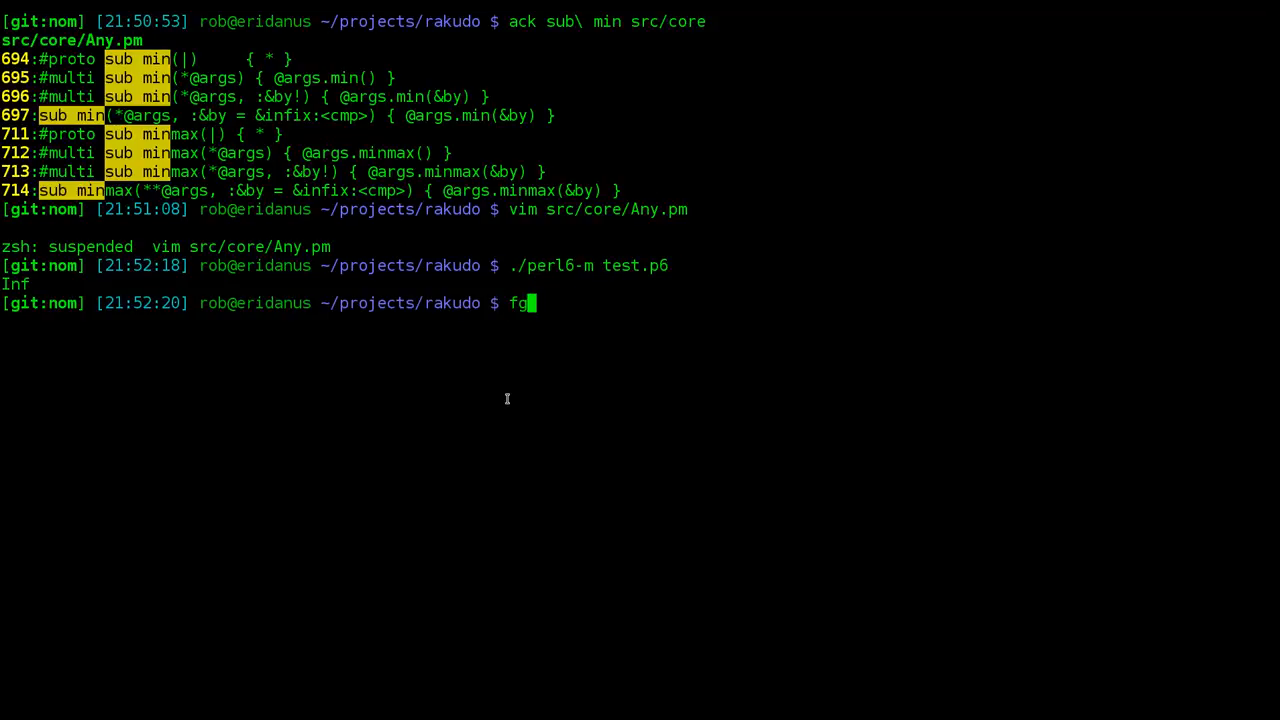
Add say .defined; then say .WHAT; inside mini's map and rerun, getting (Failure), (Failure), Inf.
key(Return)
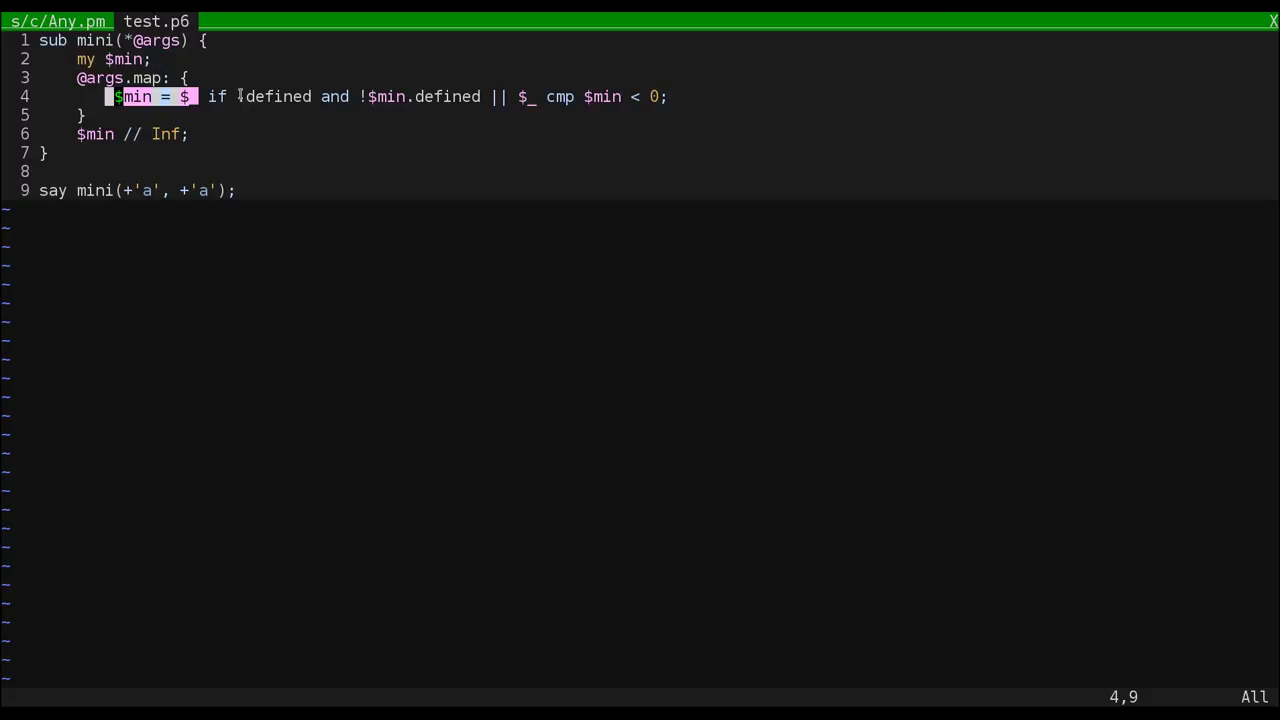
key(x)
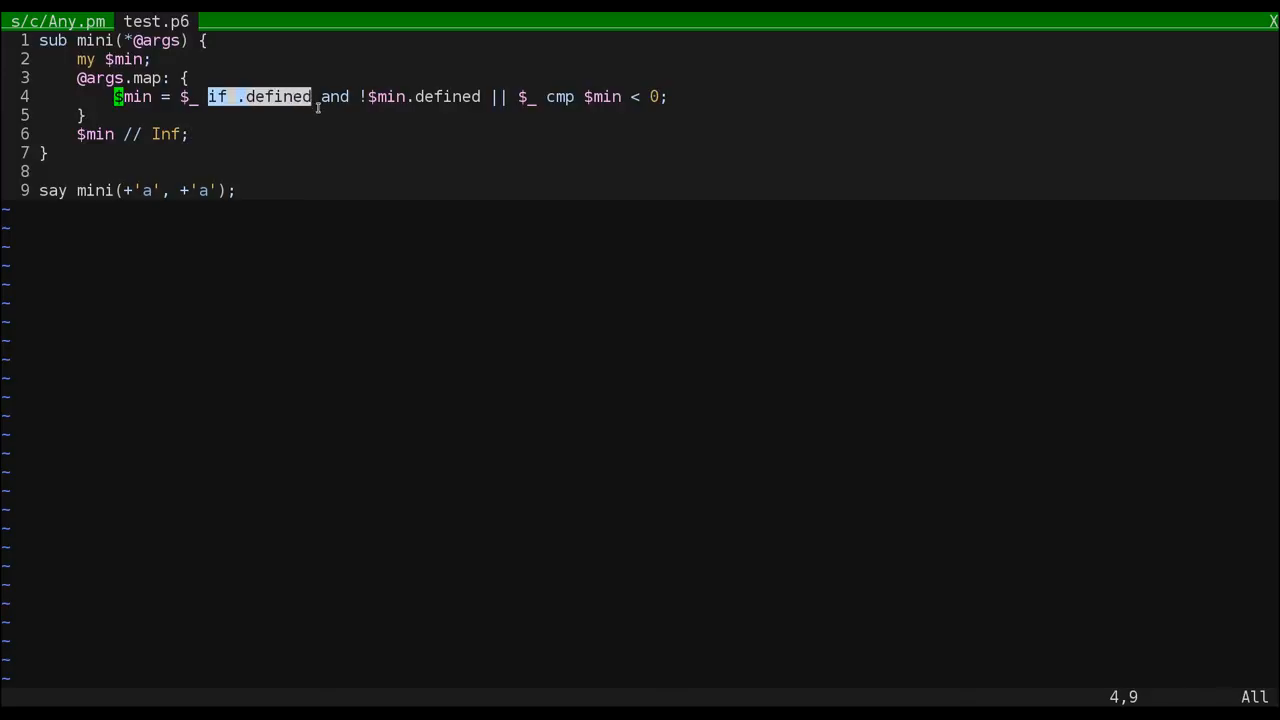
key(Up)
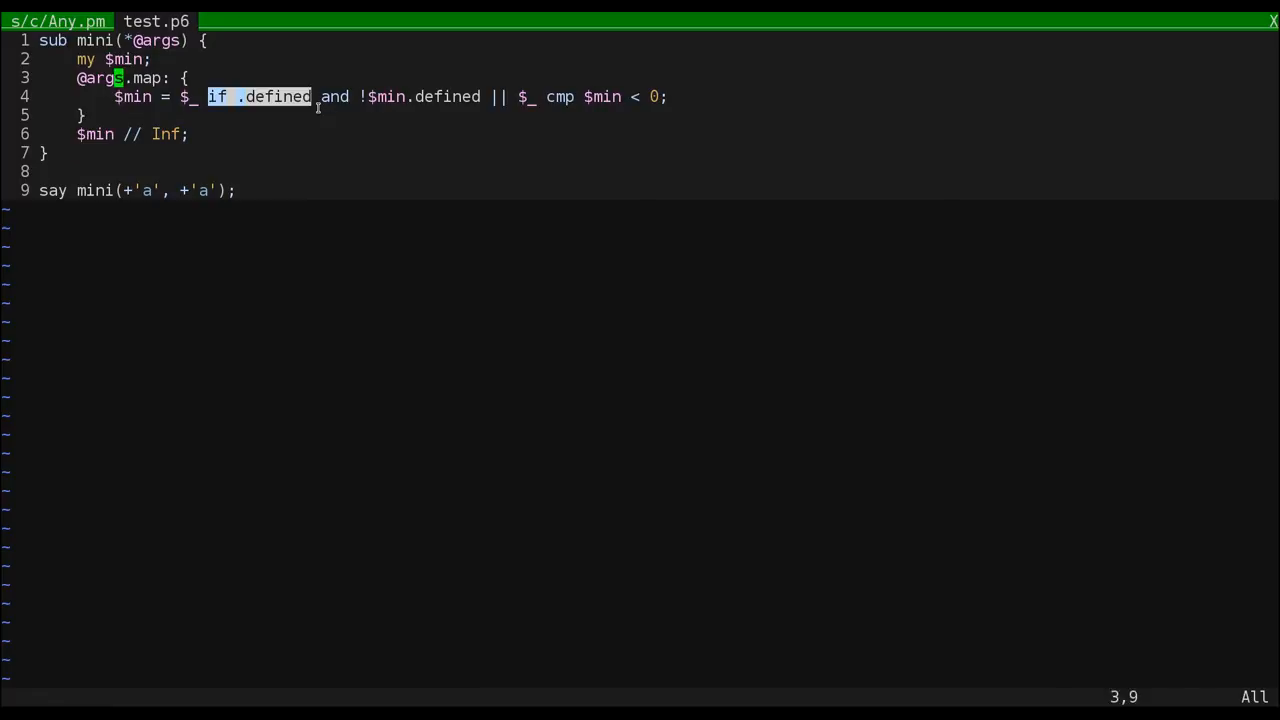
text(say .defined;)
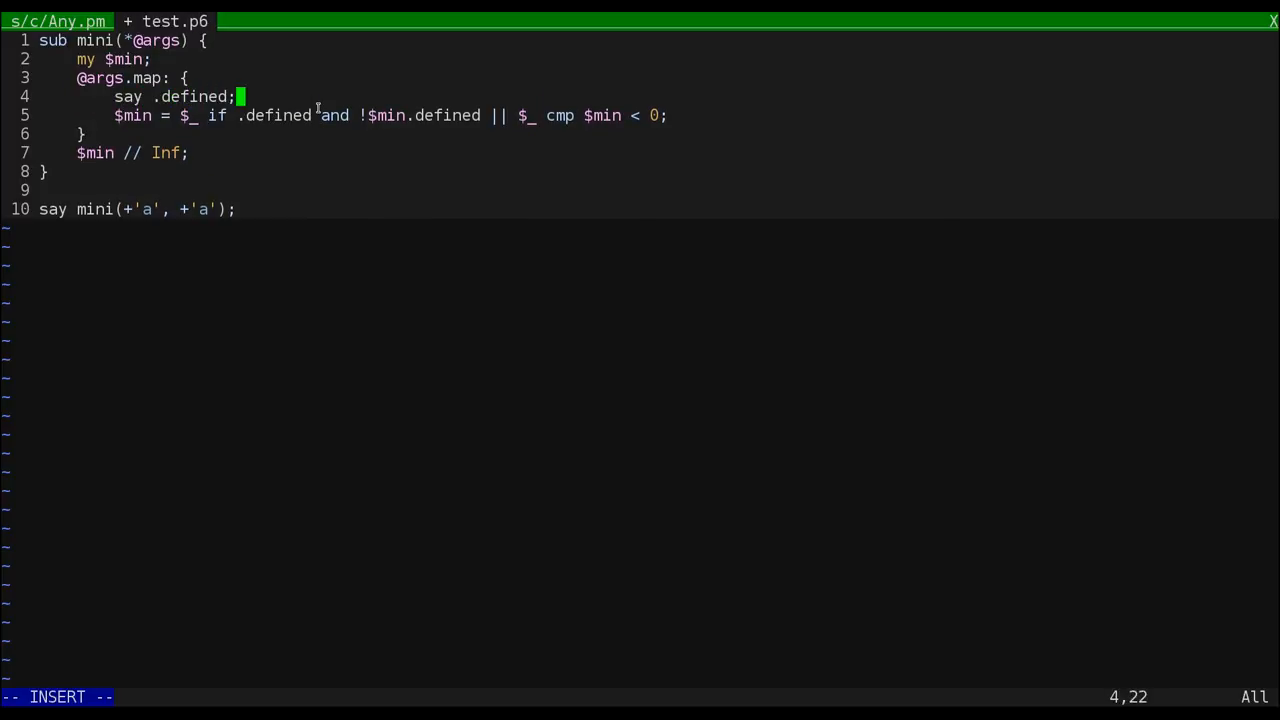
key(ctrl+z)
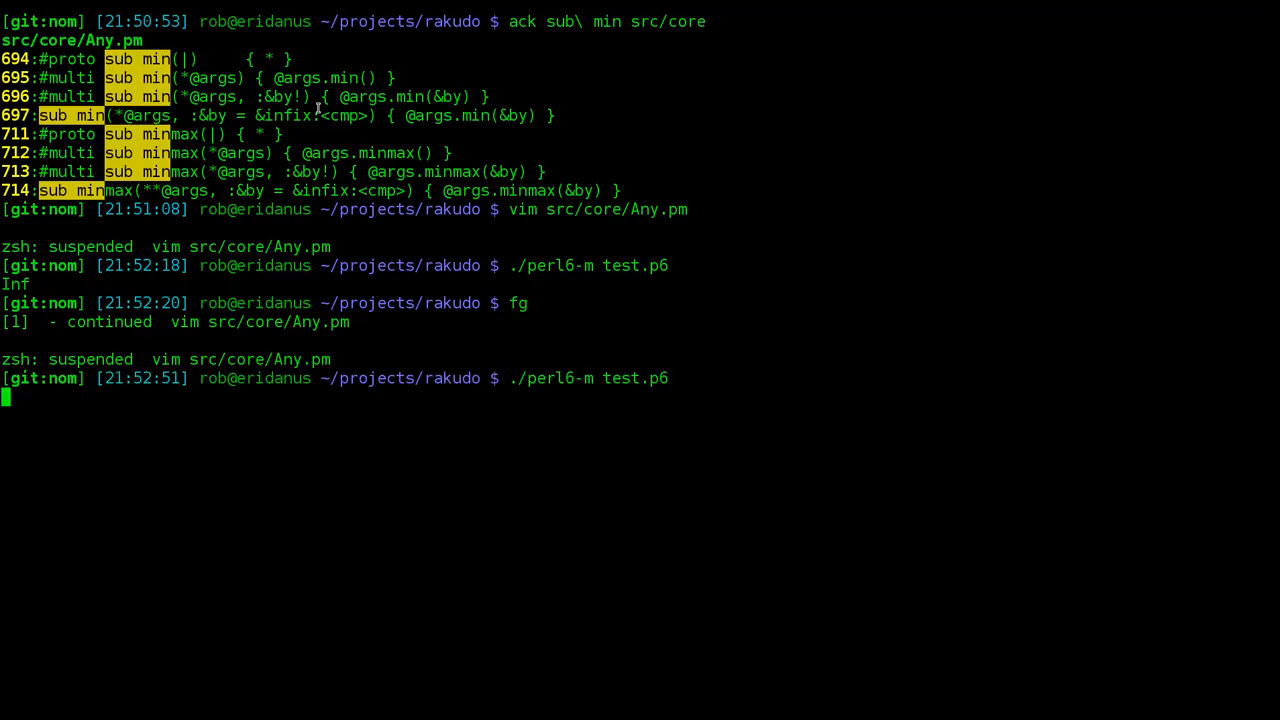
key(Return)
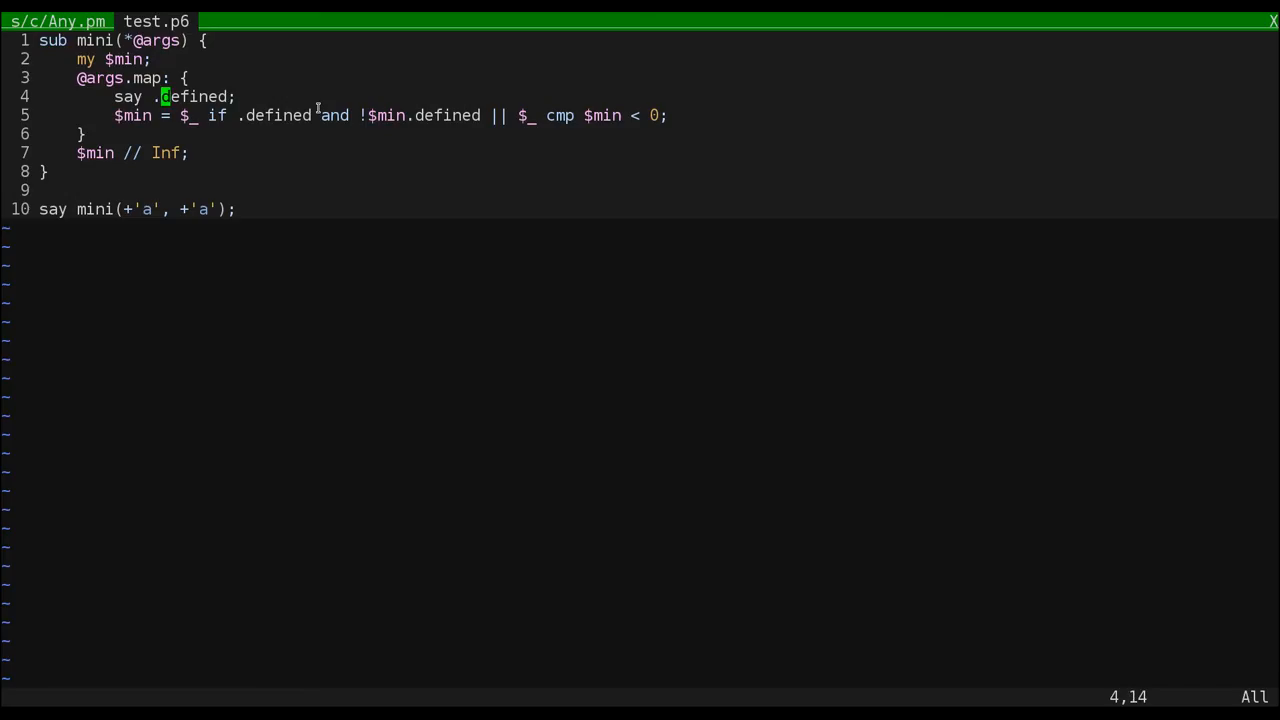
text(.WHAT)
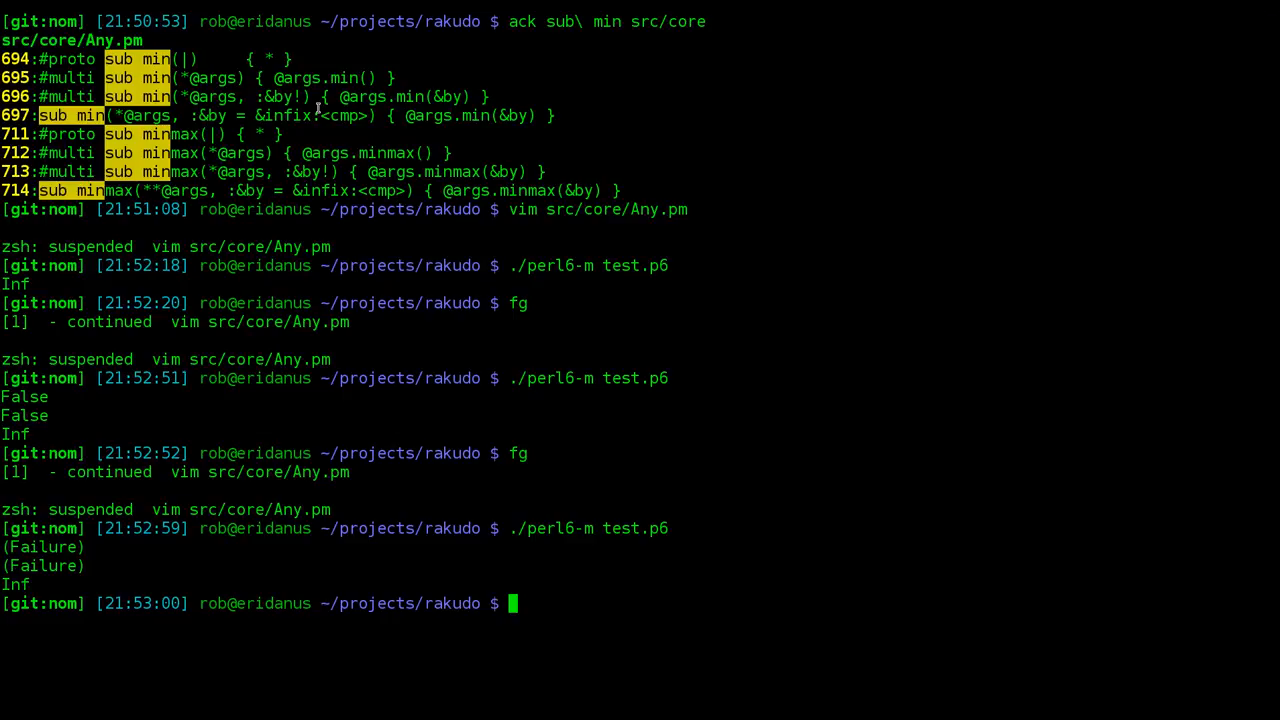
text(f)
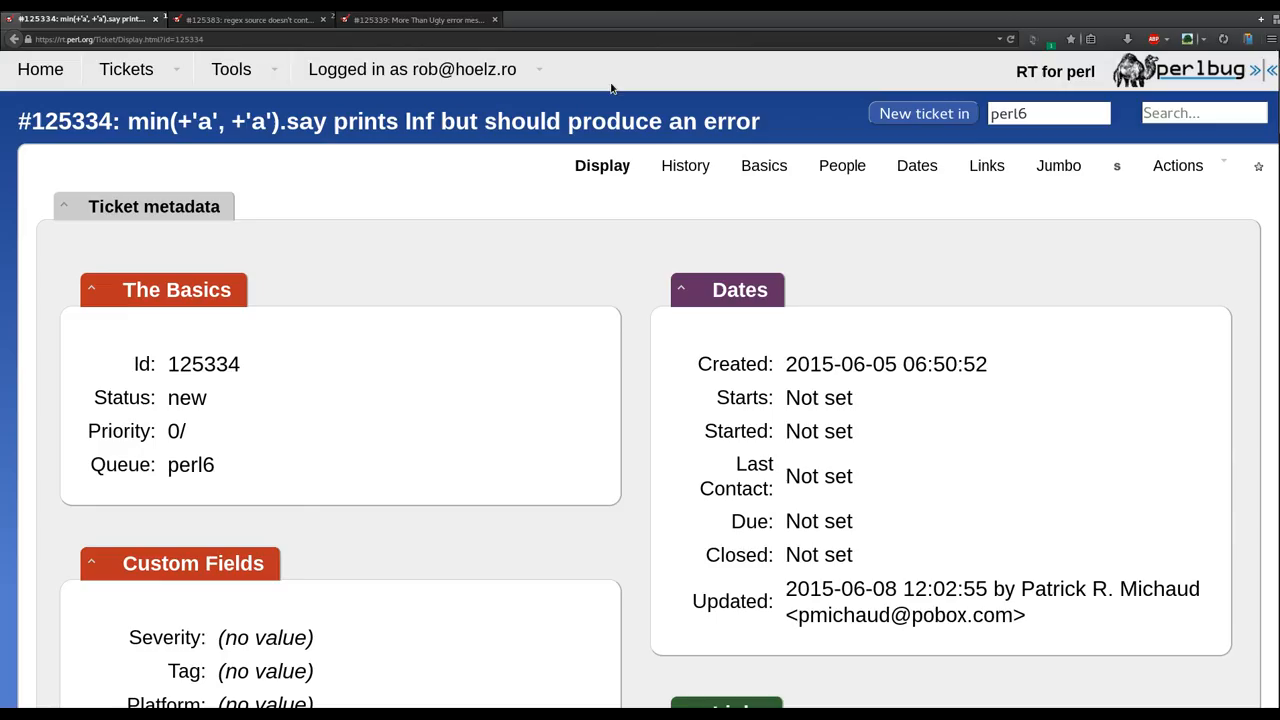
Review RT ticket #125383 comparing regex/token/rule { foo } output with rx{ foo }.
click(248, 20)
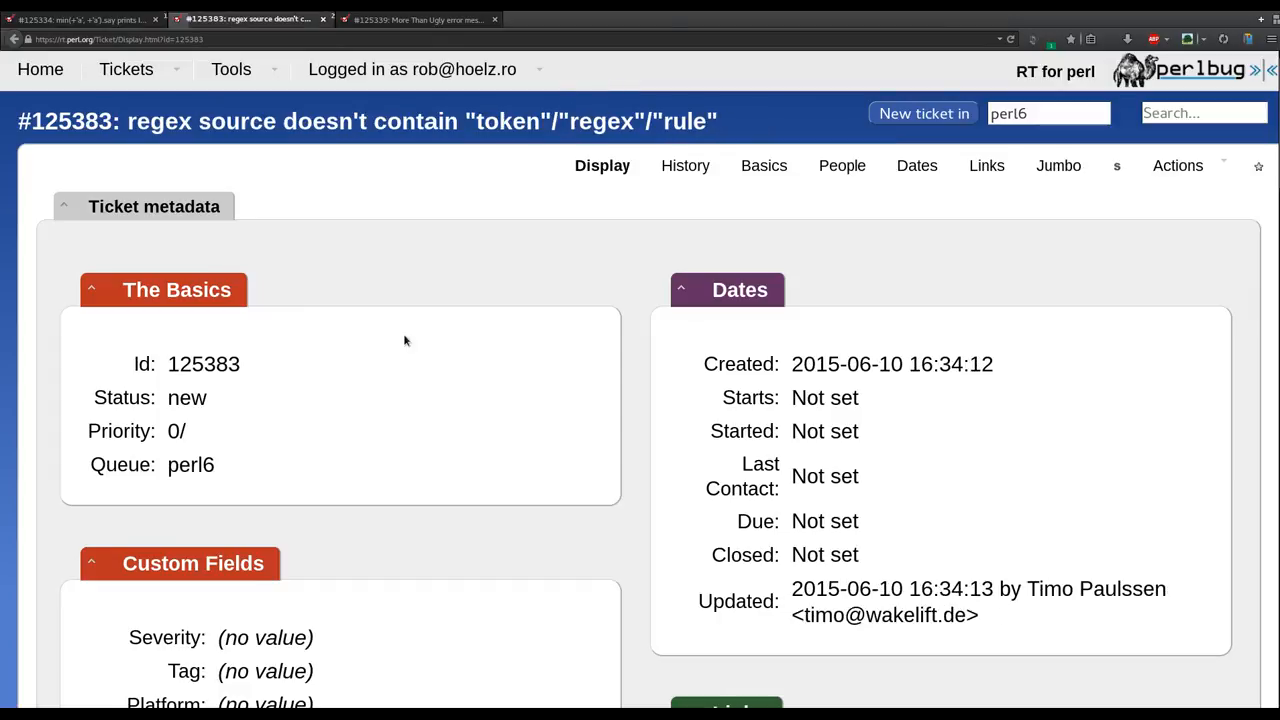
mouse_move(450, 228)
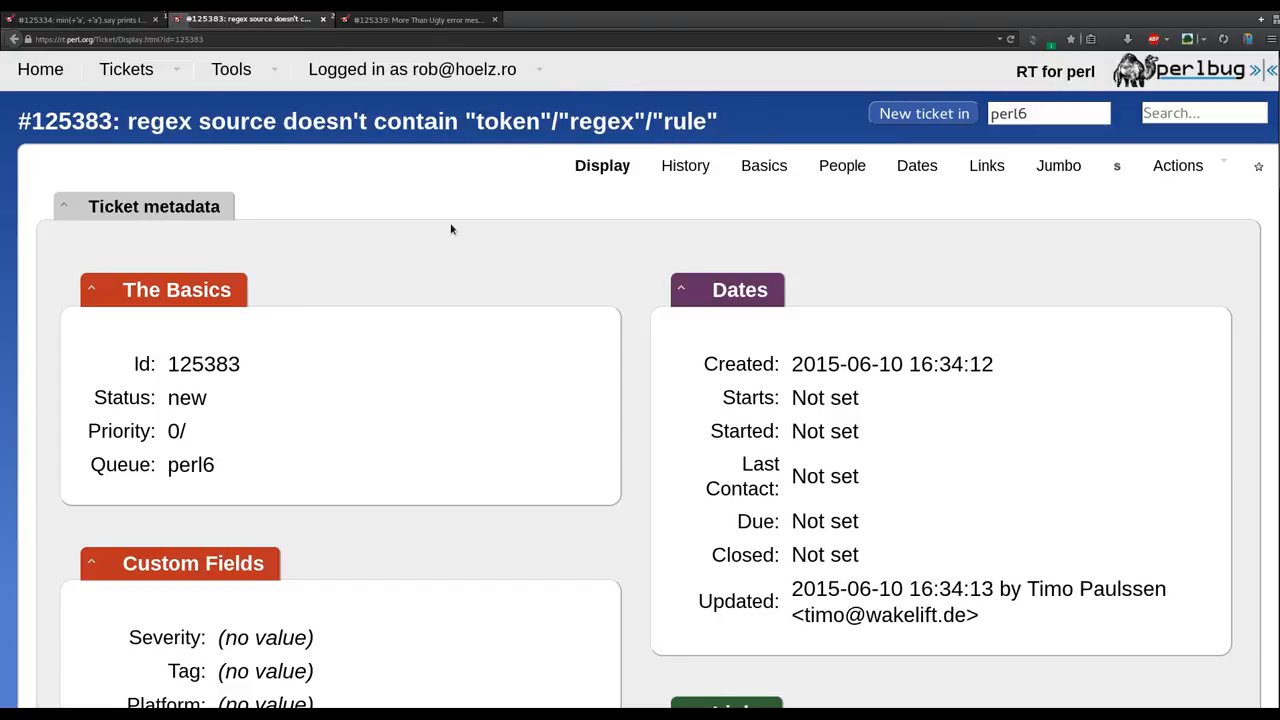
mouse_move(456, 262)
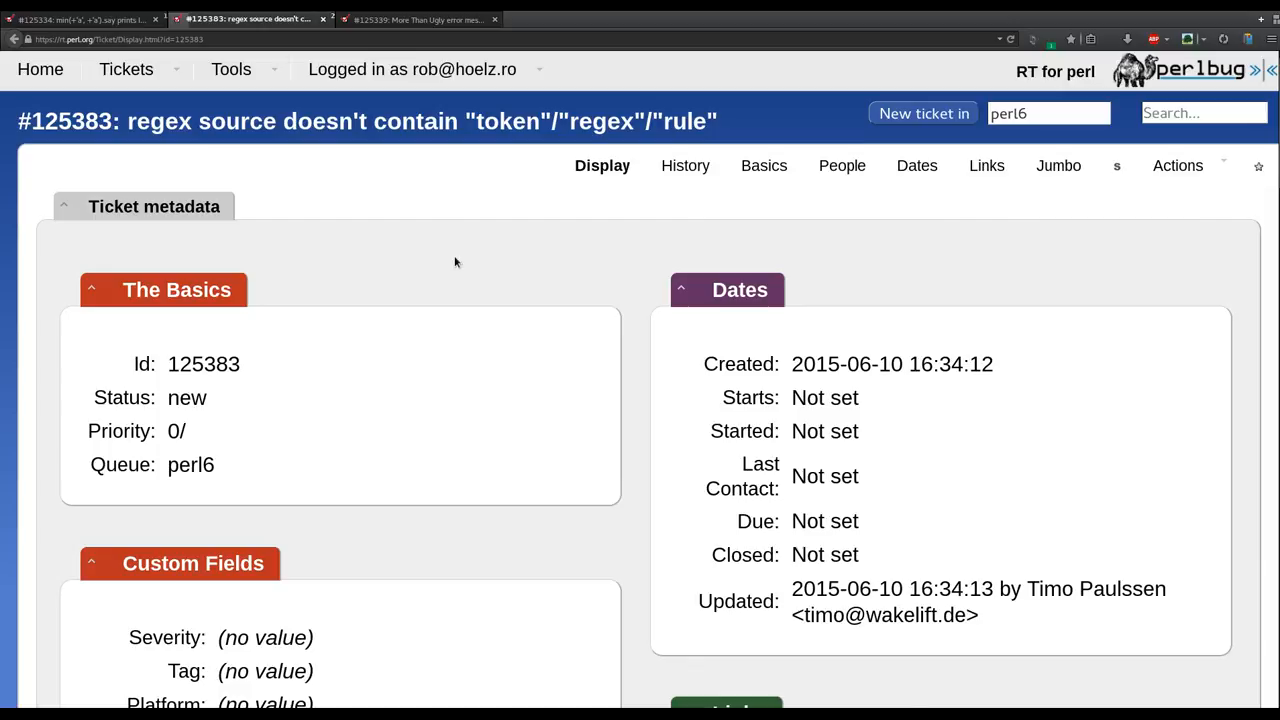
scroll(down, 3)
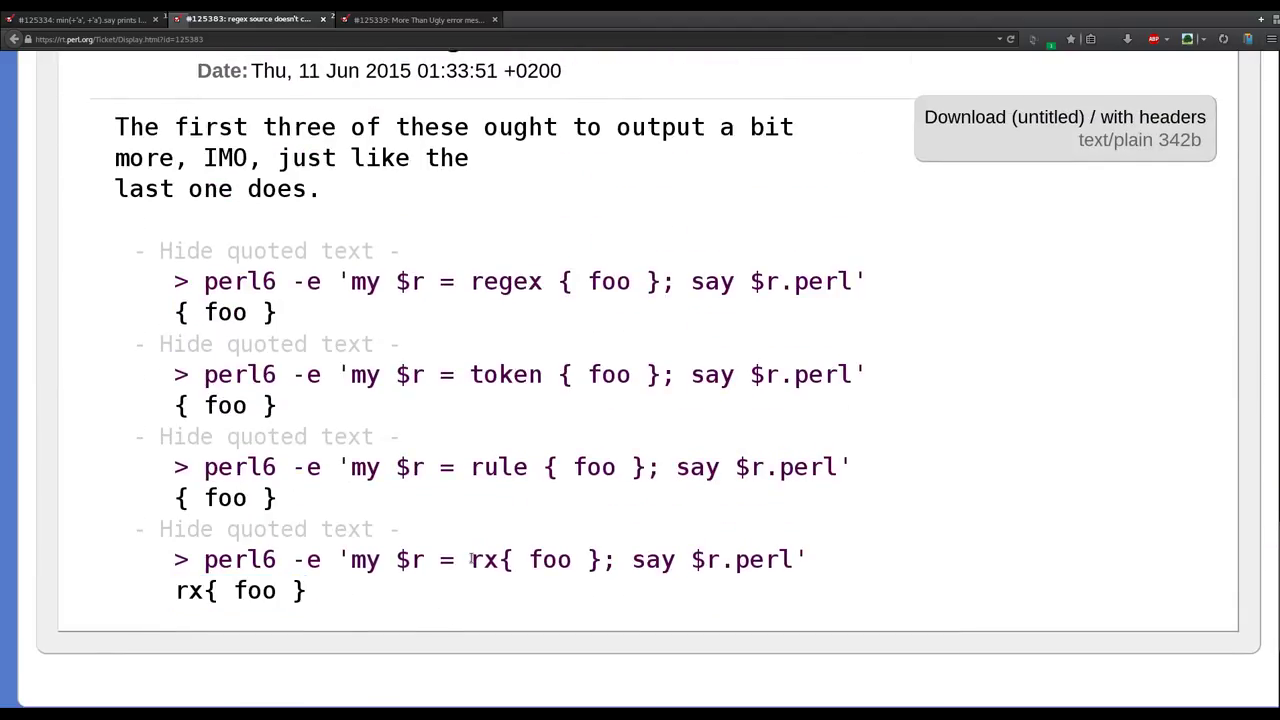
double_click(520, 560)
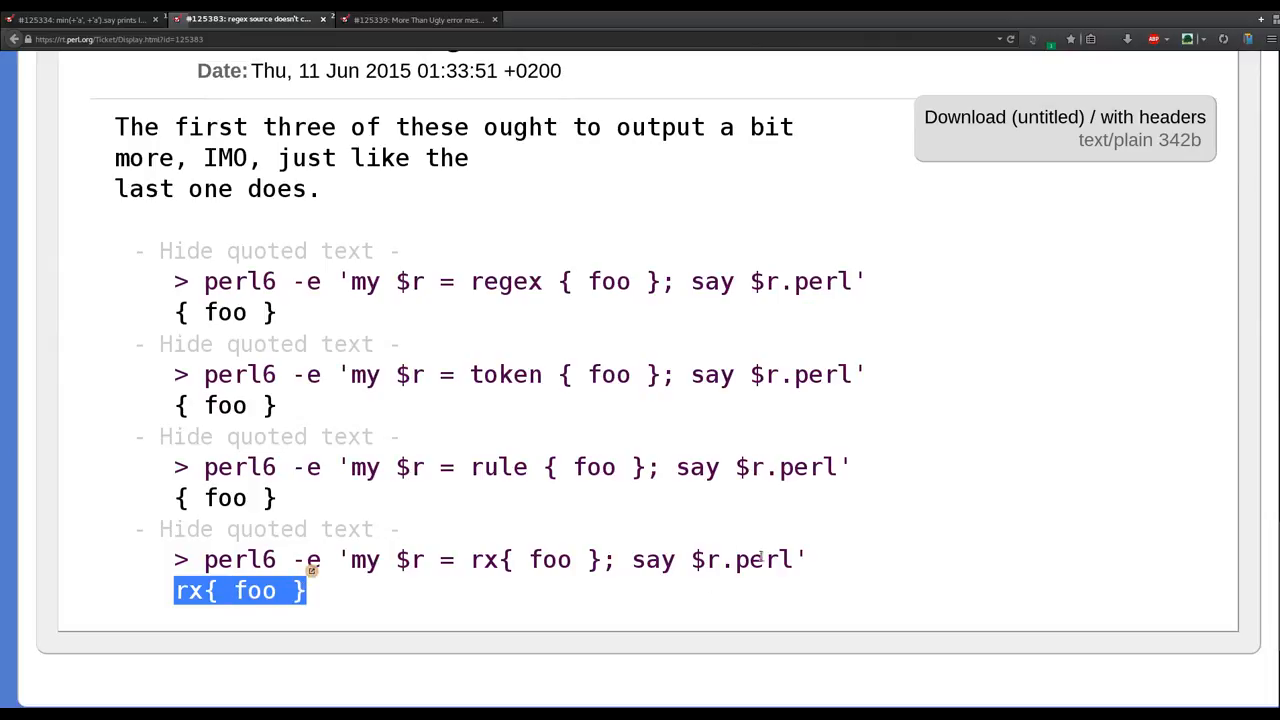
click(264, 528)
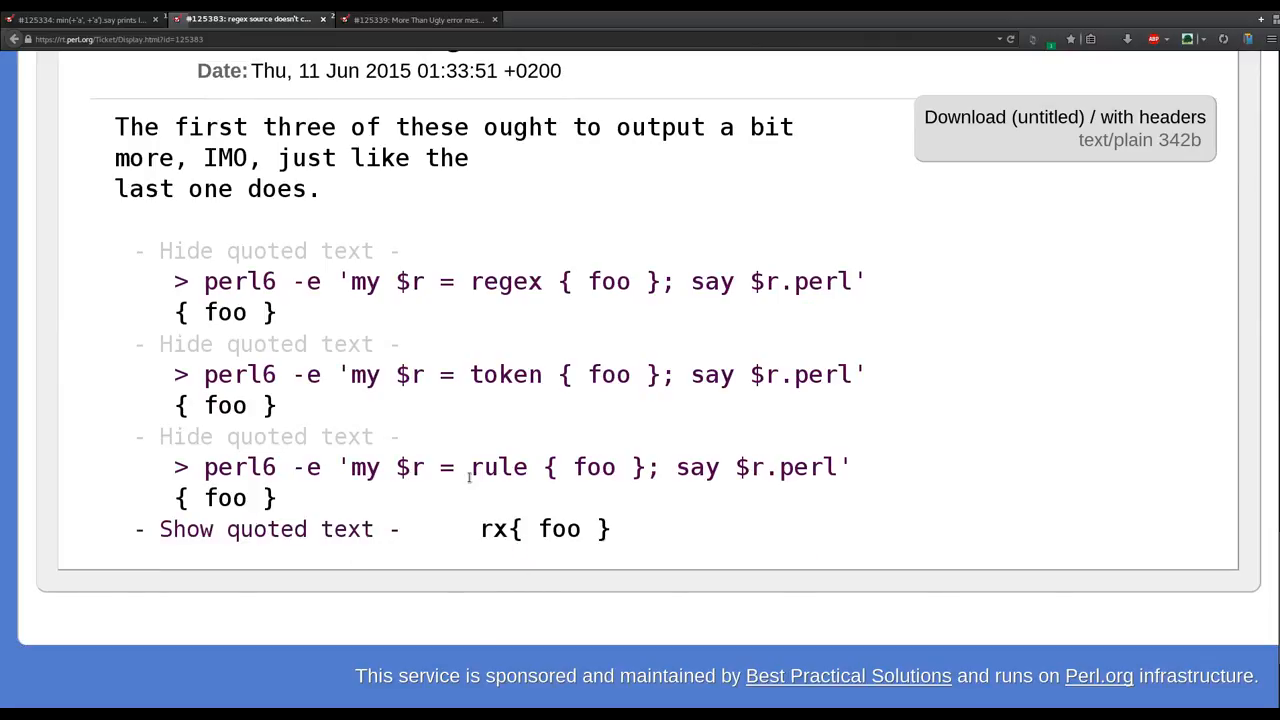
mouse_move(340, 390)
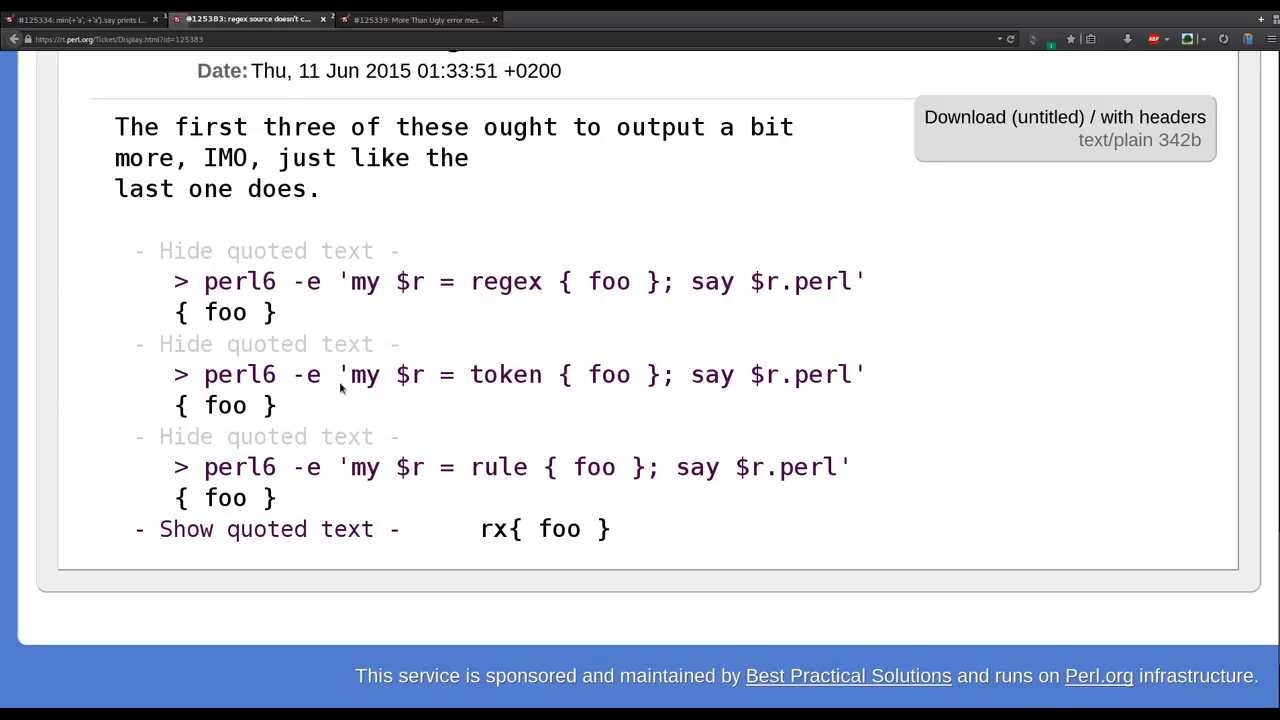
mouse_move(344, 374)
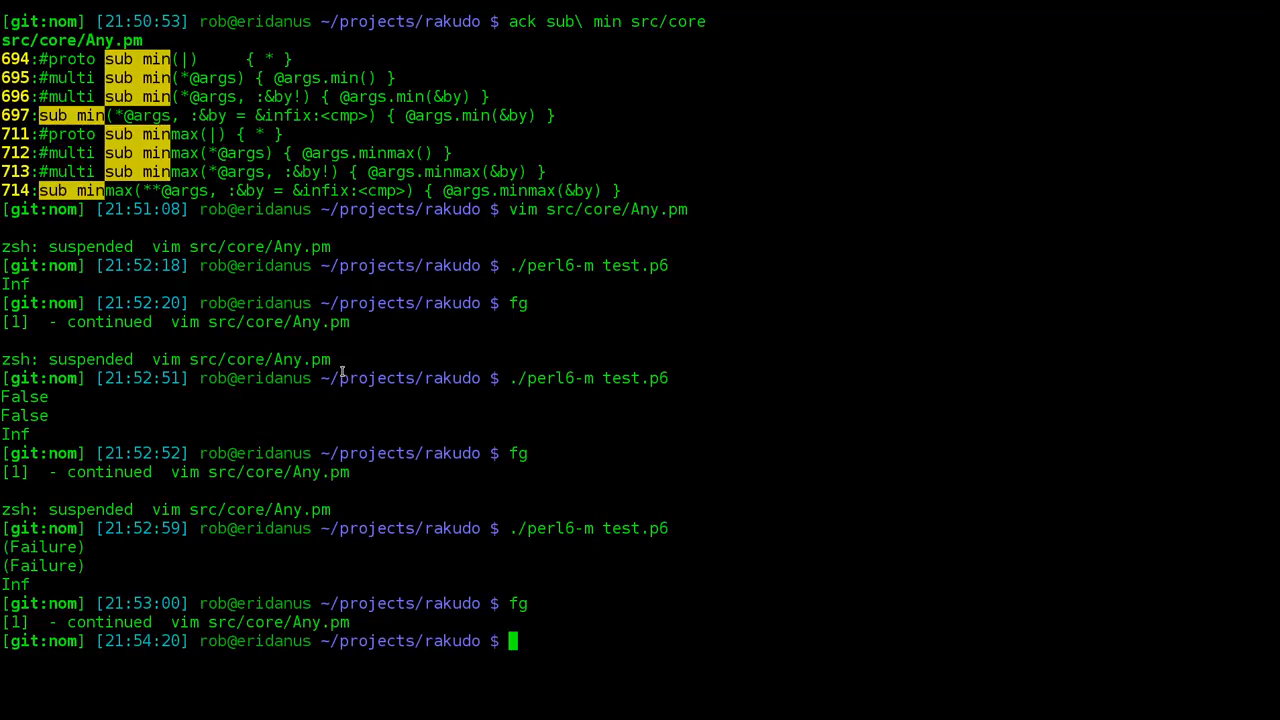
text(vim src/core/Reg)
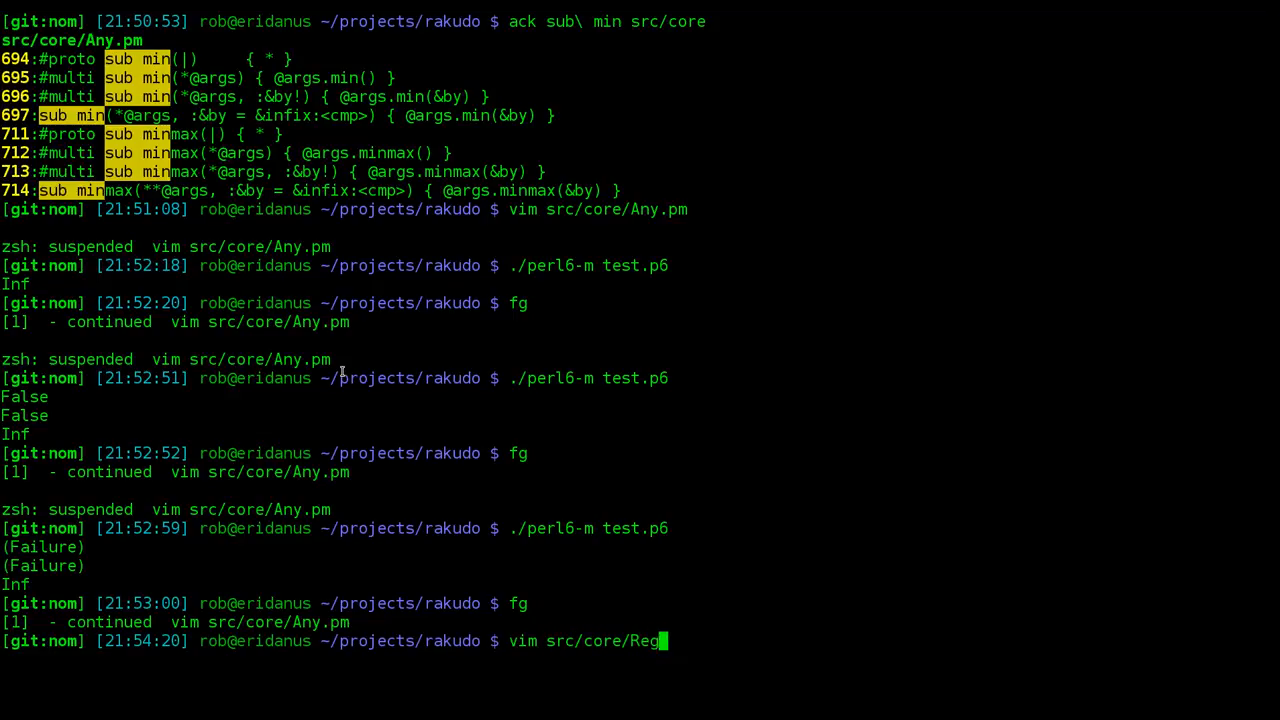
key(Return)
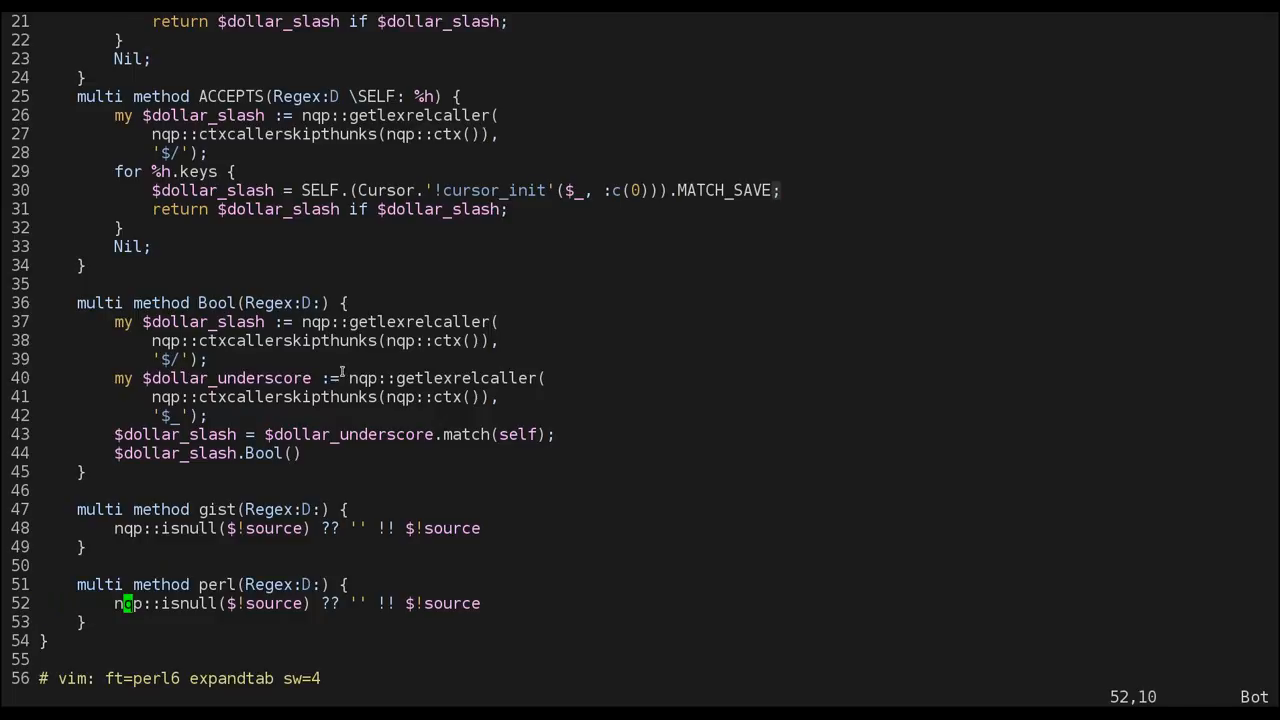
key(v)
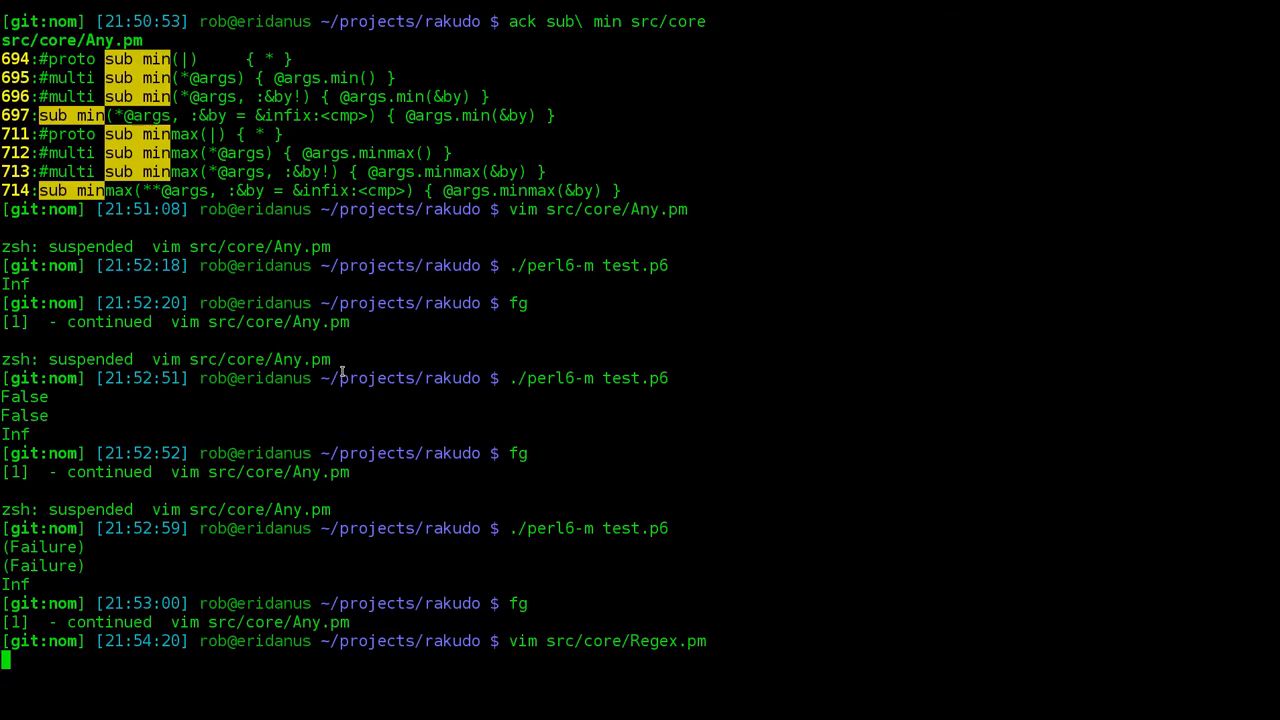
text(ack -Qw '$!s)
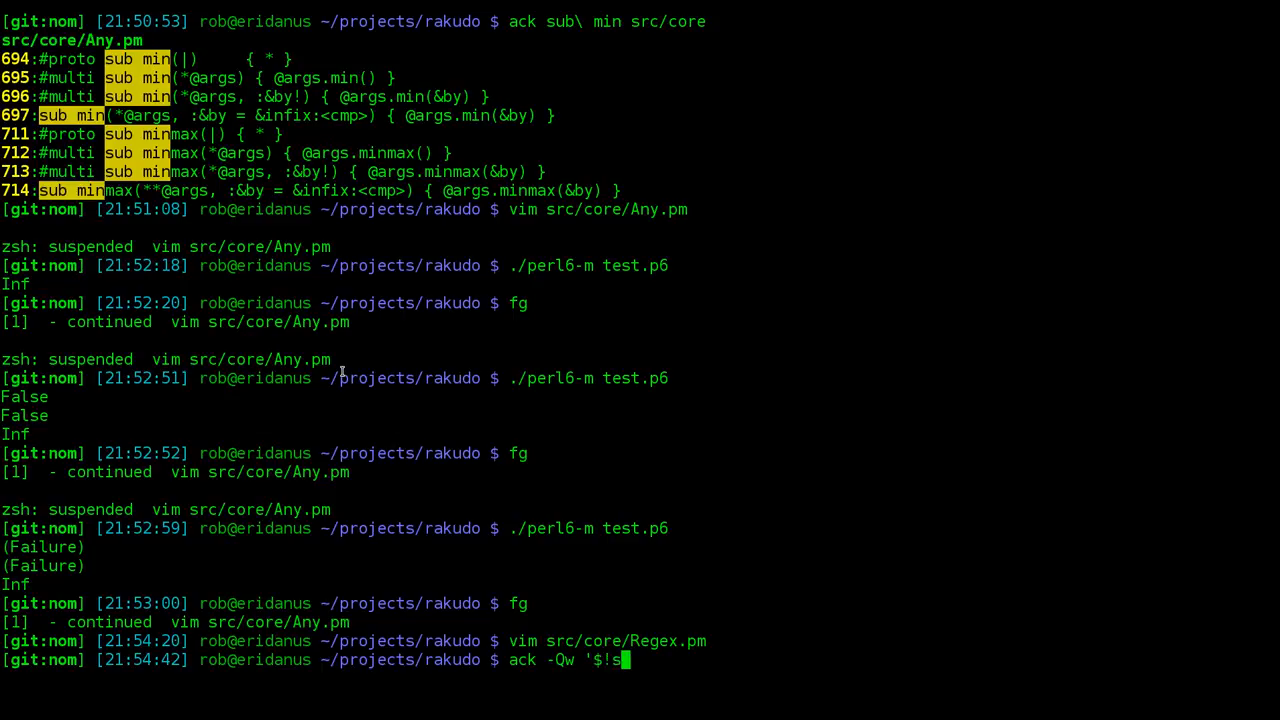
Search the sources for $!source with ack and open the actions file where it is bound.
key(Return)
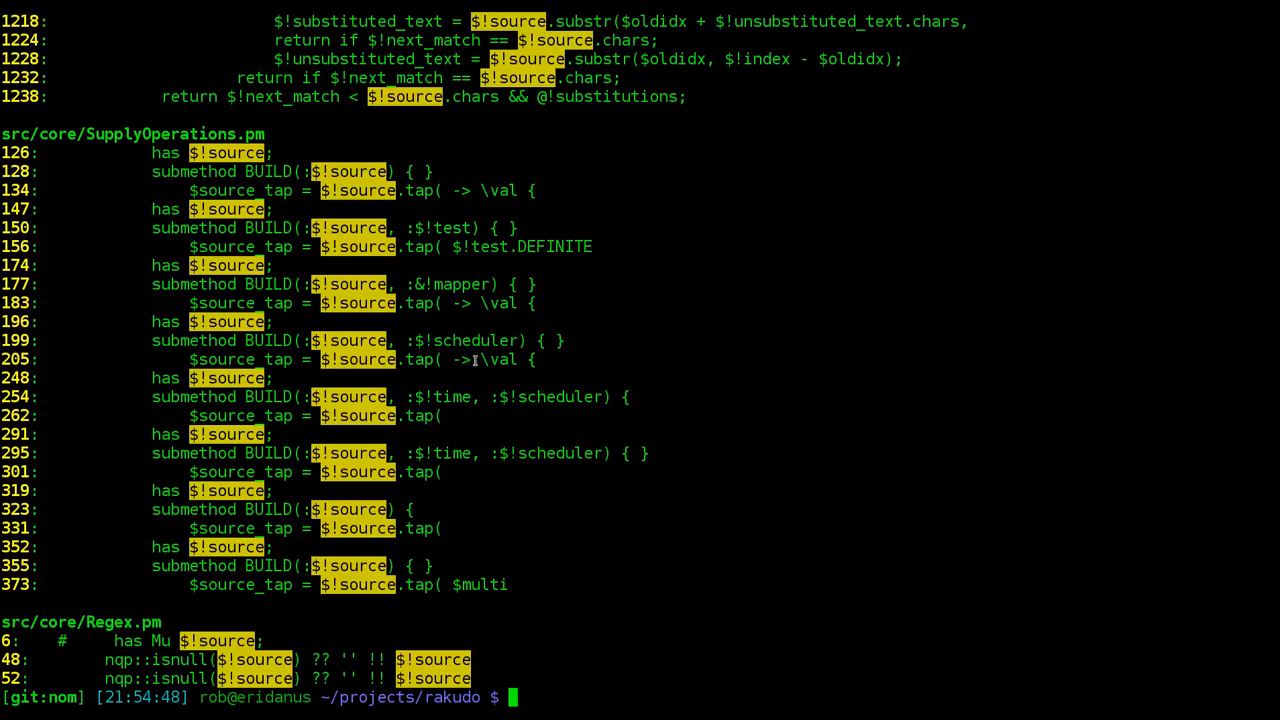
scroll(up, 3)
text(vim)
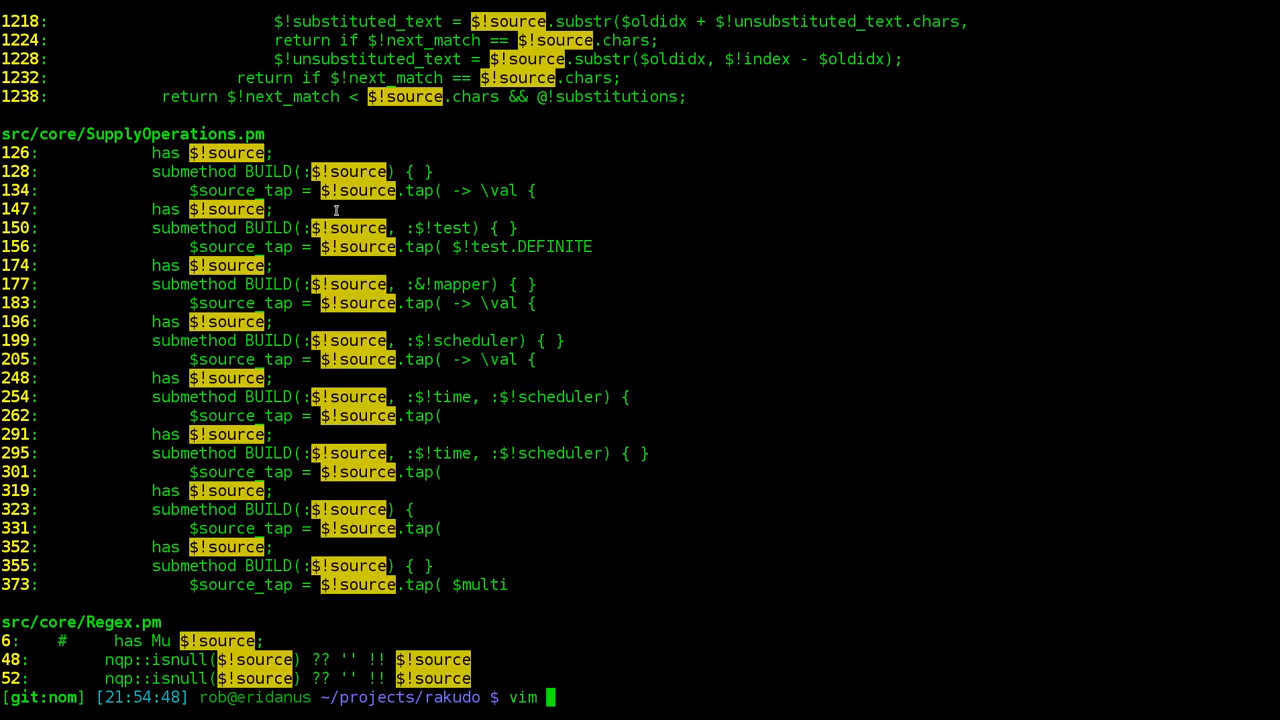
key(Return)
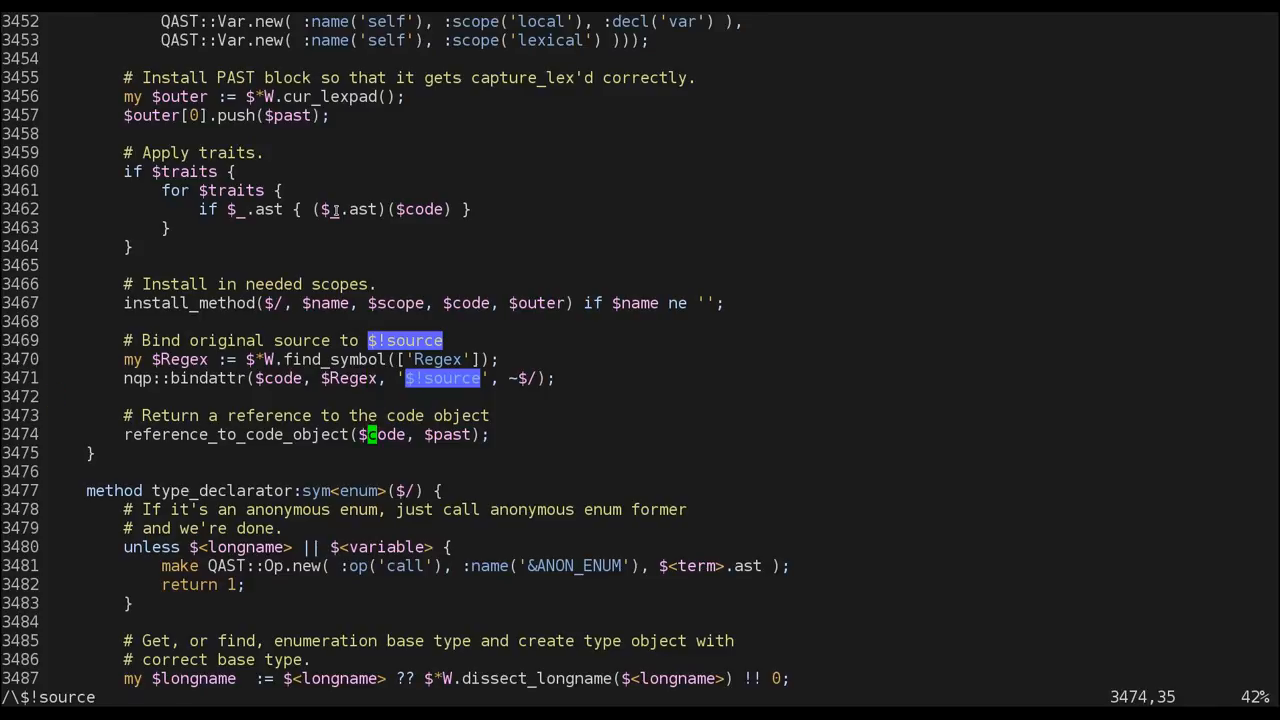
scroll(up, 3)
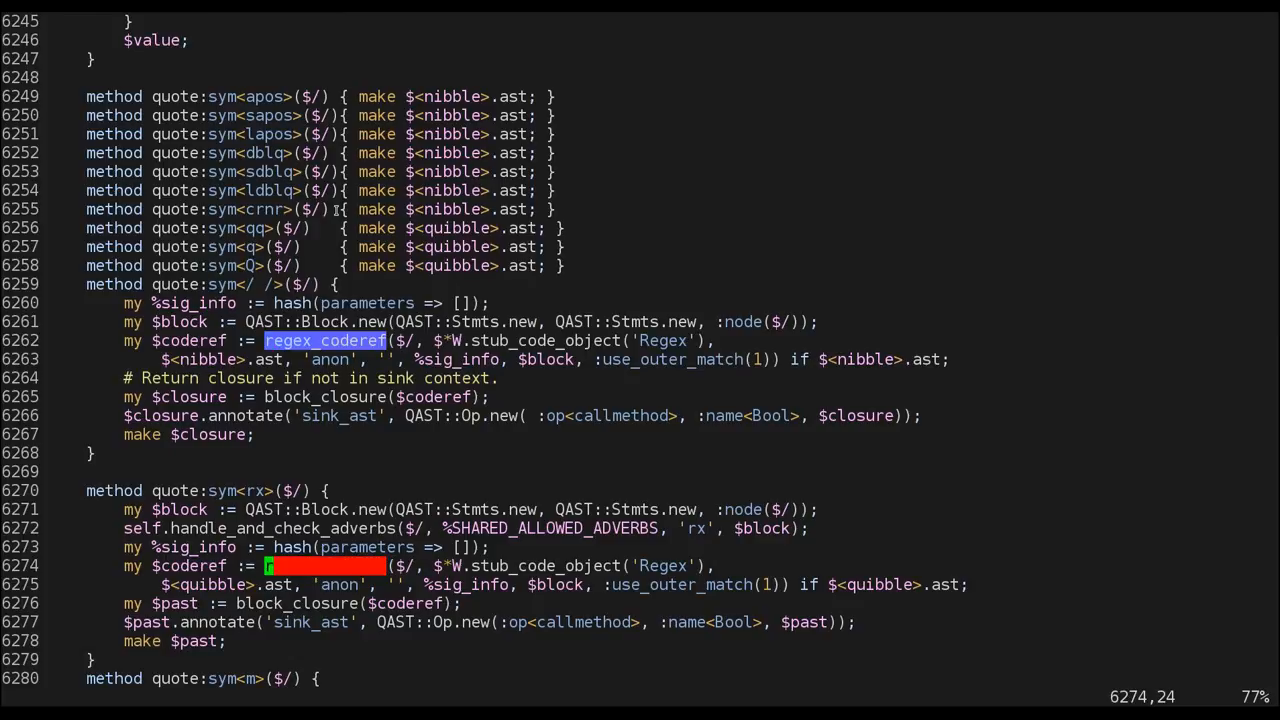
Find the regex_coderef call in Actions.nqp and bring up Grammar.nqp in a new tab.
text(regex_coderef)
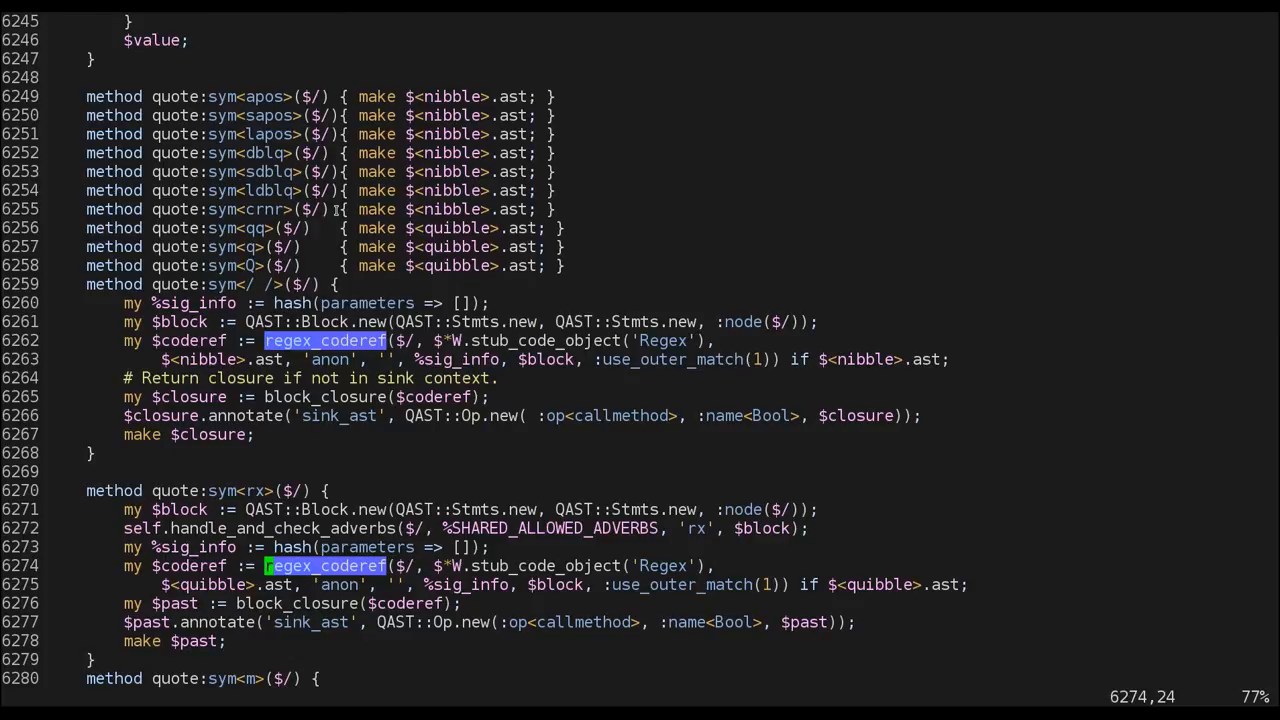
scroll(down, 3)
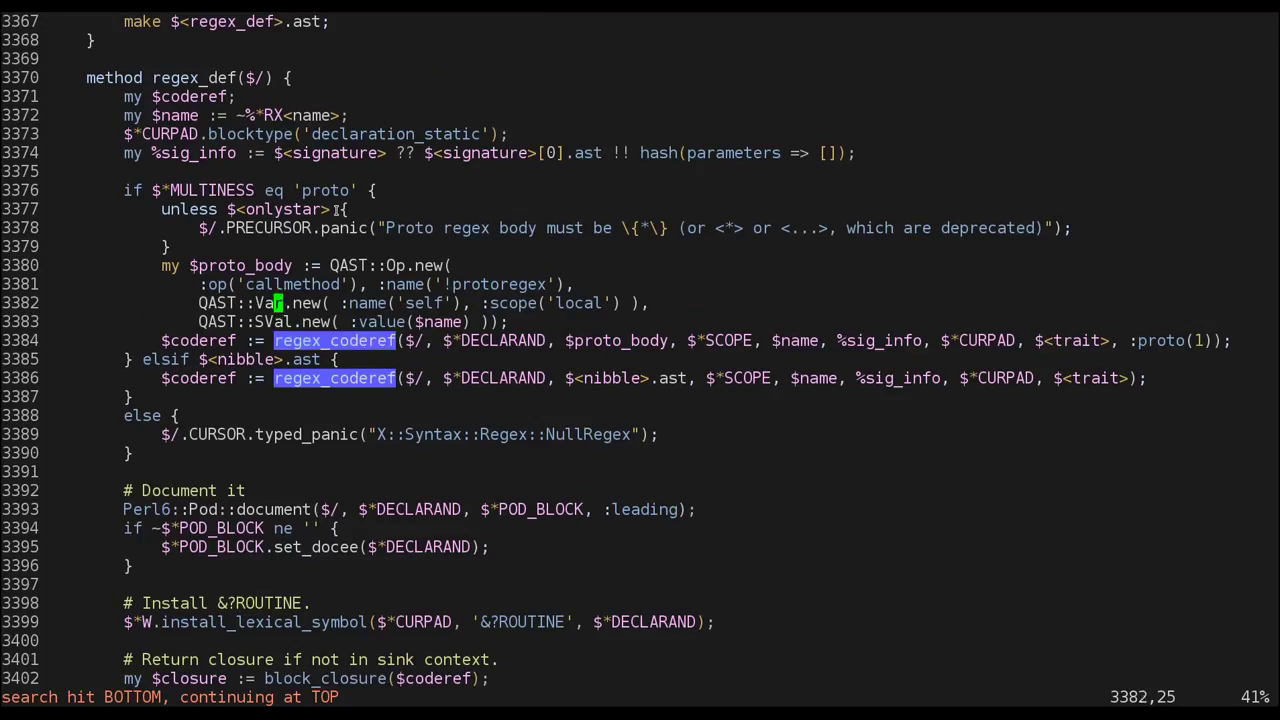
text(:tabnew Grammar.nqp)
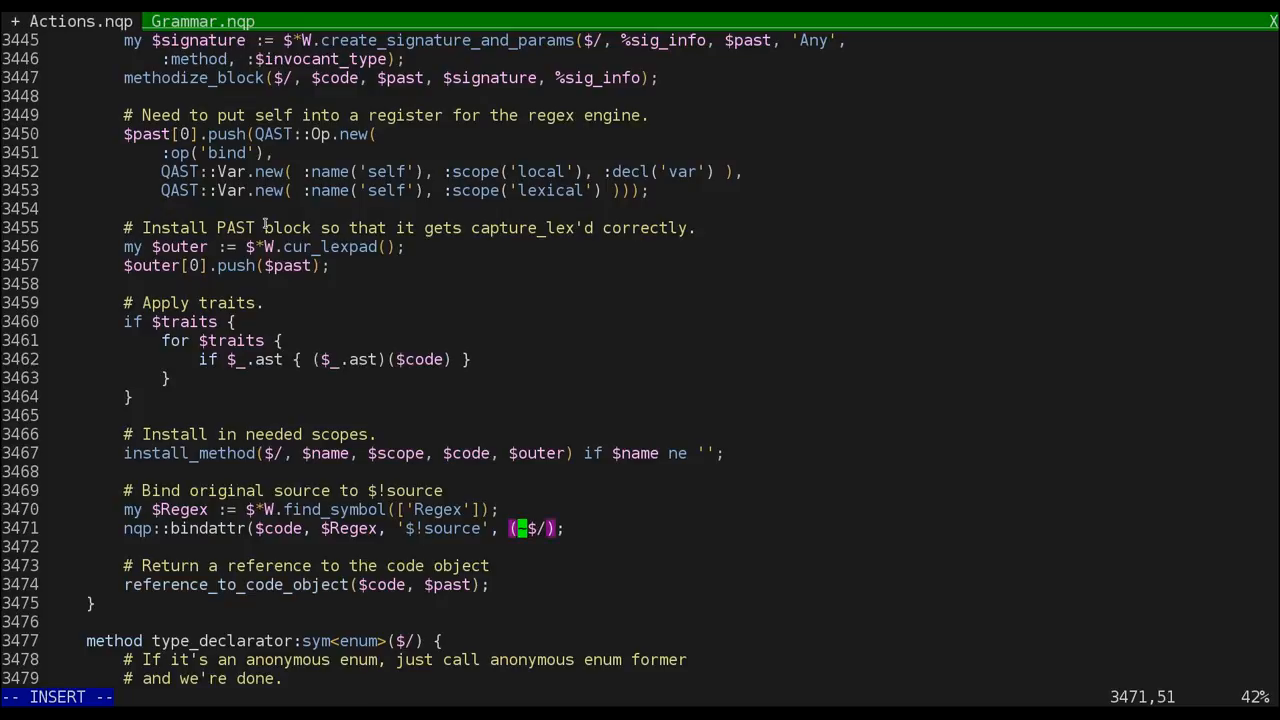
Bind $!source as ($*METHODTYPE ?? $*METHODTYPE ~ ' ' !! '') ~ $/ and rebuild with make install.
text($*METH$)
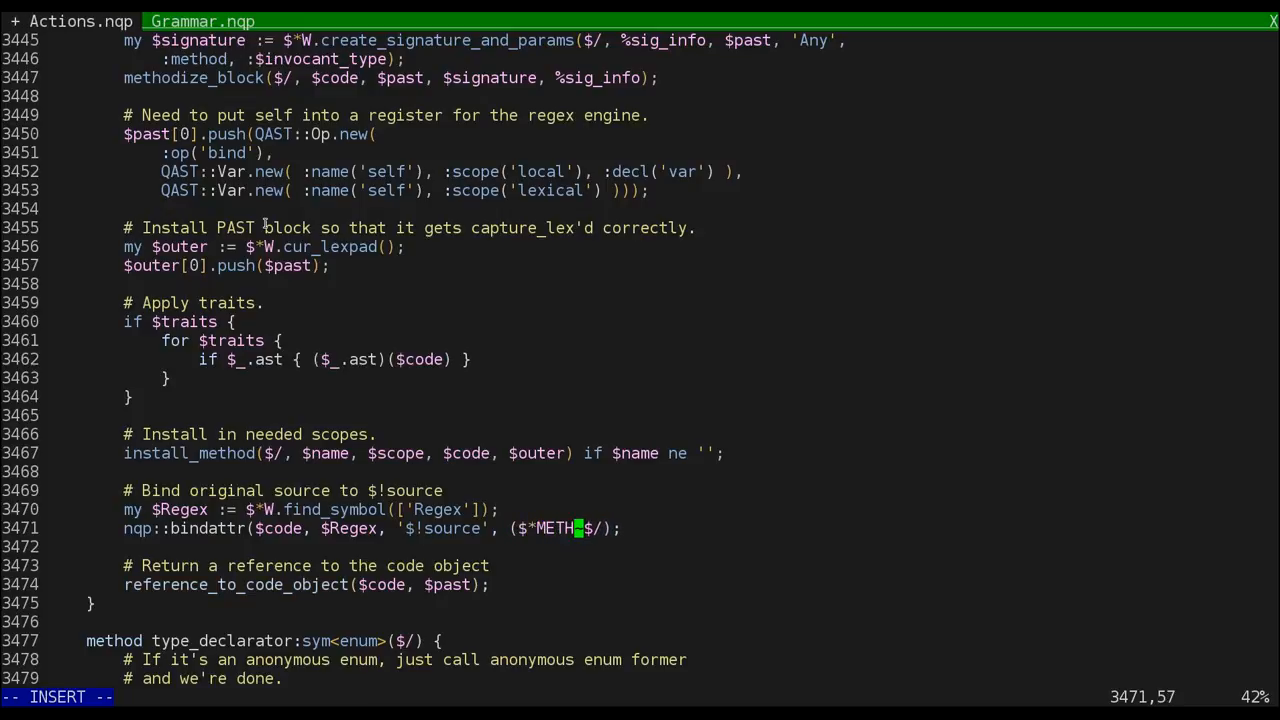
text(ODTYPE)
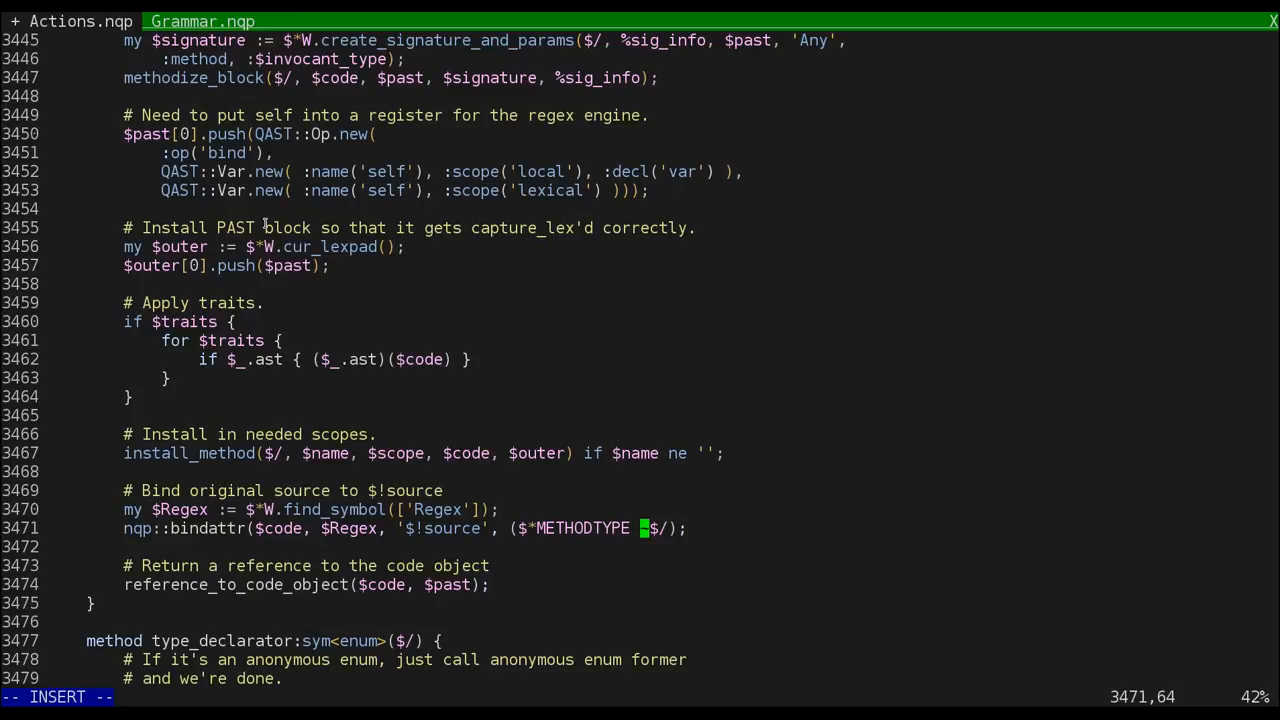
key(ctrl+n)
text(?? $*METHODTYPE ~ ' ' !! )
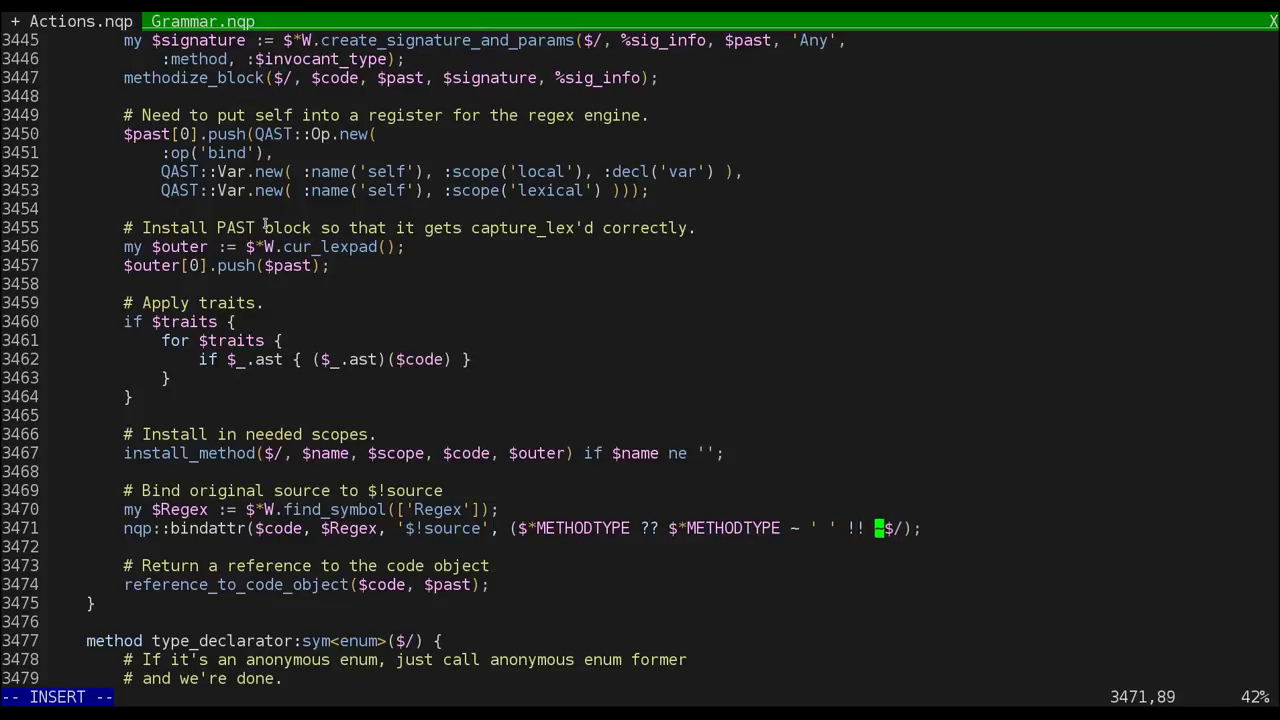
text('') ~)
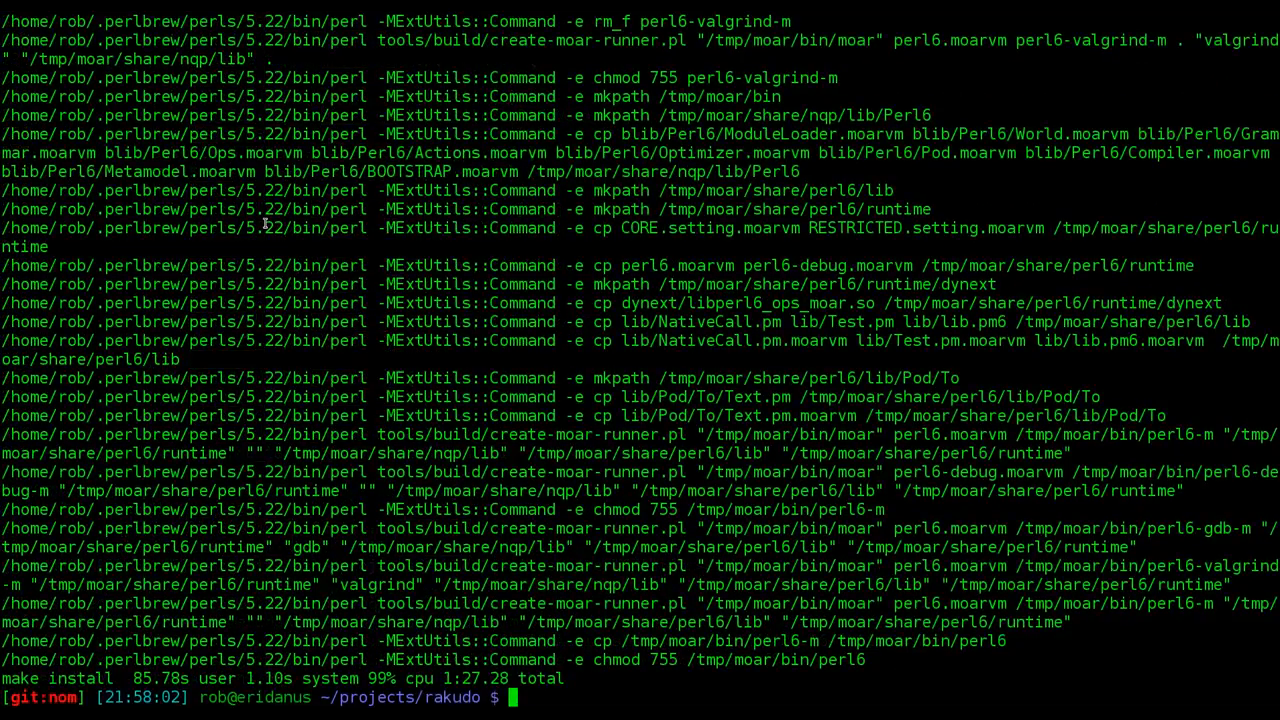
In the rlwrap ./perl6-m REPL, declare my regex re { foo } and evaluate &re, which echoes regex re { foo }.
text(rlwrap ./perl6-m)
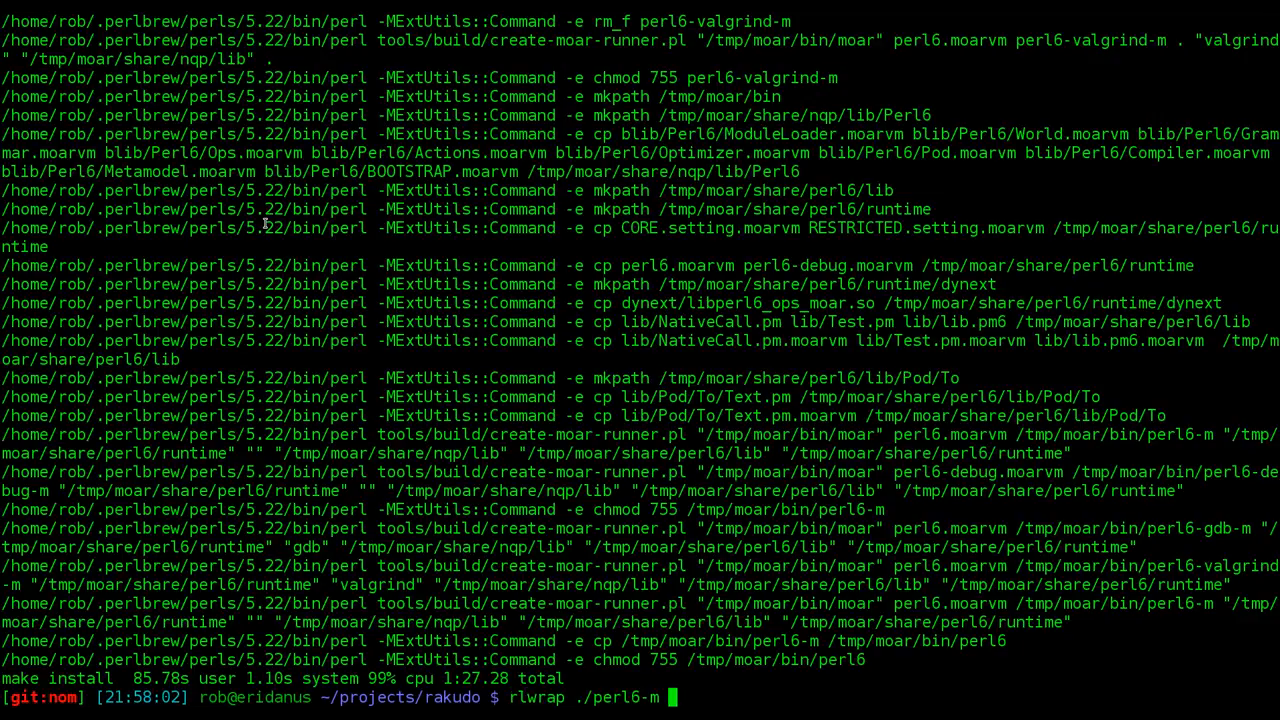
key(Return)
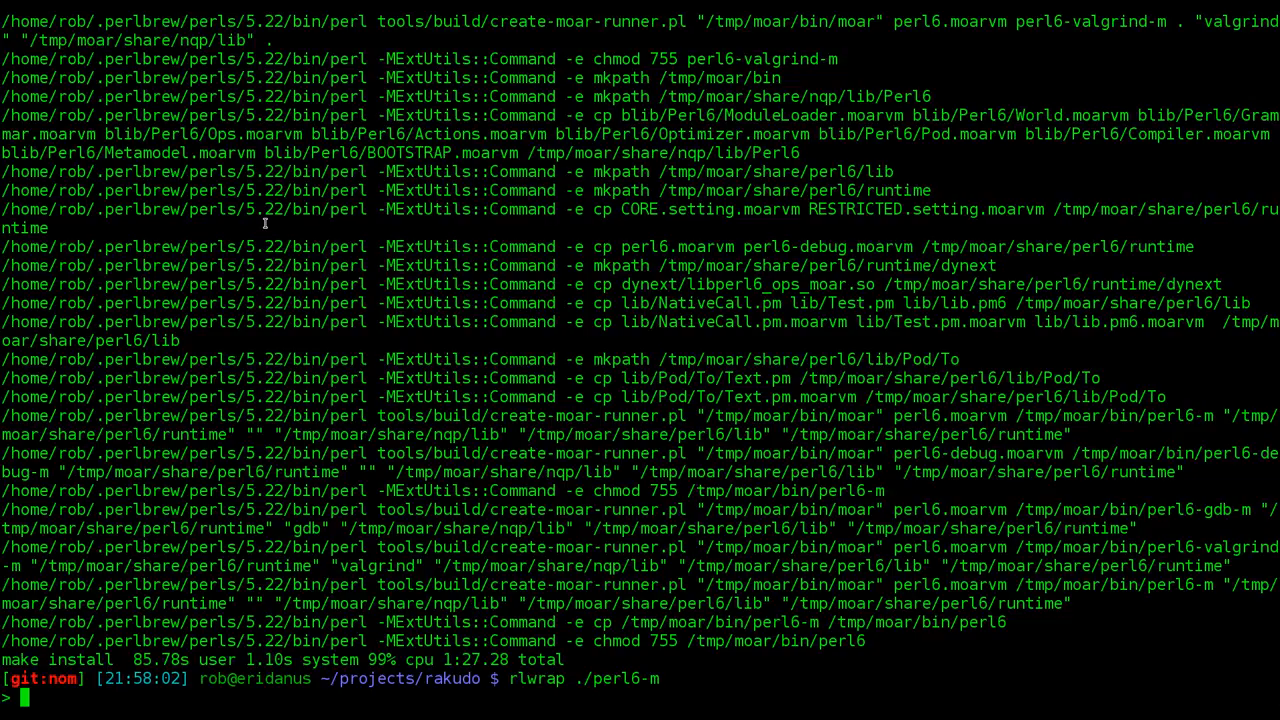
text(my regex re { foo)
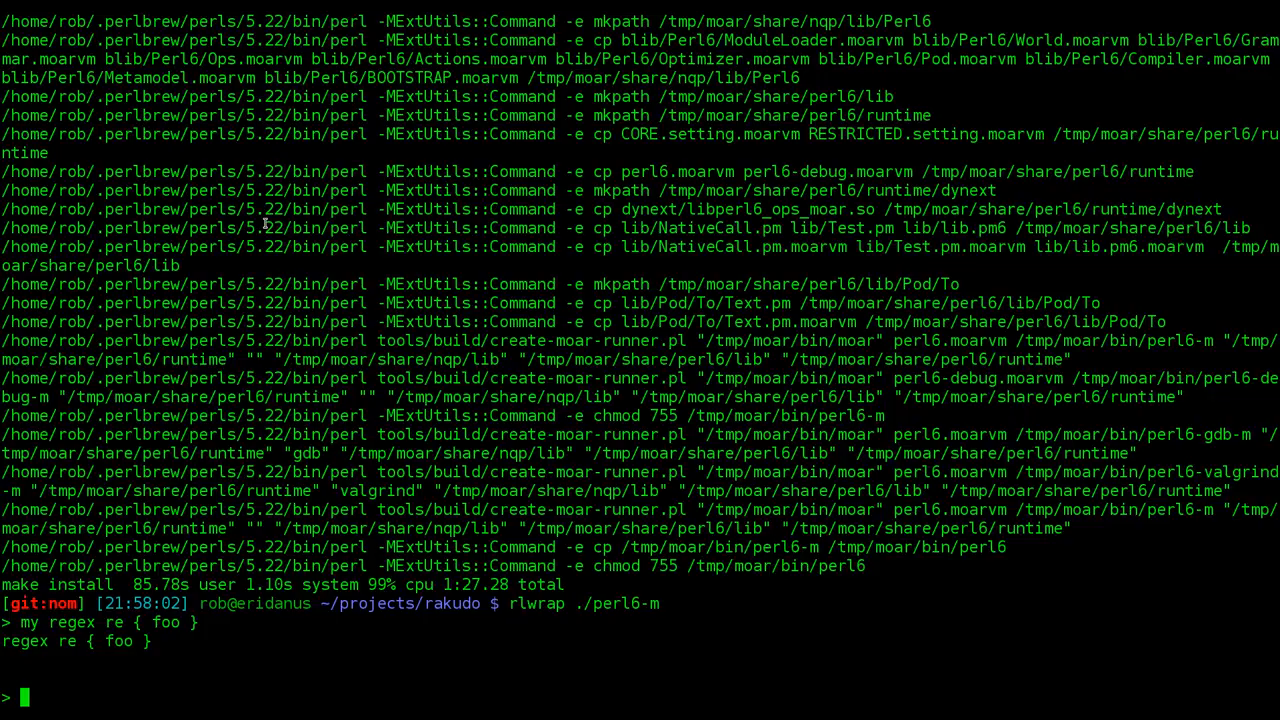
text(&re)
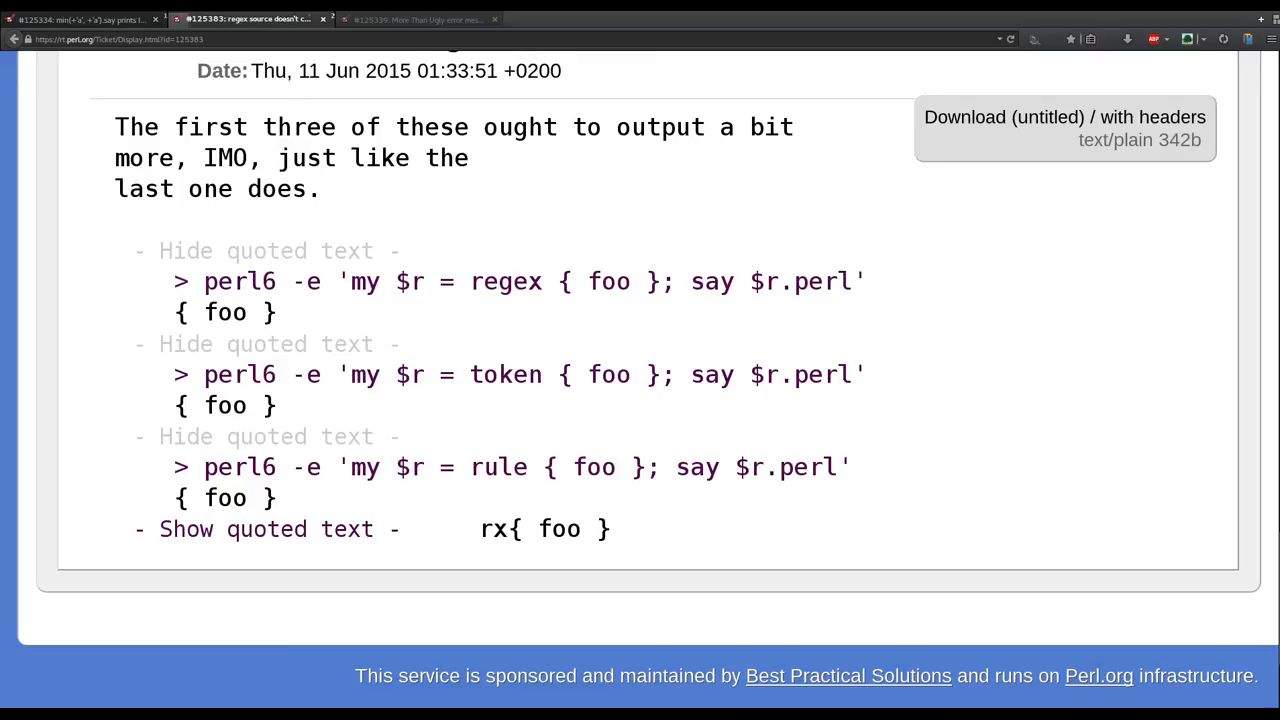
Switch to RT ticket #125339 and scroll to the original take 1; report.
click(416, 20)
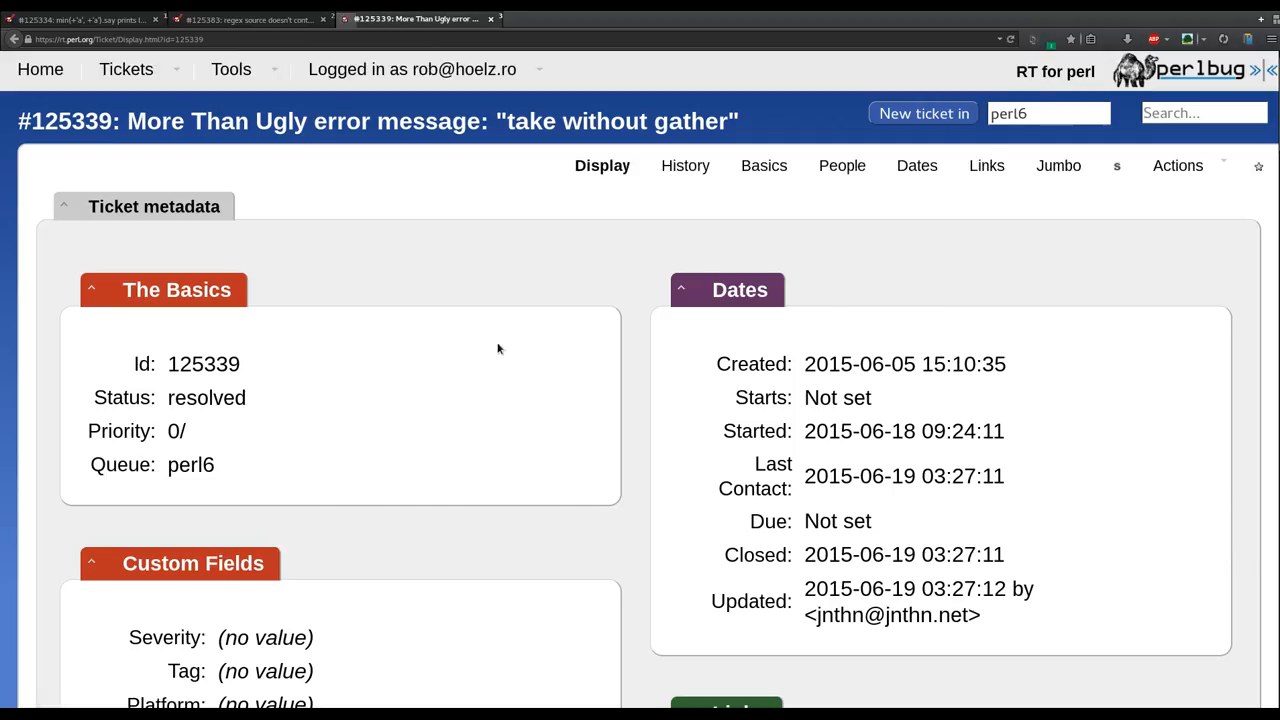
scroll(down, 3)
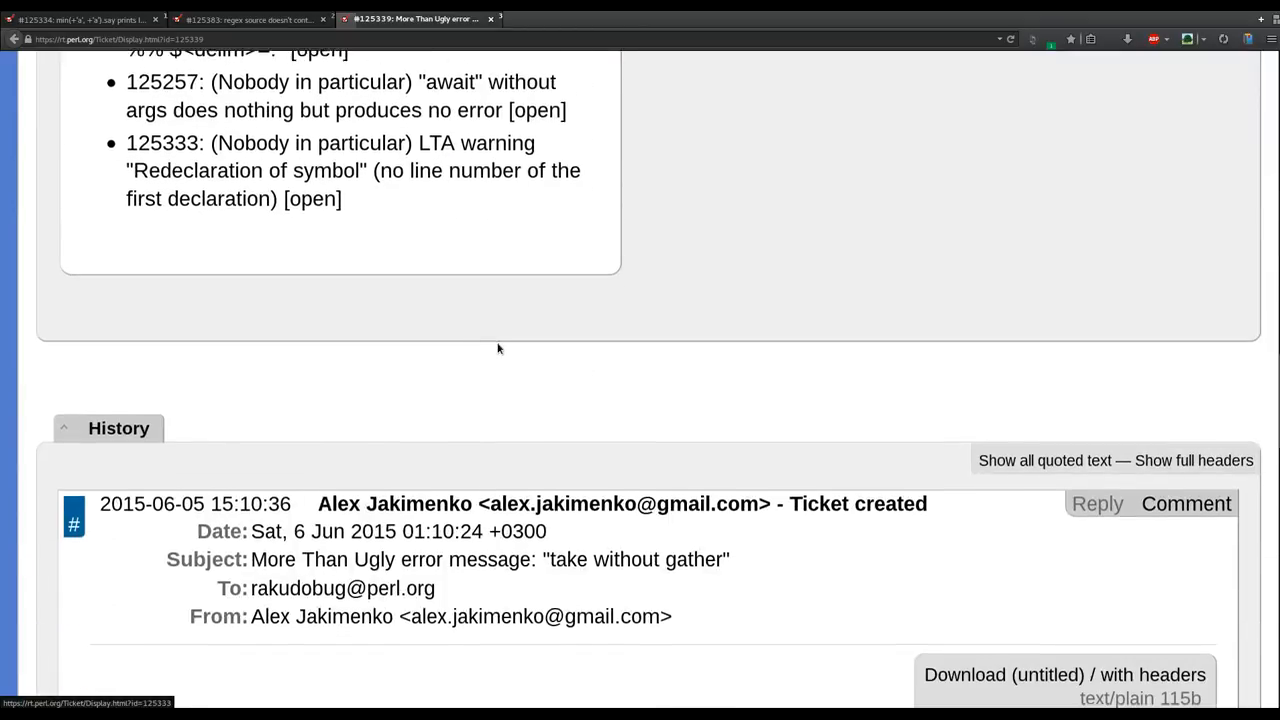
scroll(down, 3)
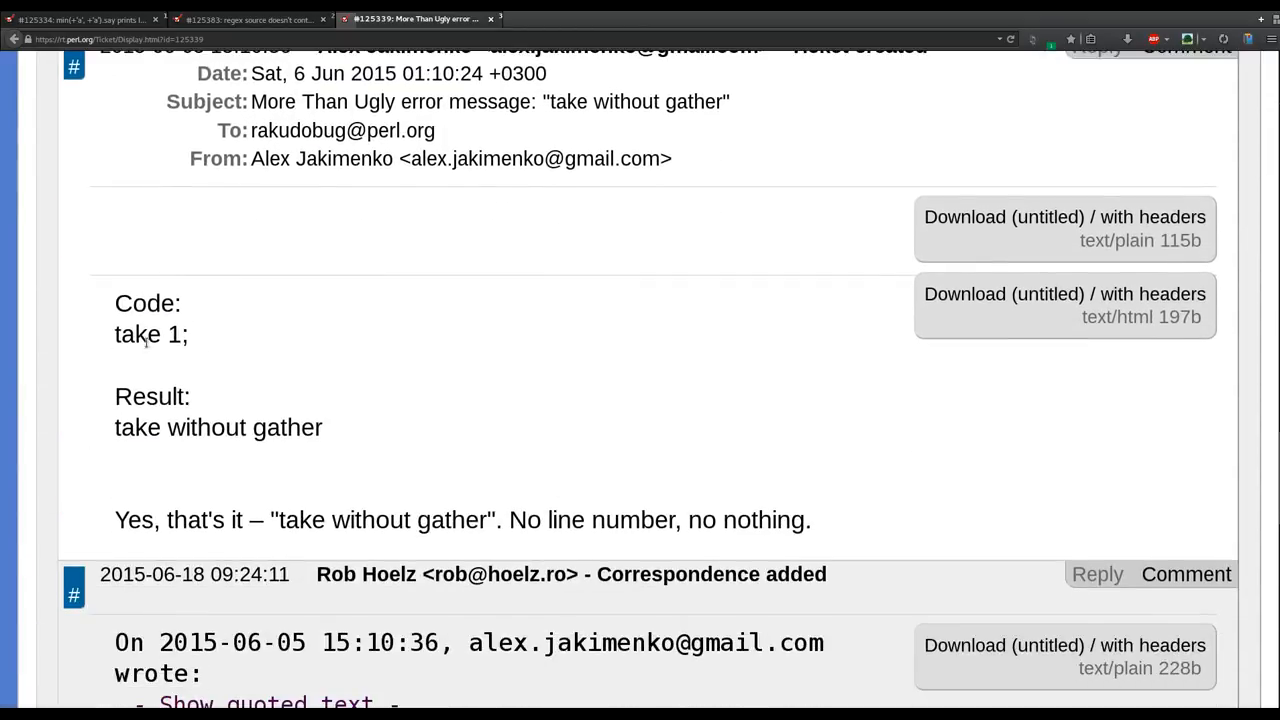
mouse_move(288, 486)
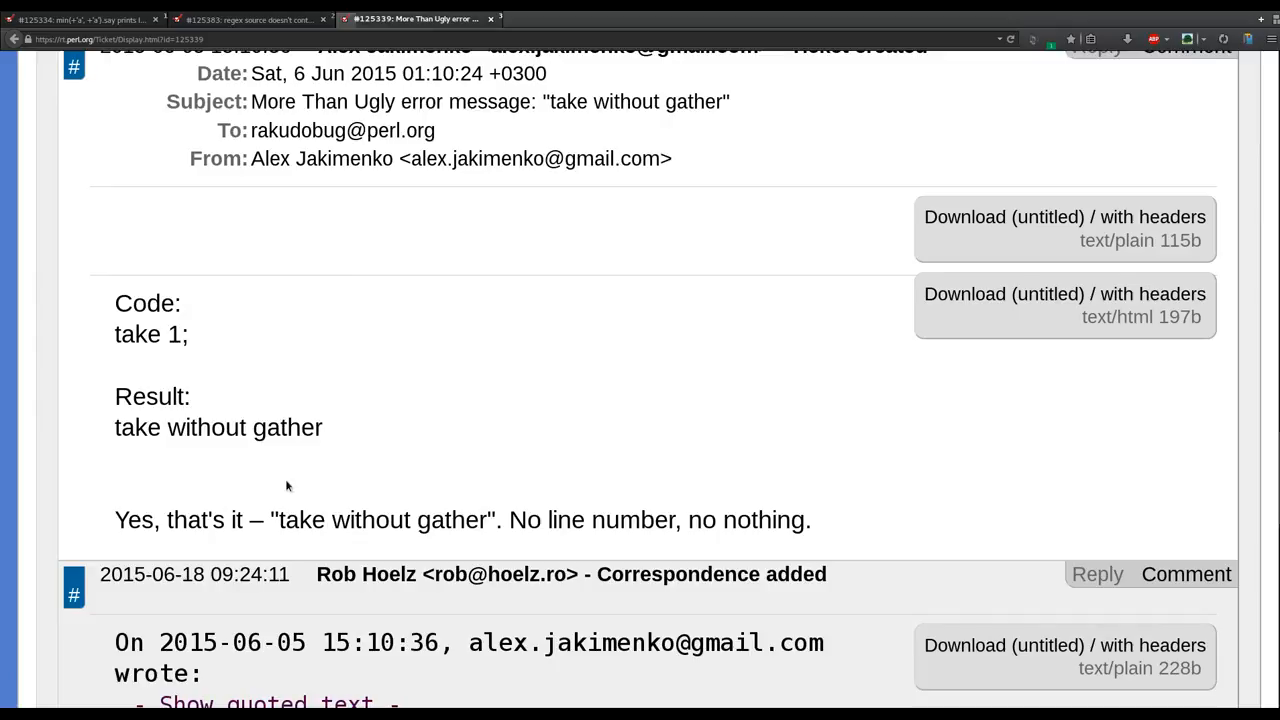
mouse_move(380, 456)
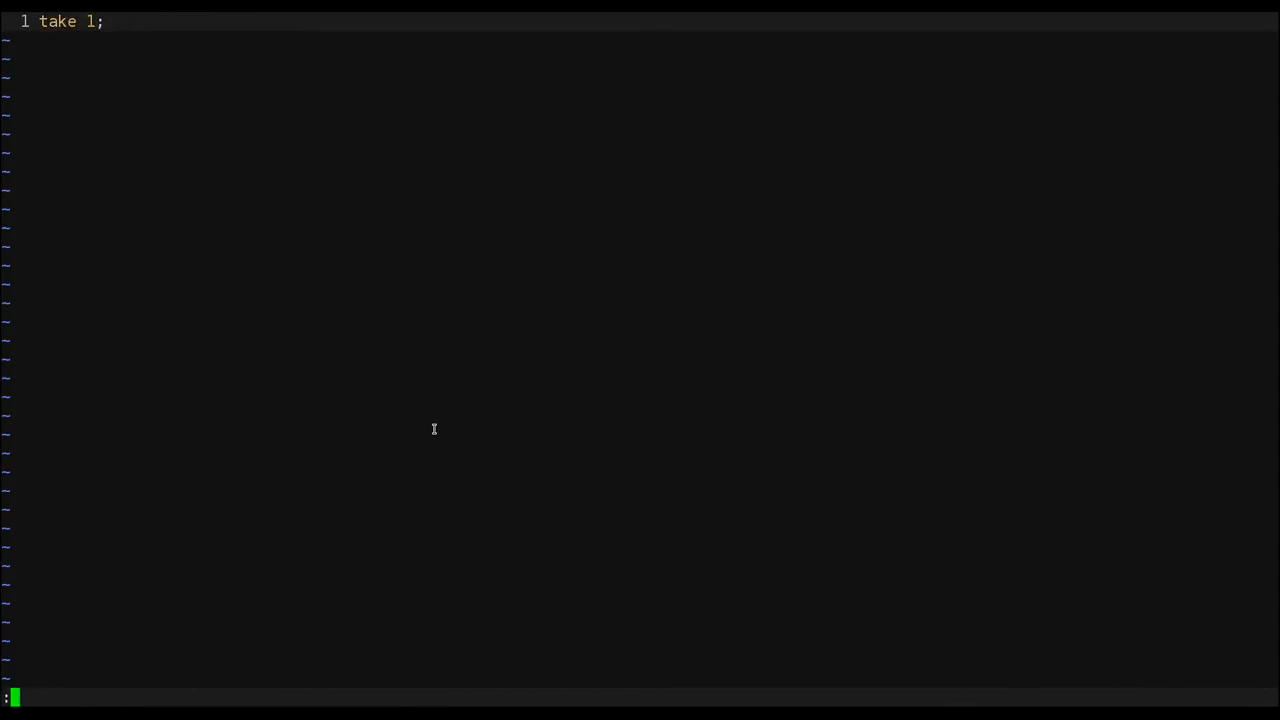
Suspend Vim and run ./perl6-m test.p6 with take 1;, printing only 'take without gather'.
key(ctrl+z)
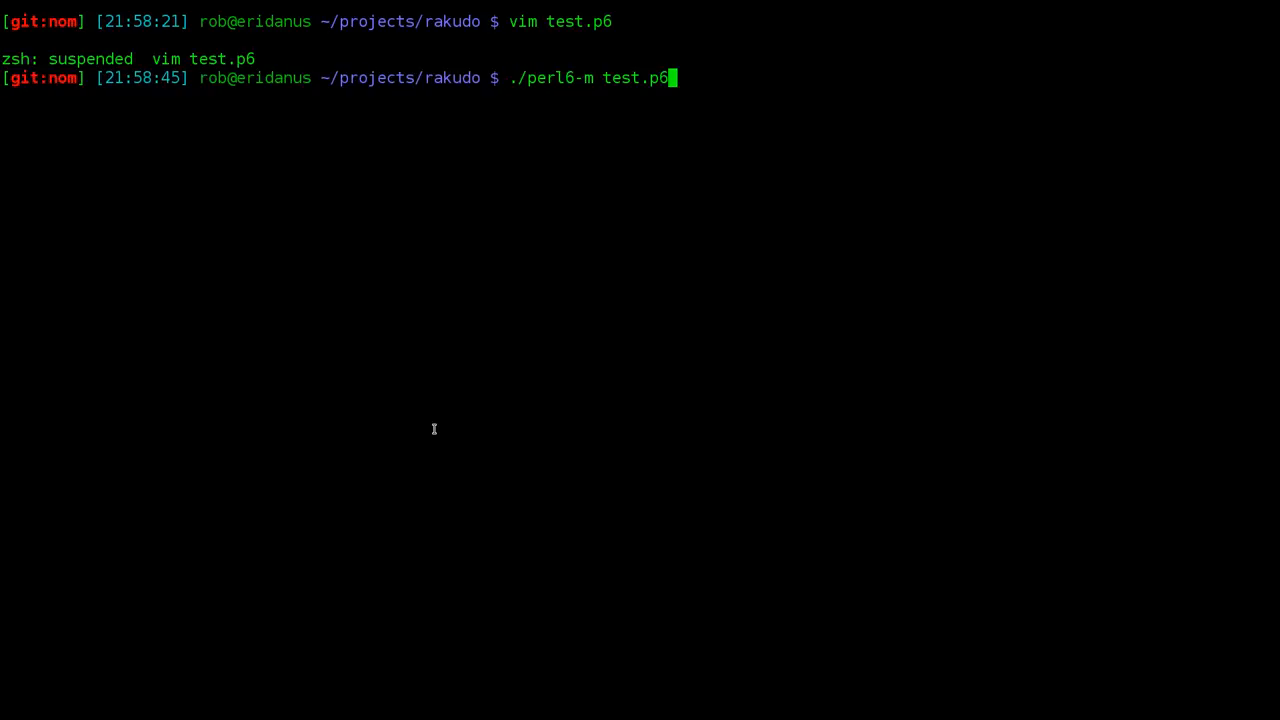
key(Return)
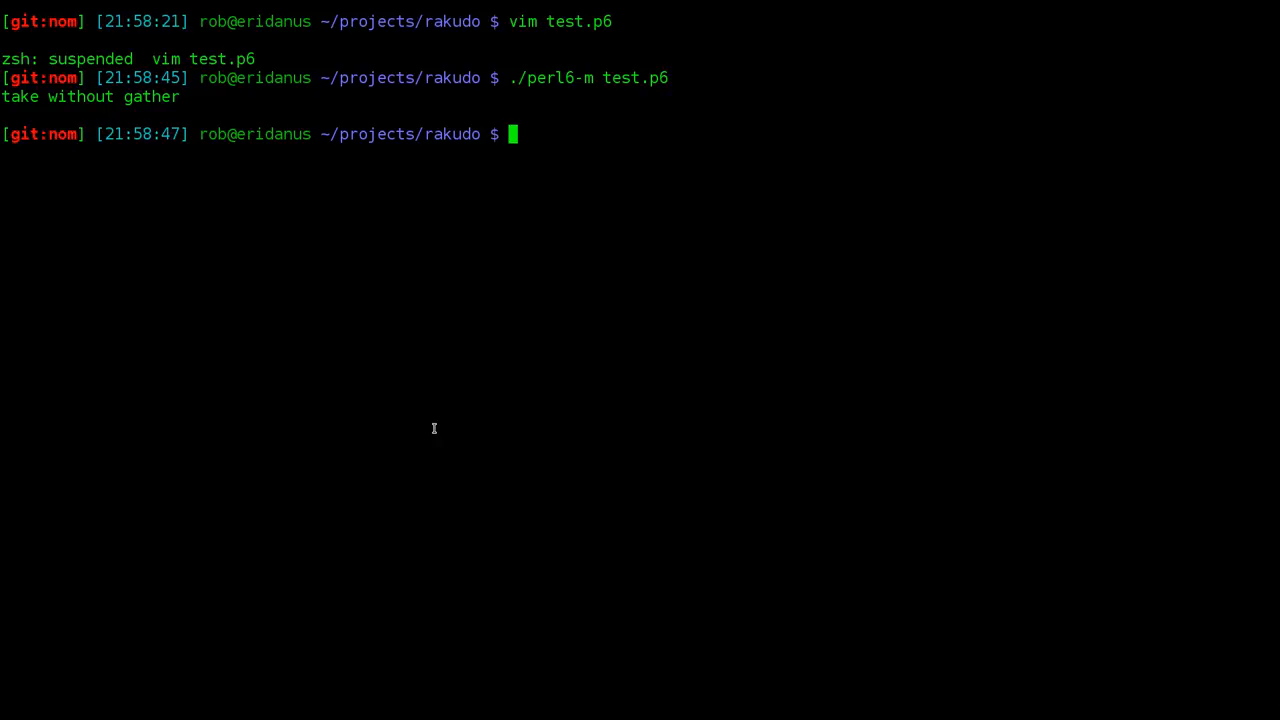
Search the Rakudo sources with ack -w for the word 'without', rerun with --perl6.
text(ack 'take without)
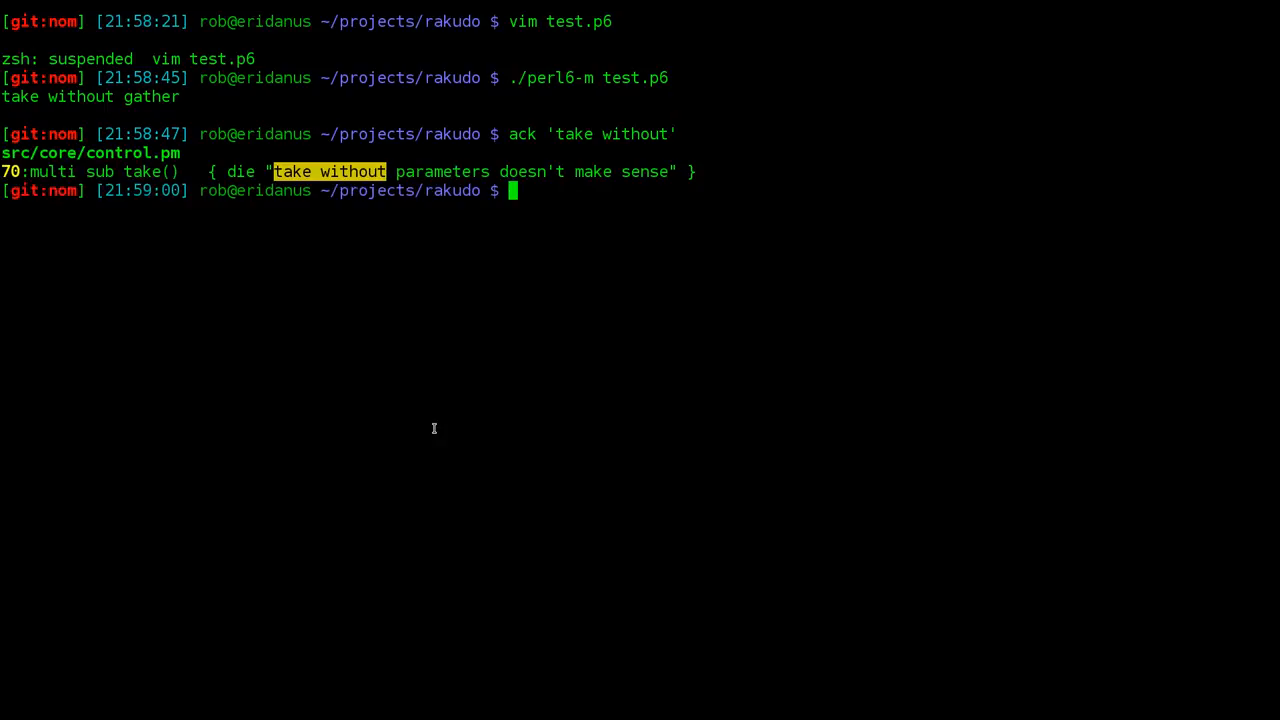
text(ack -w)
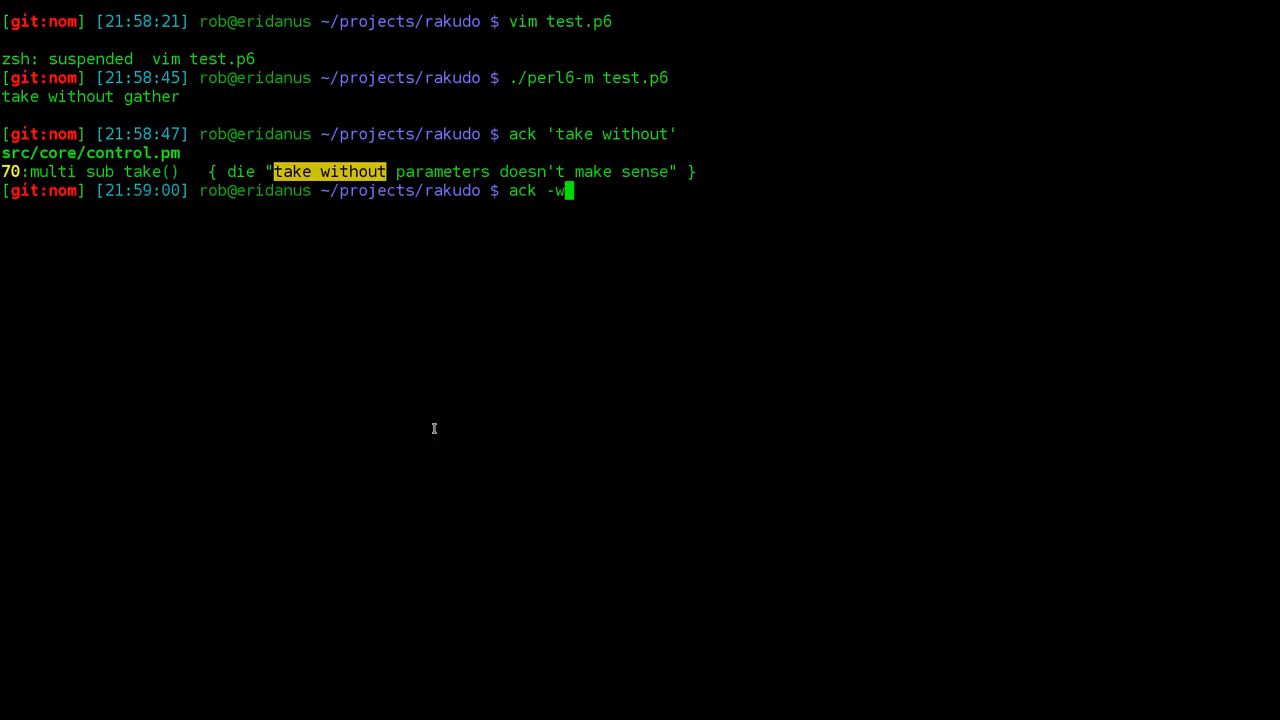
key(Return)
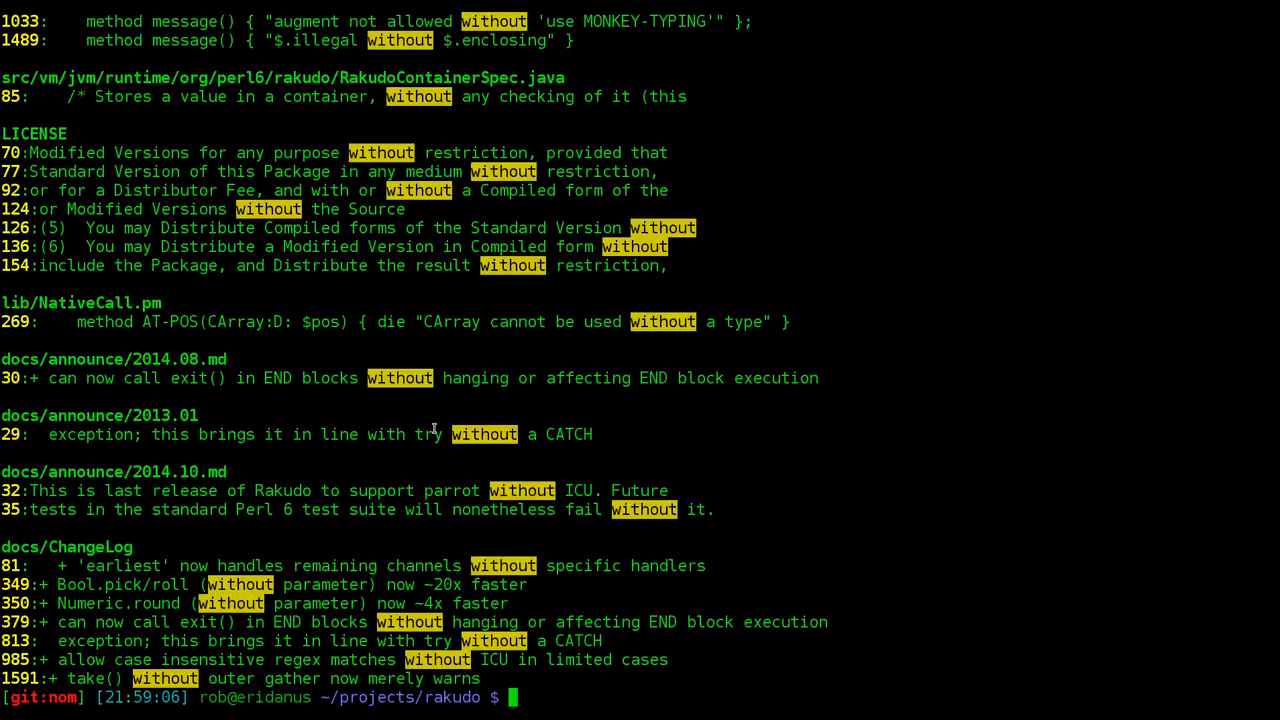
text(!! --per)
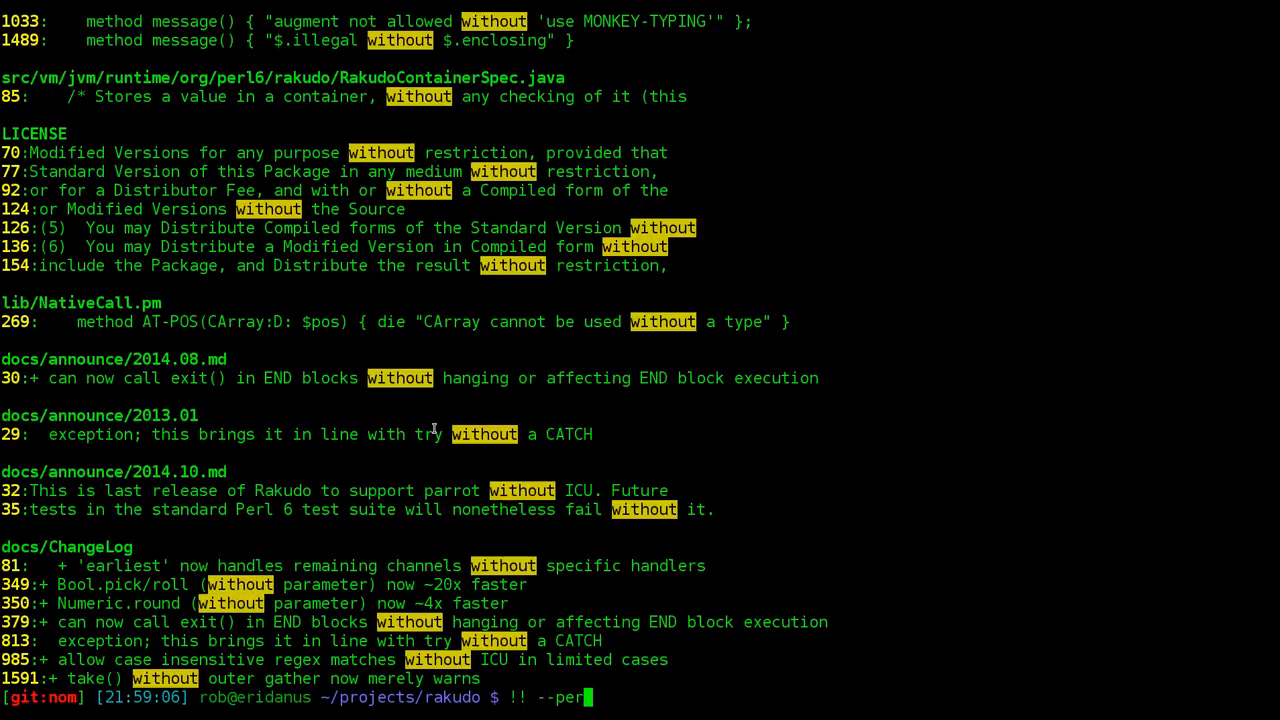
key(Return)
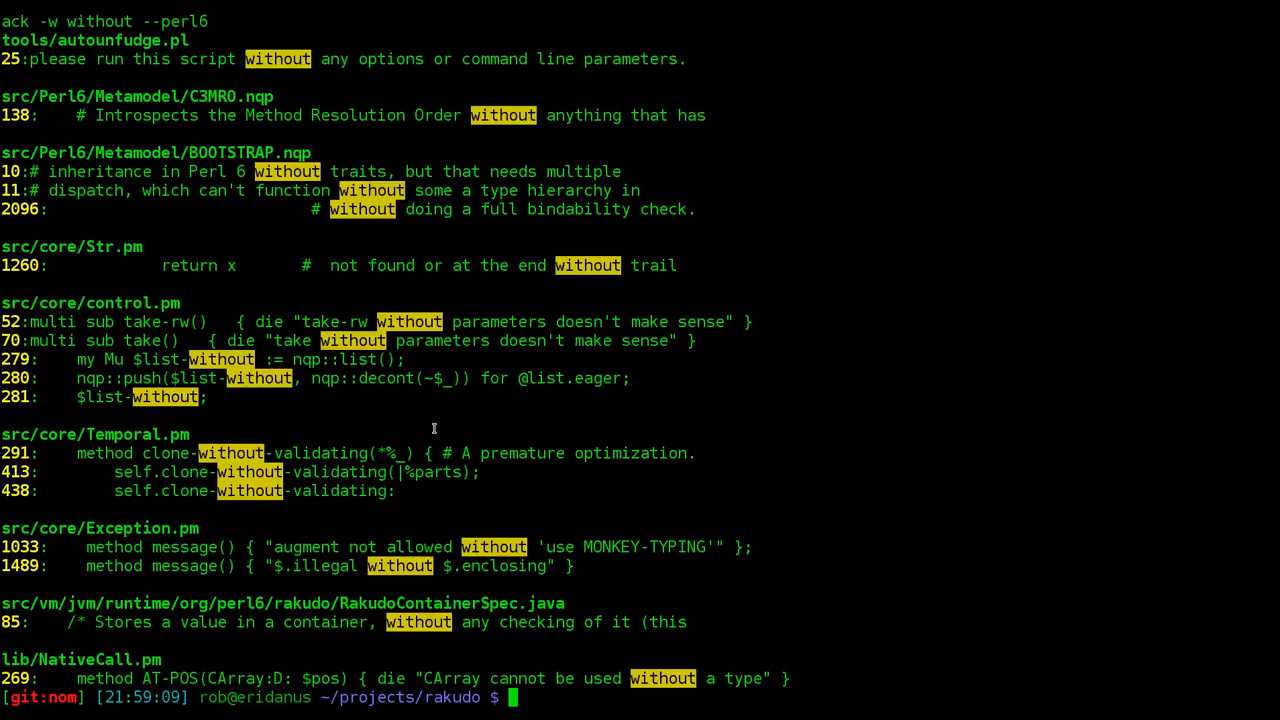
mouse_move(452, 340)
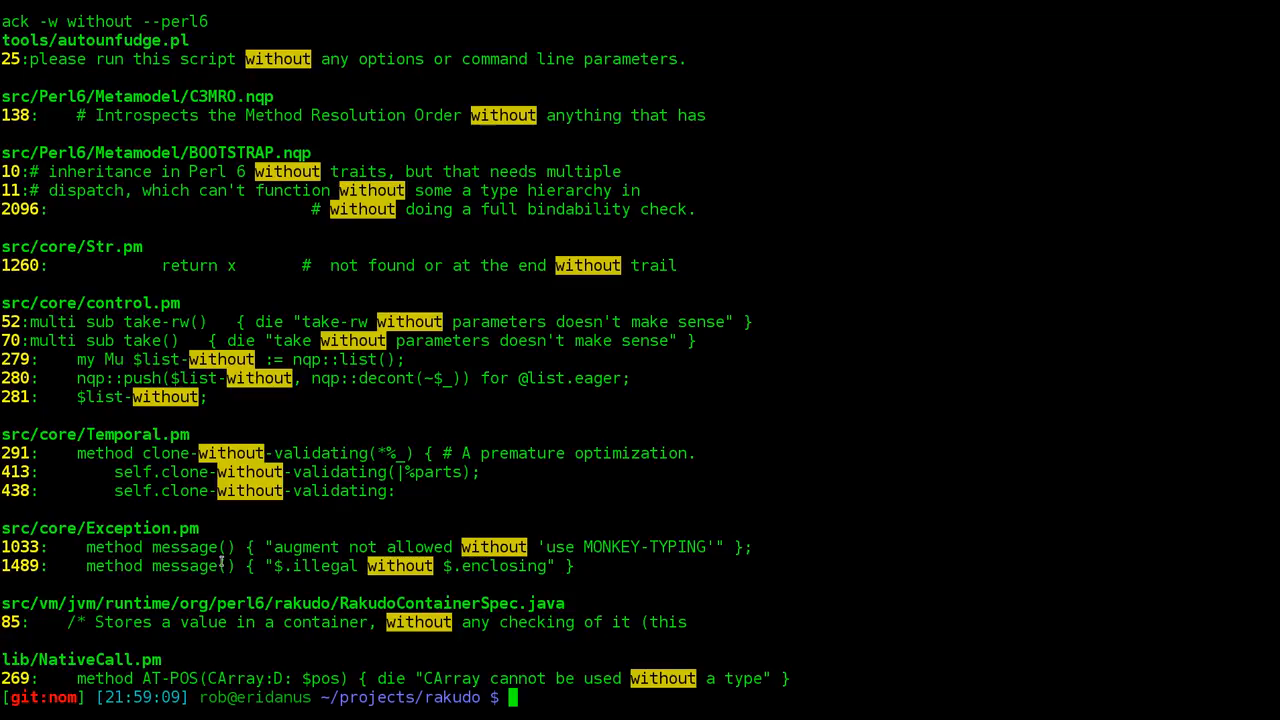
Edit src/core/Exception.pm at line 1489, the X::ControlFlow message.
text(vim)
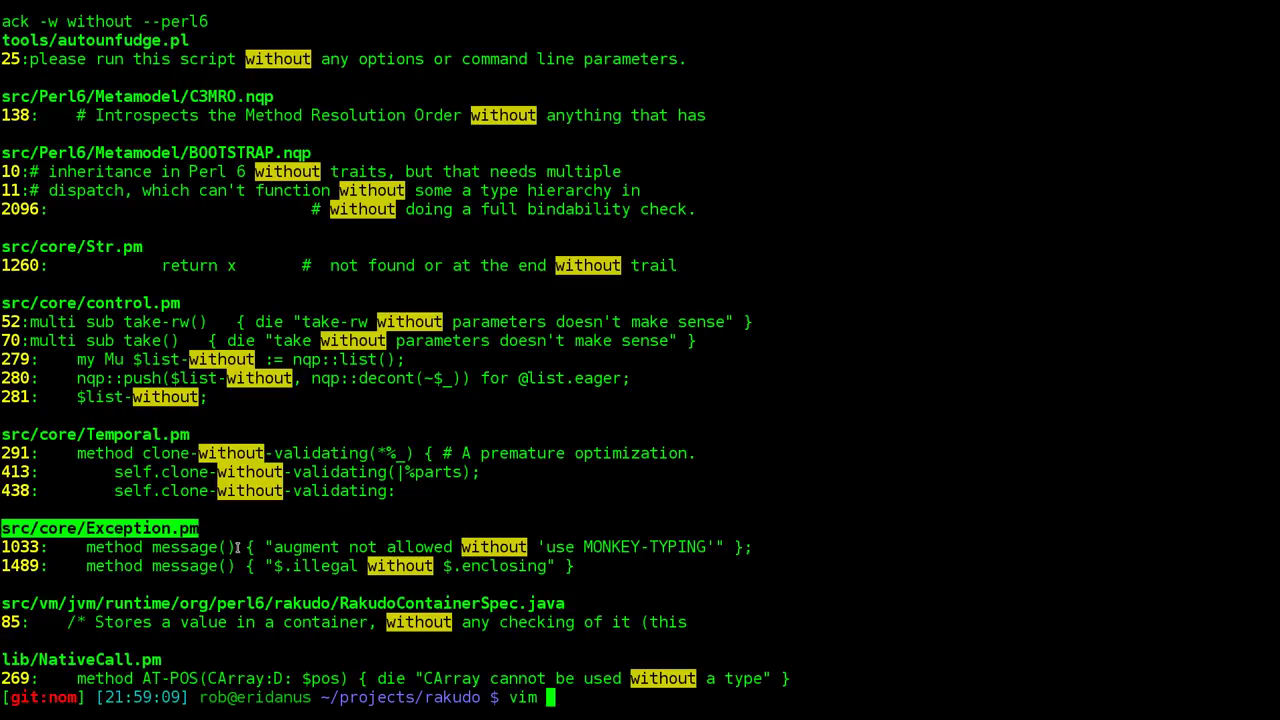
text(src/core/Exception.pm +1489)
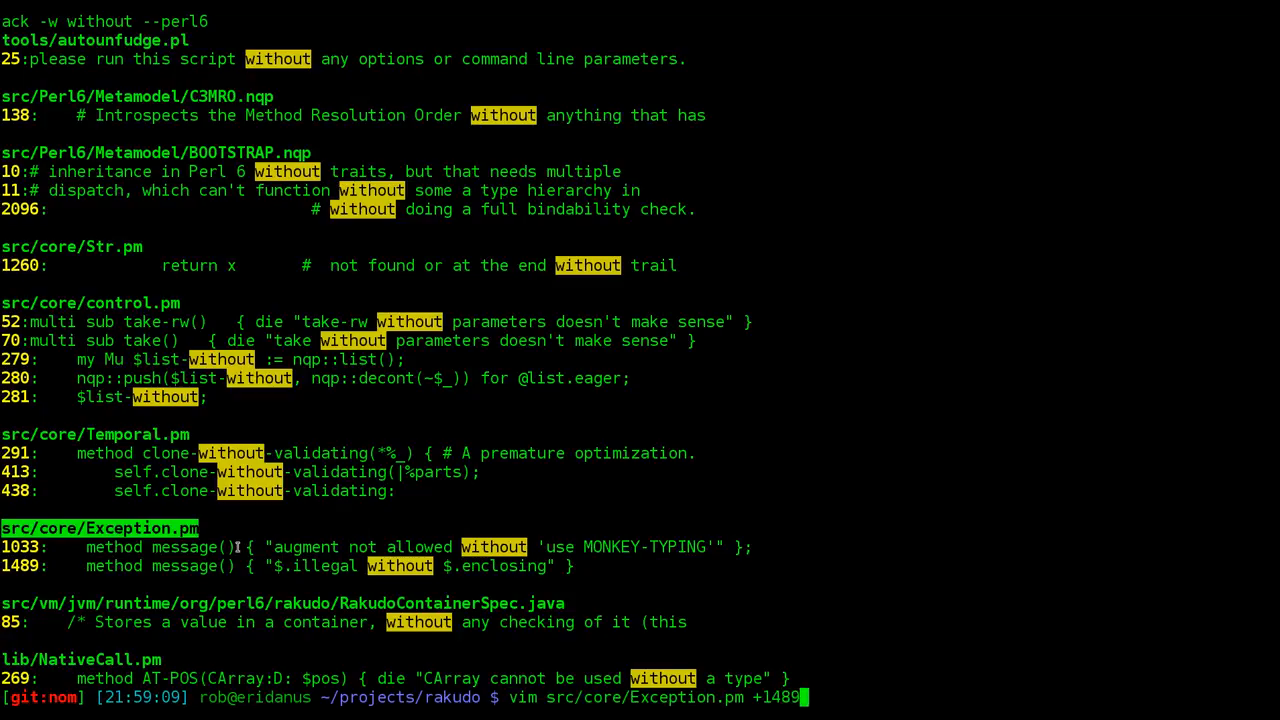
key(Return)
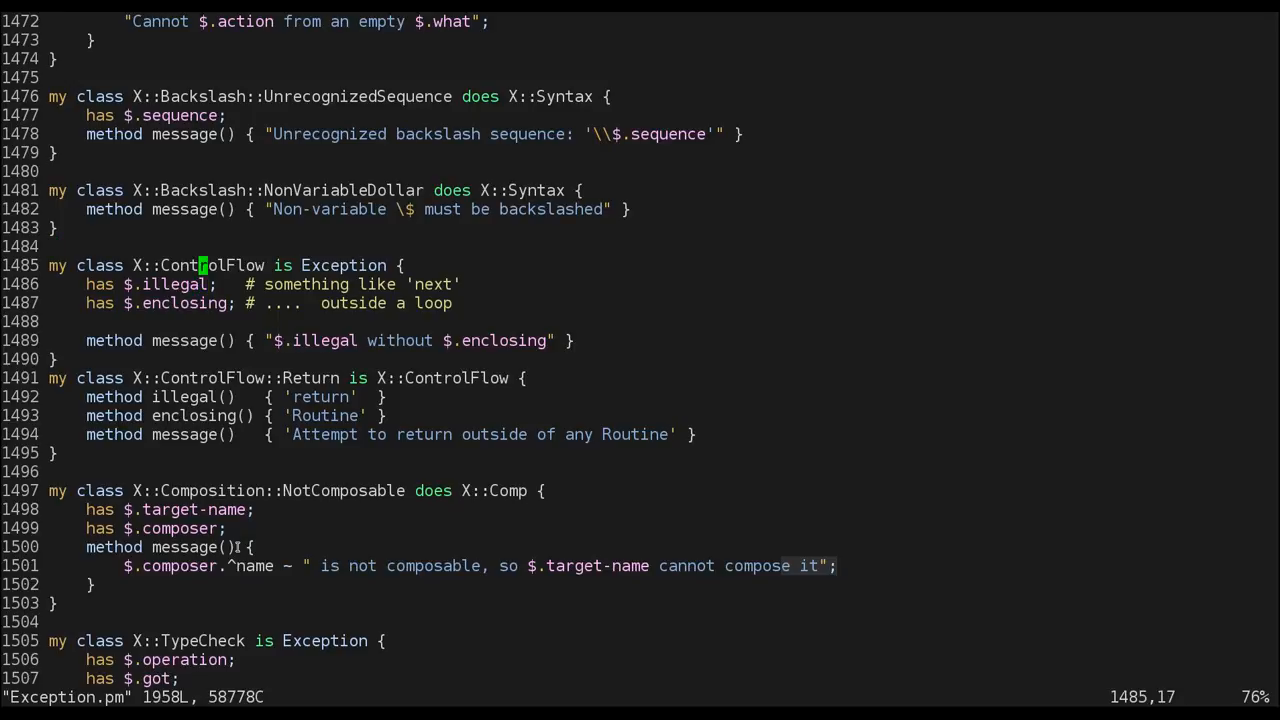
Suspend Vim, list every use of X::ControlFlow with ack, then resume the editor with fg.
key(ctrl+z)
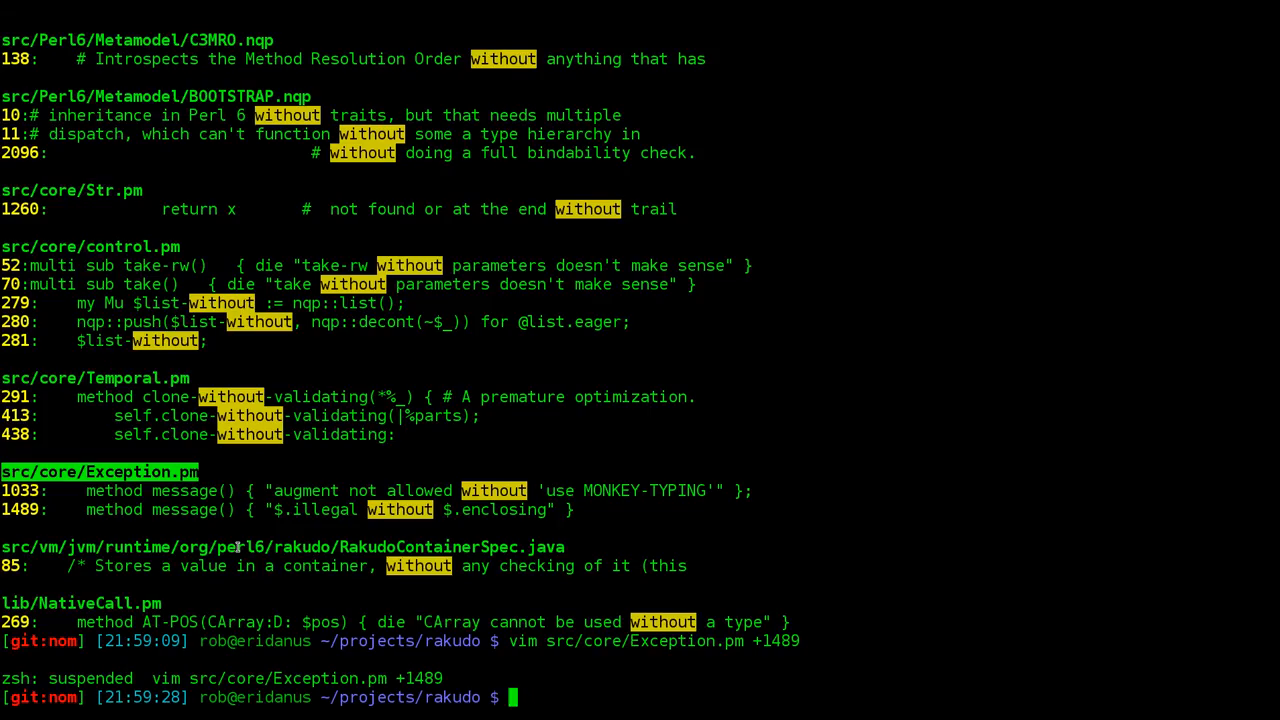
text(ack X::Control)
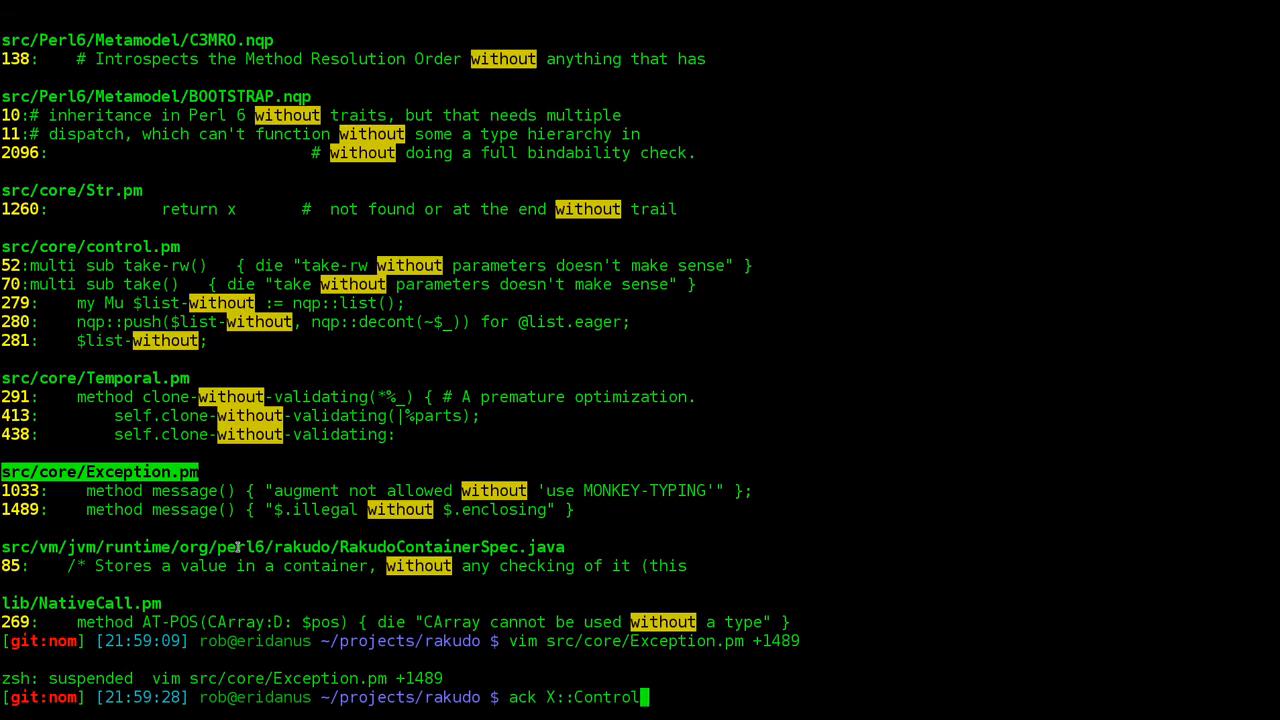
key(Return)
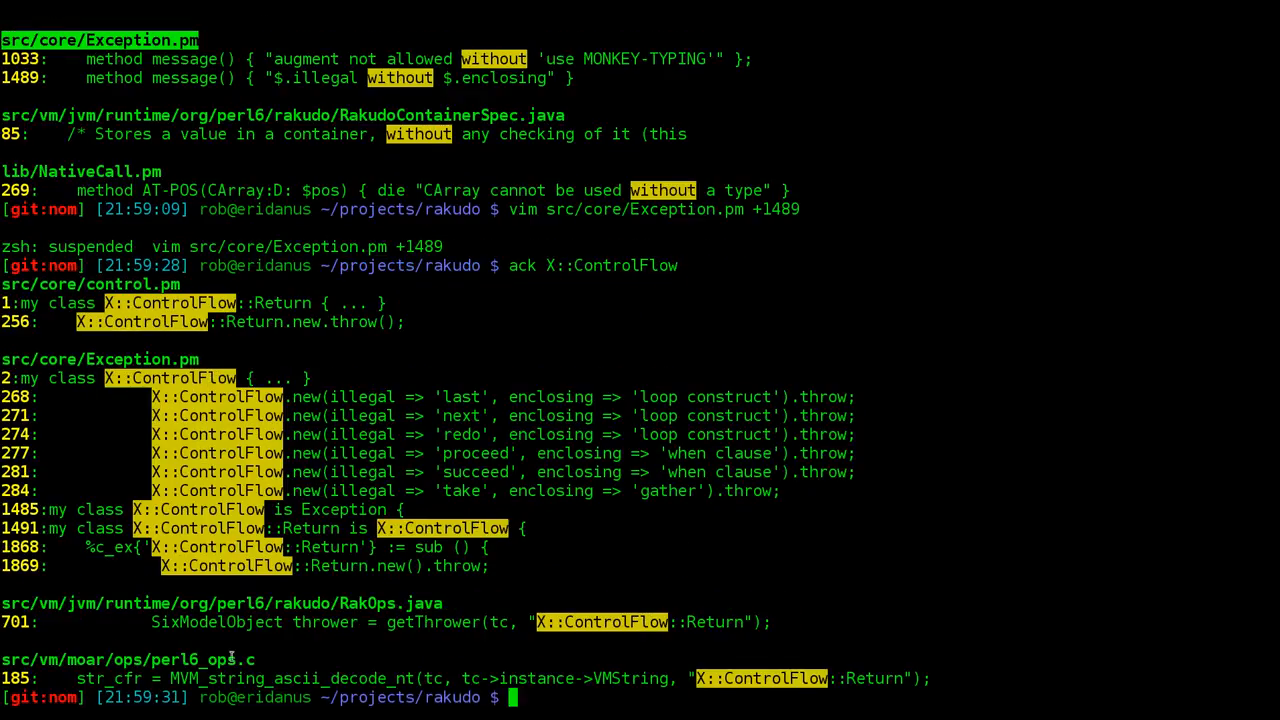
text(fg)
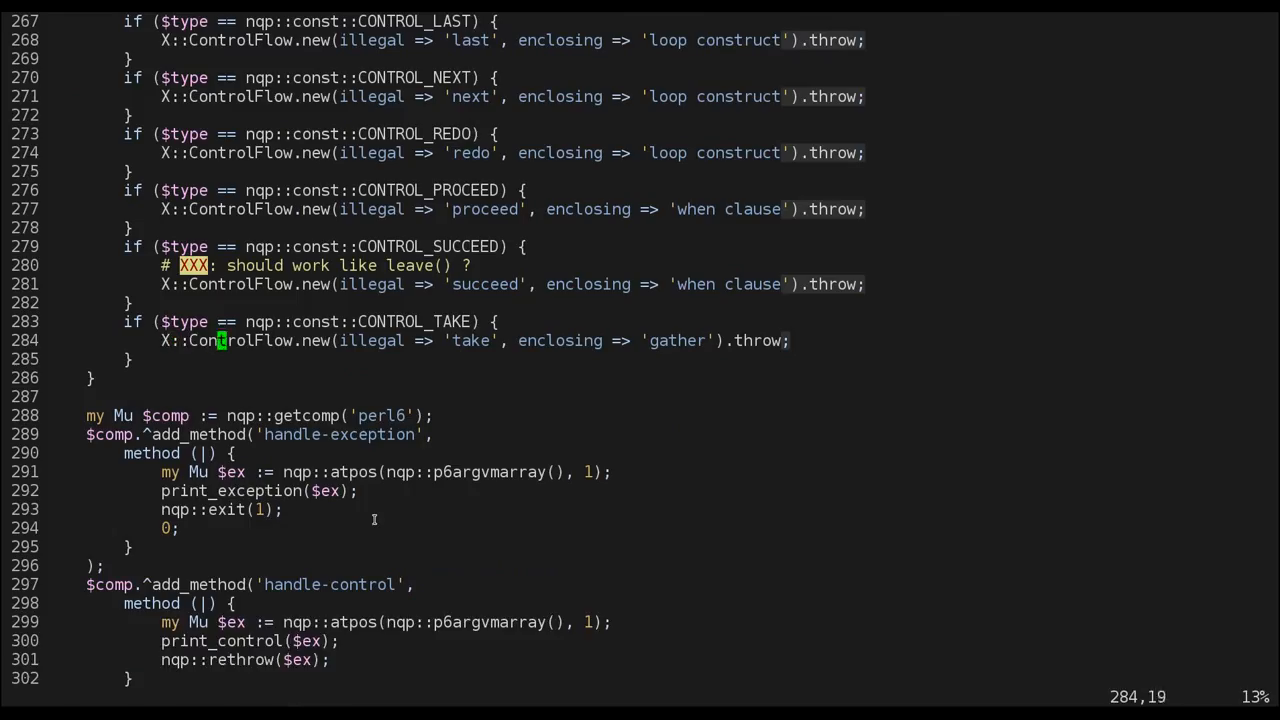
mouse_move(418, 340)
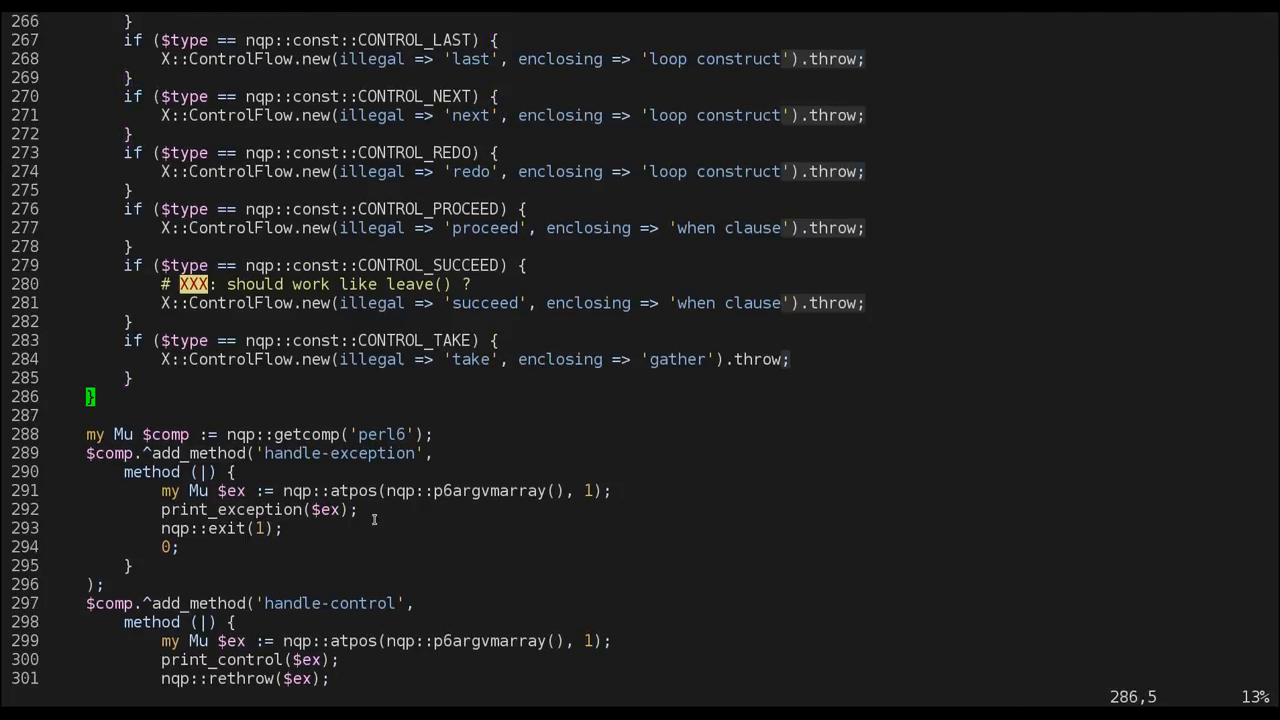
Inspect the enclosing argument of the CONTROL_TAKE error in control.pm.
click(528, 360)
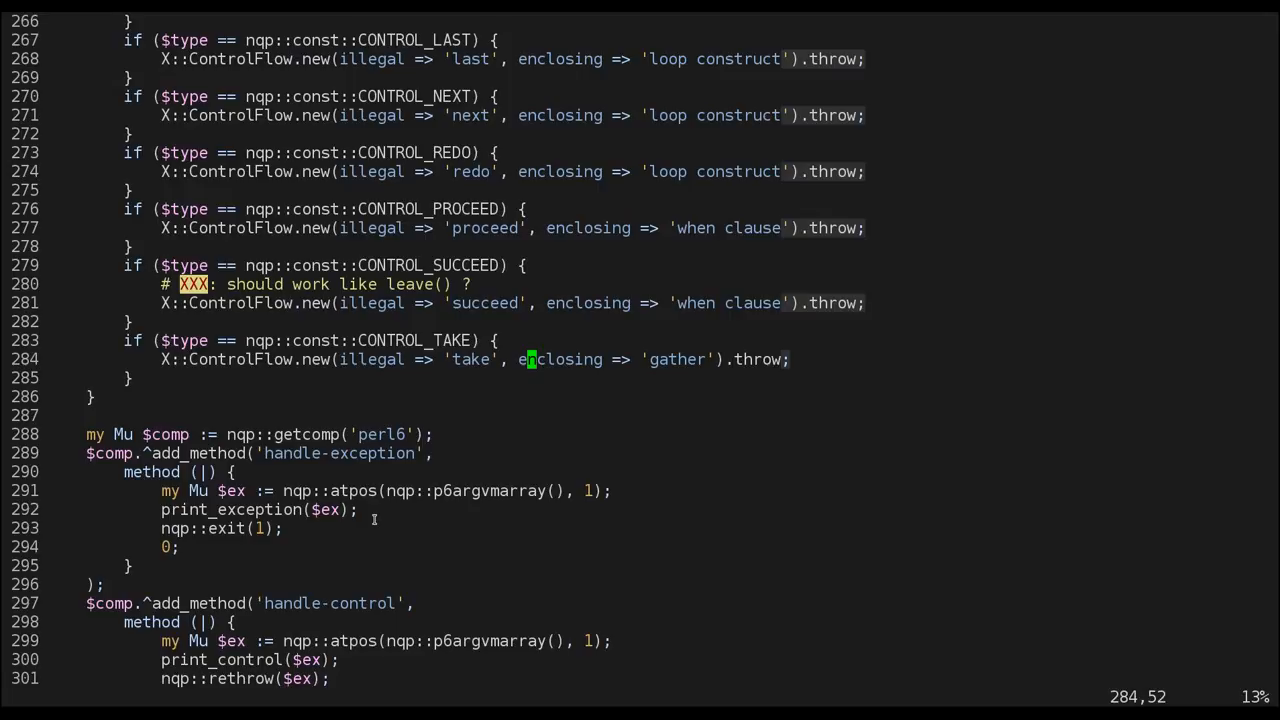
mouse_move(766, 360)
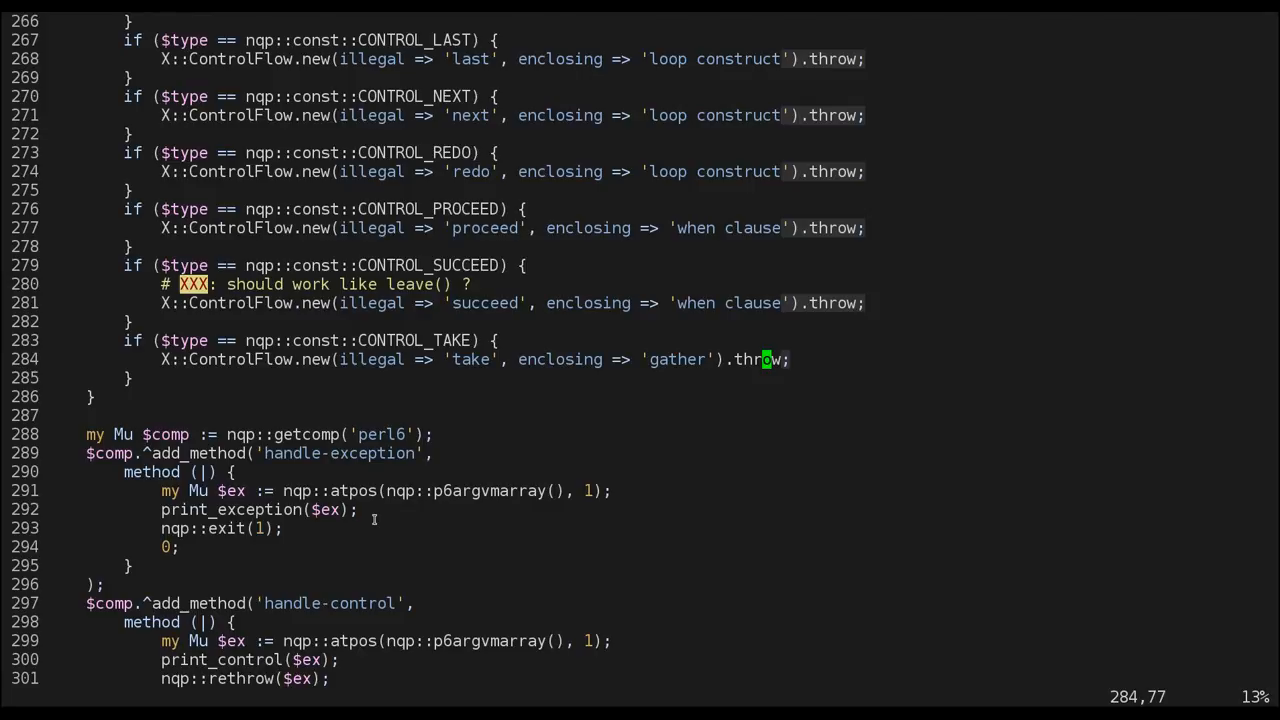
scroll(up, 3)
text(ack handle-control)
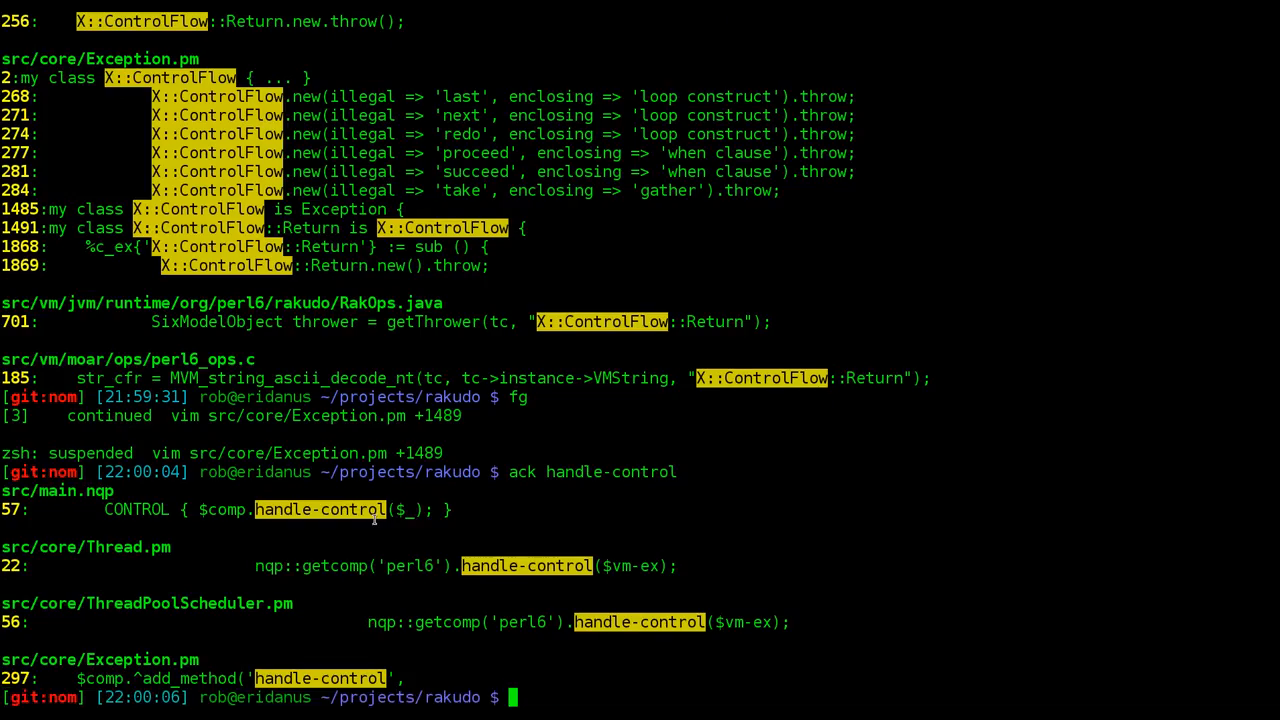
View src/core/Thread.pm's CONTROL block calling handle-control, then return to Exception.pm.
text(vim src/core/)
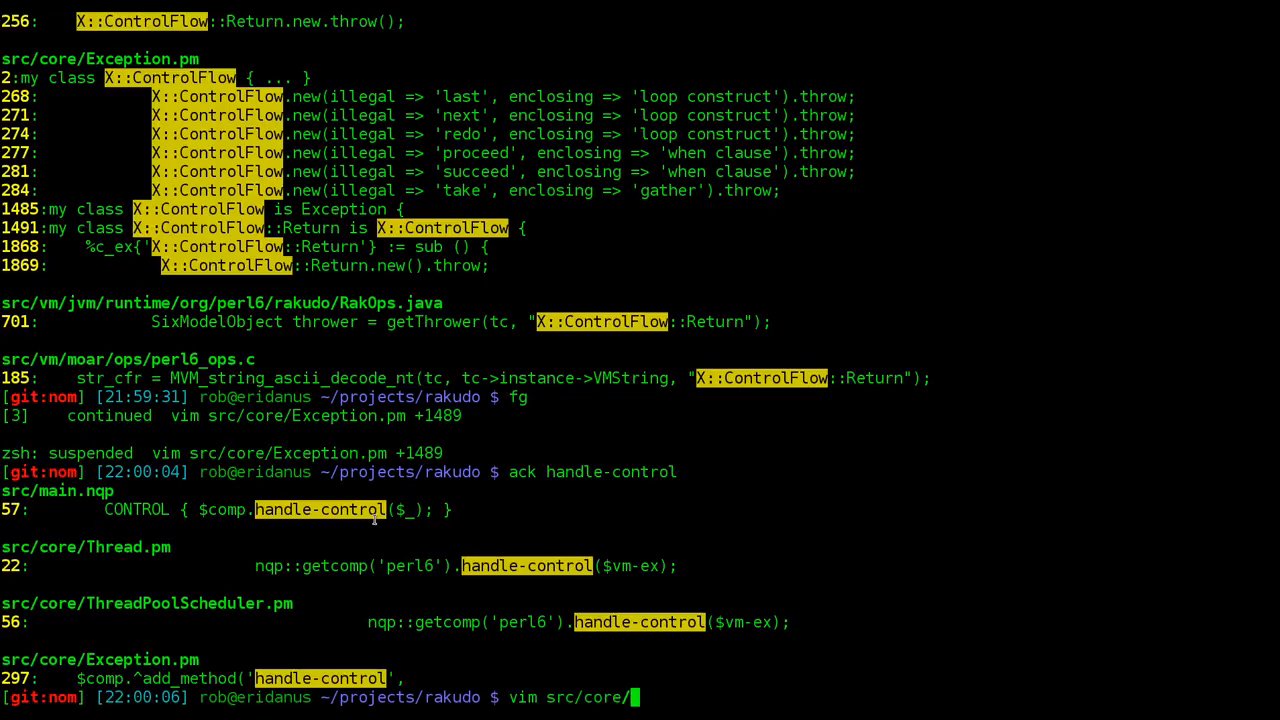
text(Thread.pm)
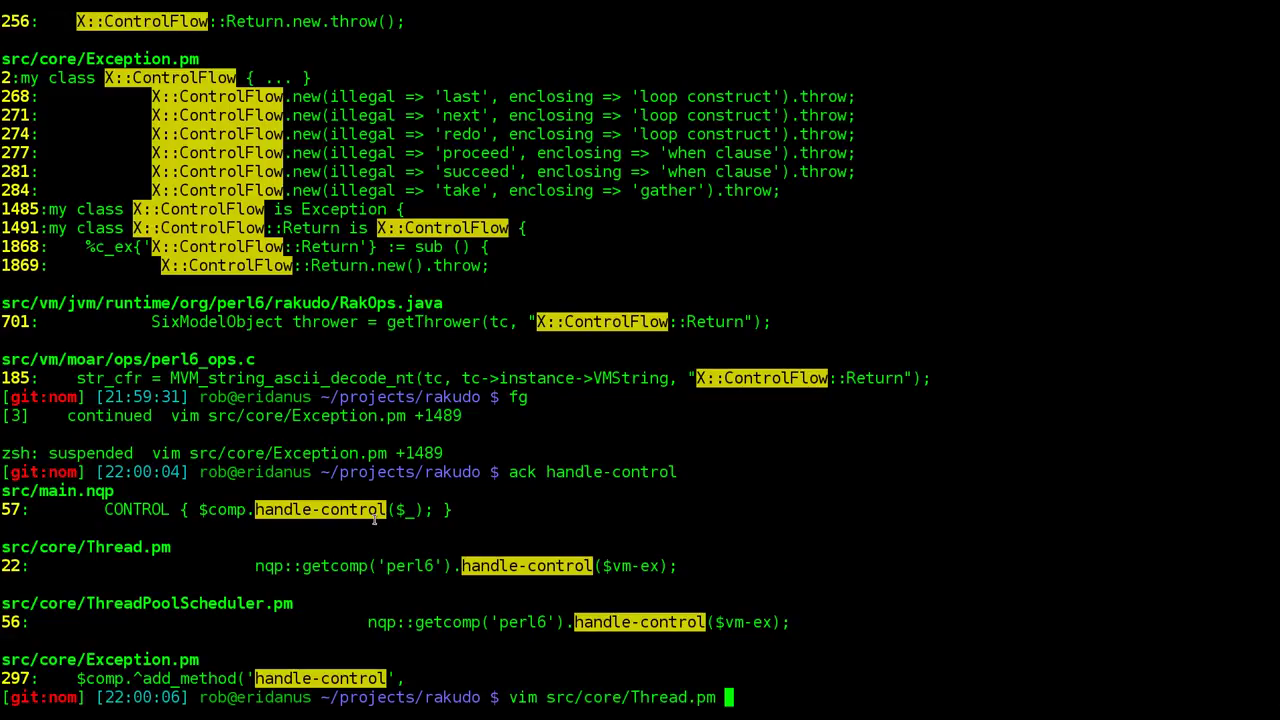
key(Return)
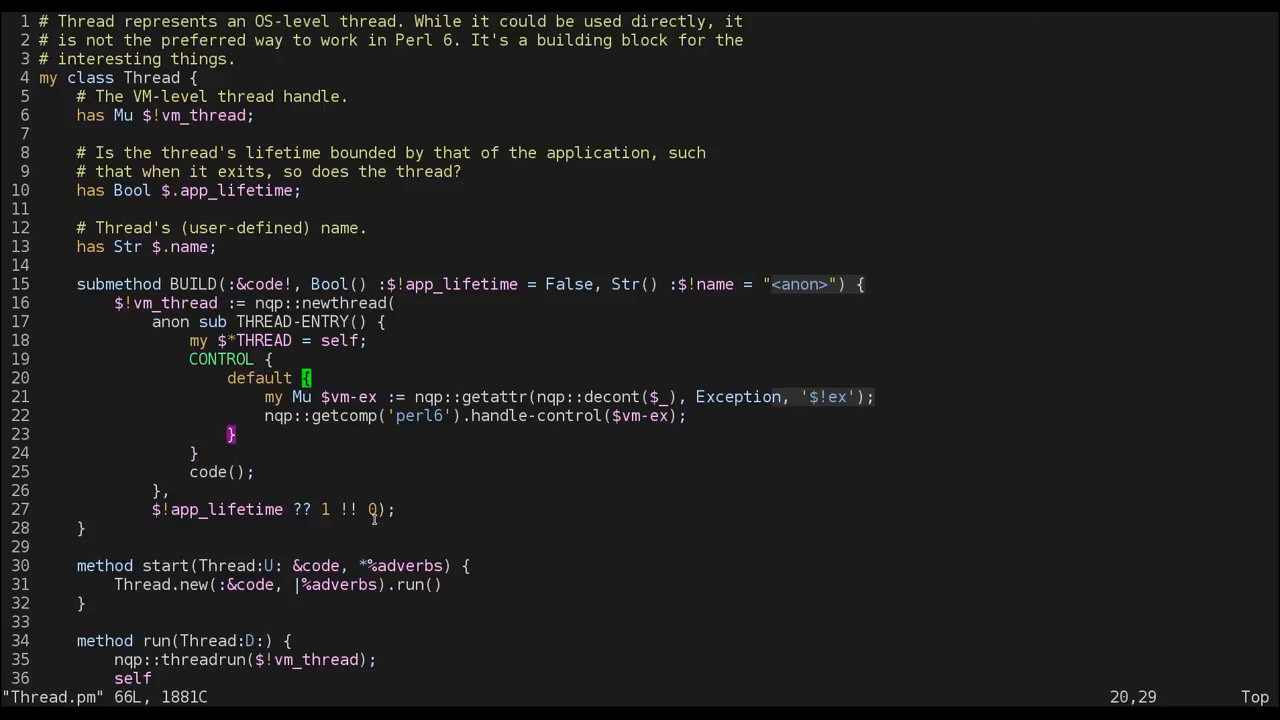
key(V)
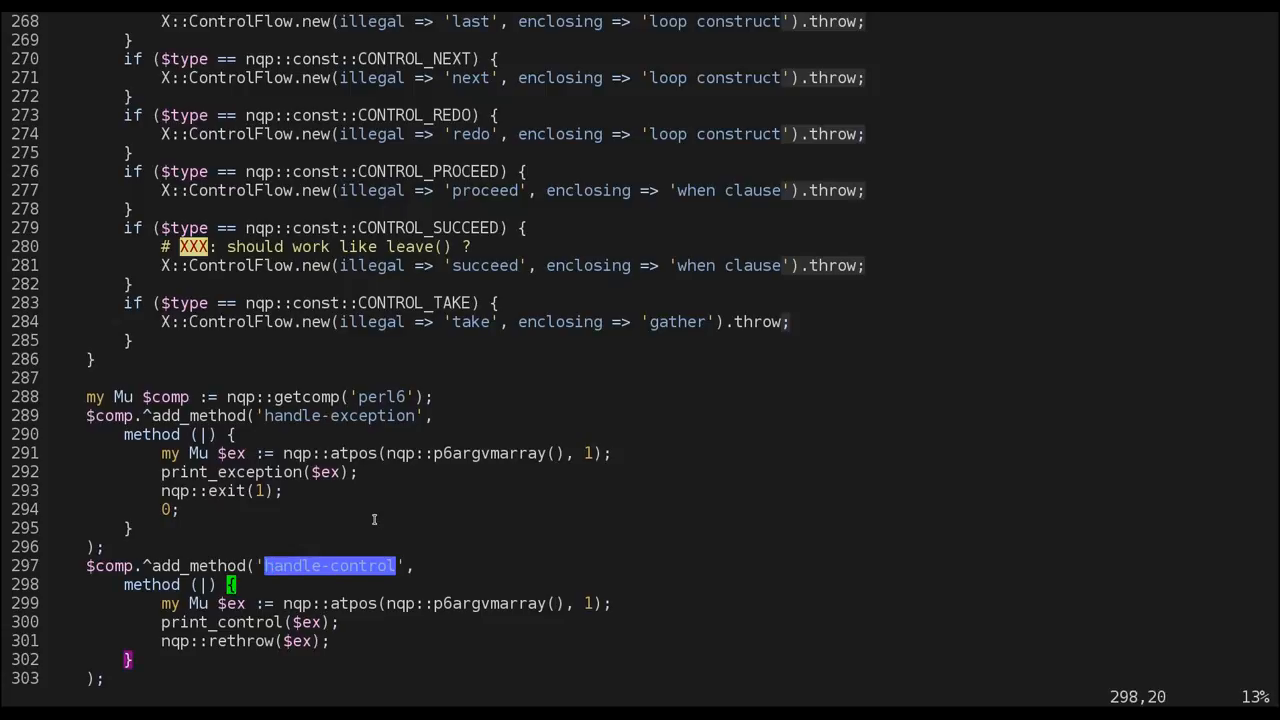
Select the exception-fetching line in handle-control and scroll up to the CONTROL_TAKE branch.
key(V)
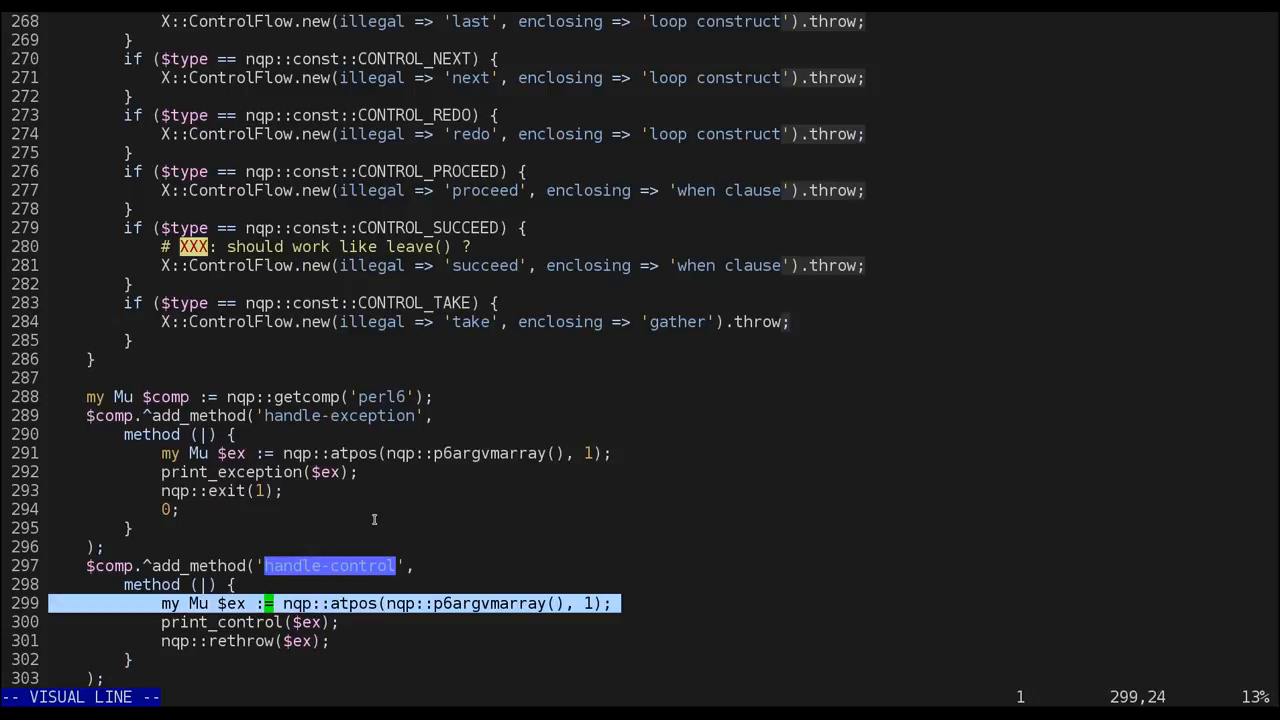
scroll(up, 3)
text($ex2)
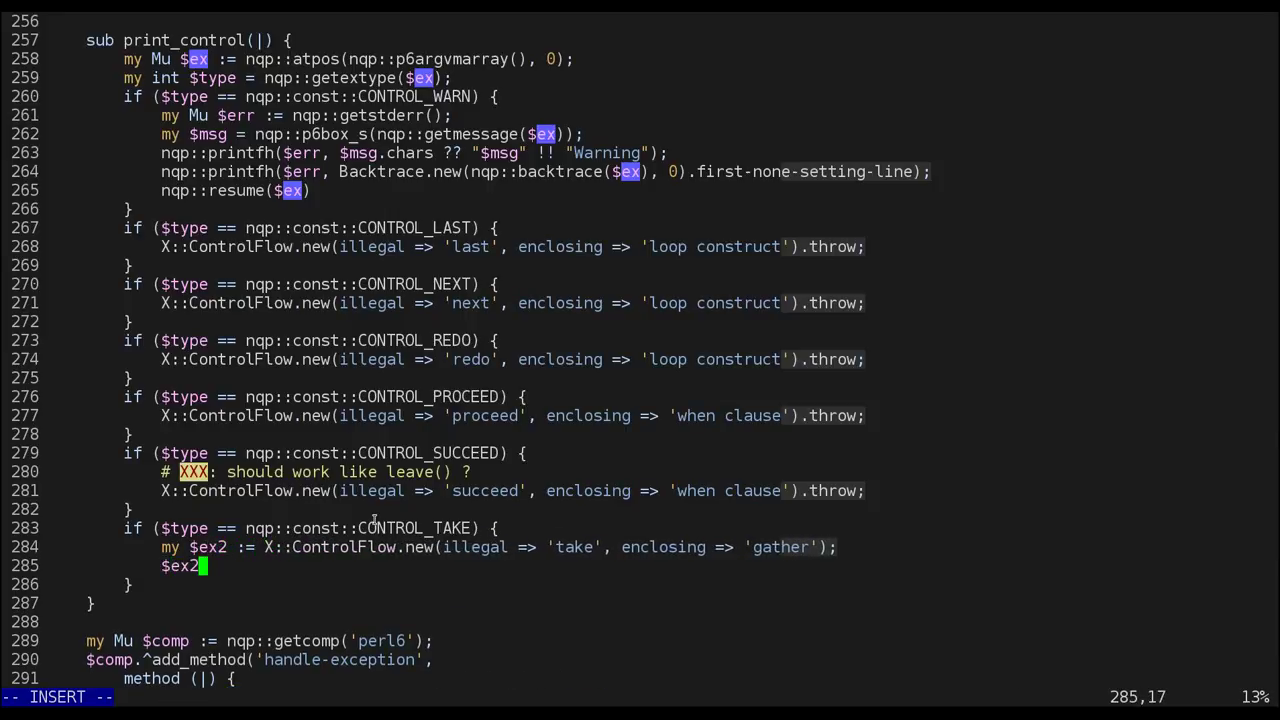
Insert nqp::bindattr(nqp::decont($ex2), Exception, '$!bt', Backtrace.new); above $ex2.throw.
key(f)
text(.throw;)
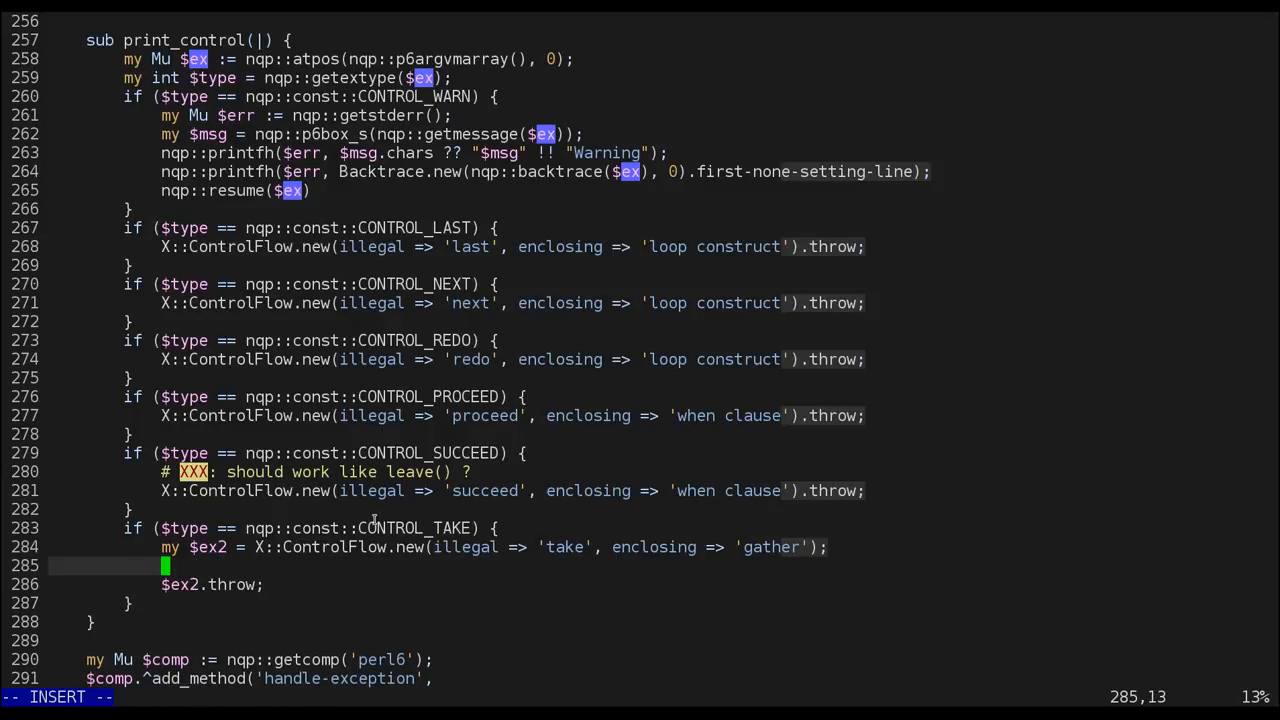
text(nqp::binda)
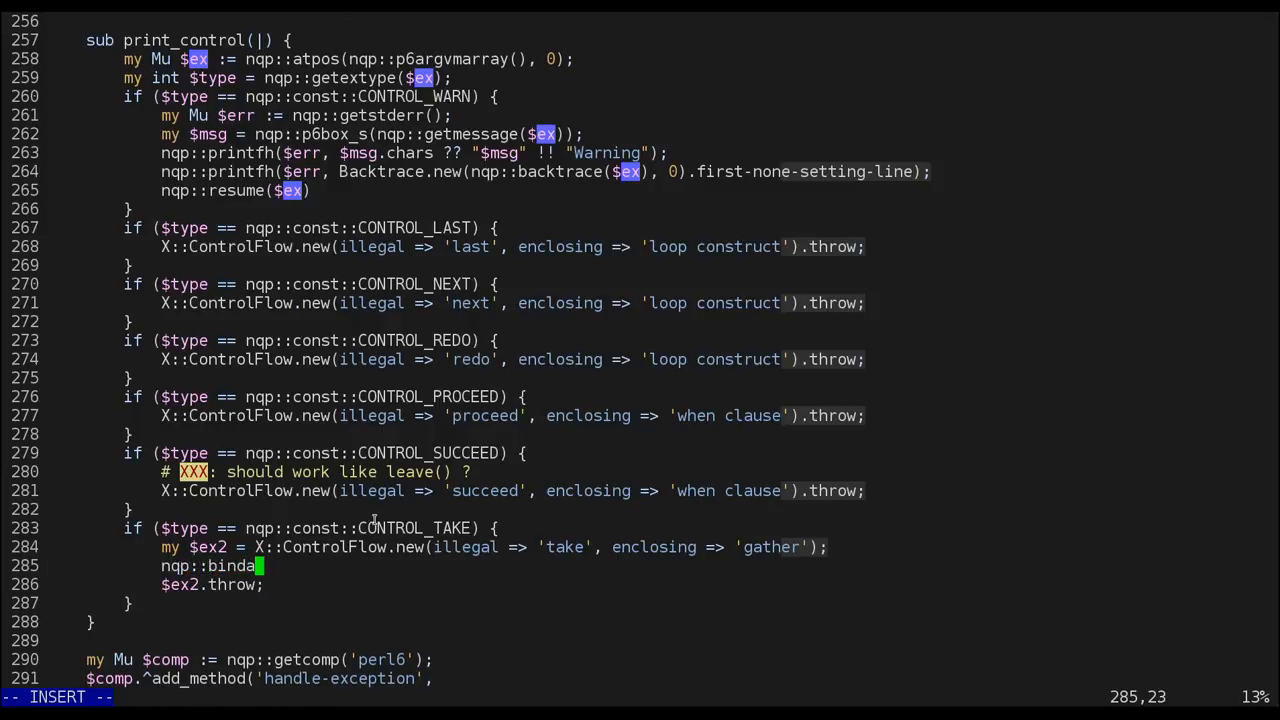
text(ttr()
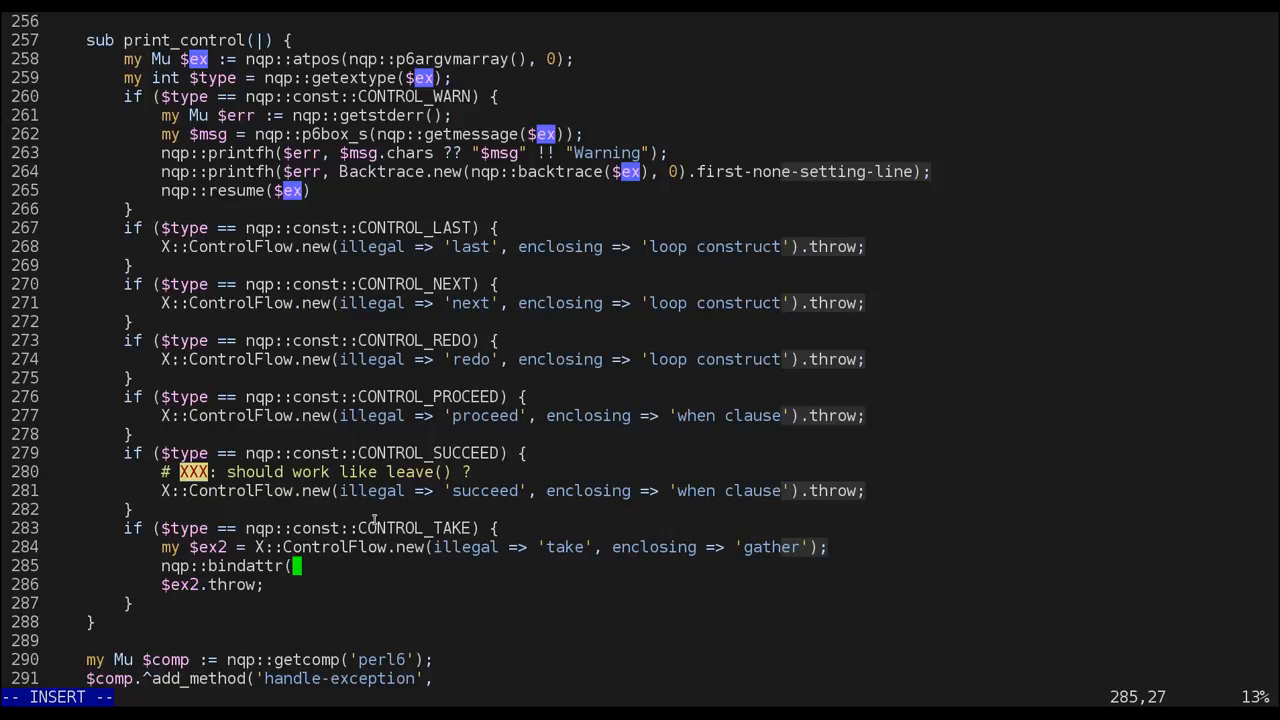
text(nqp::decont()
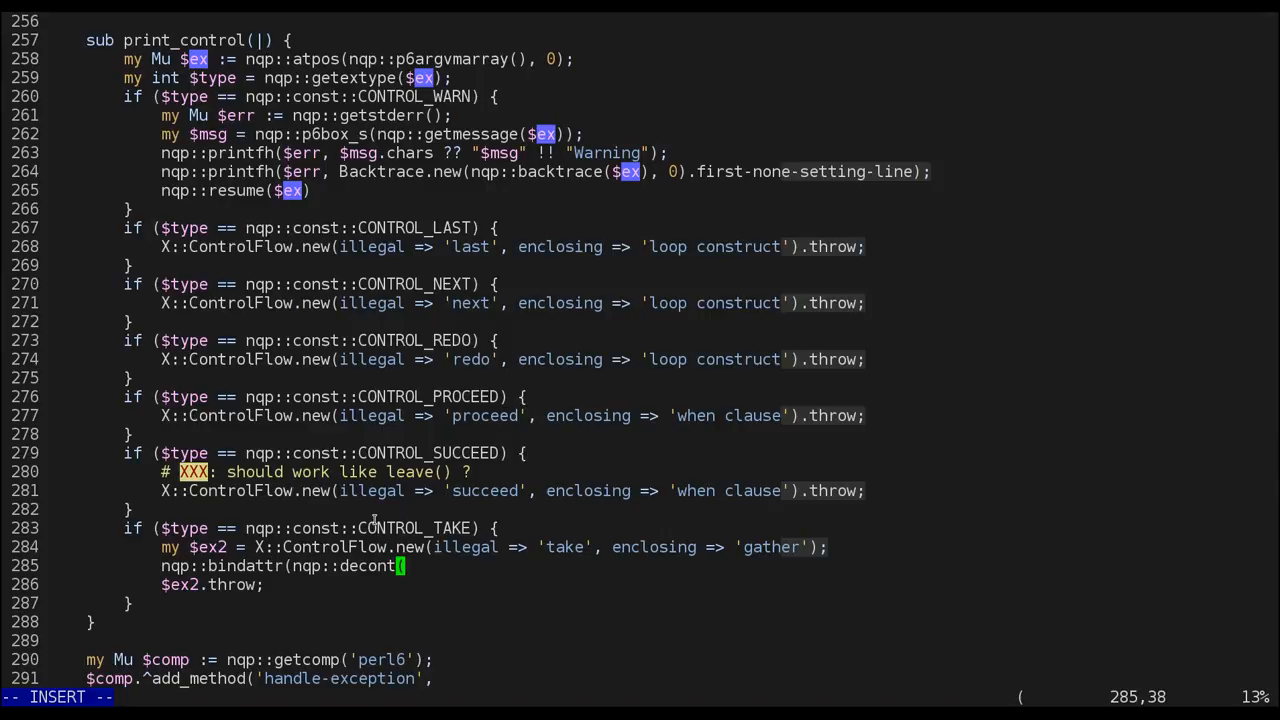
text($ex2)
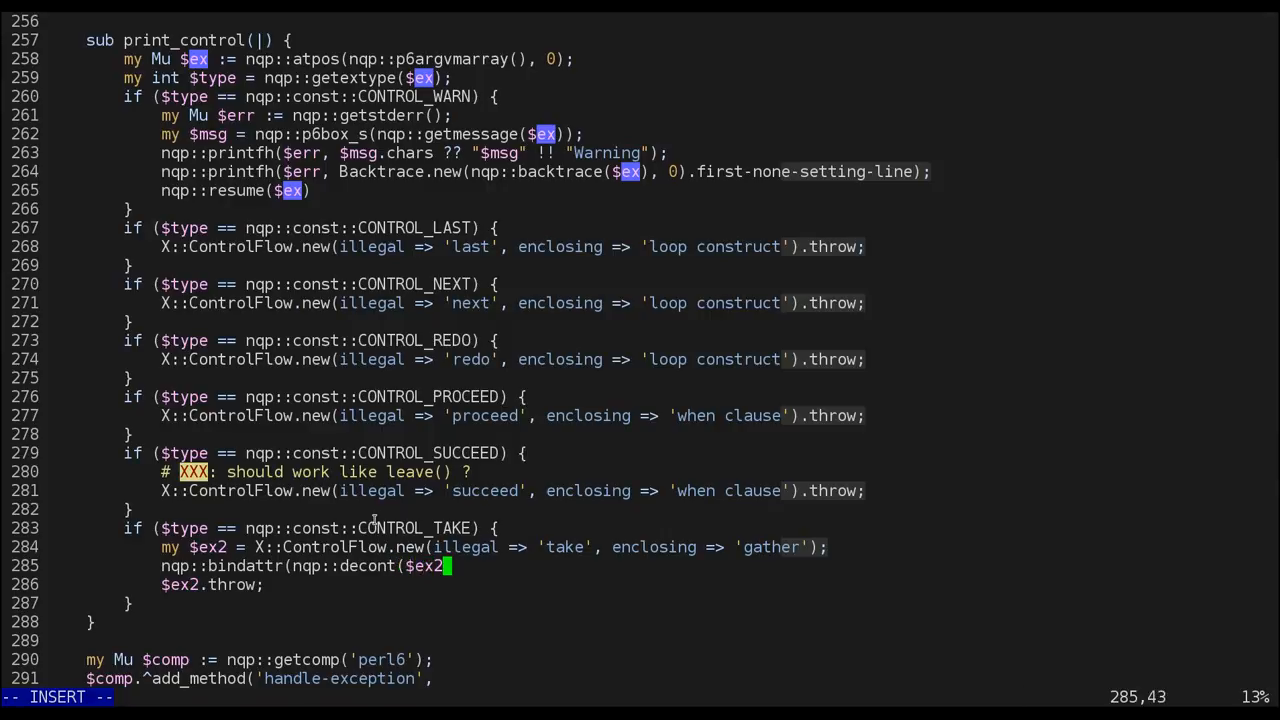
key(right)
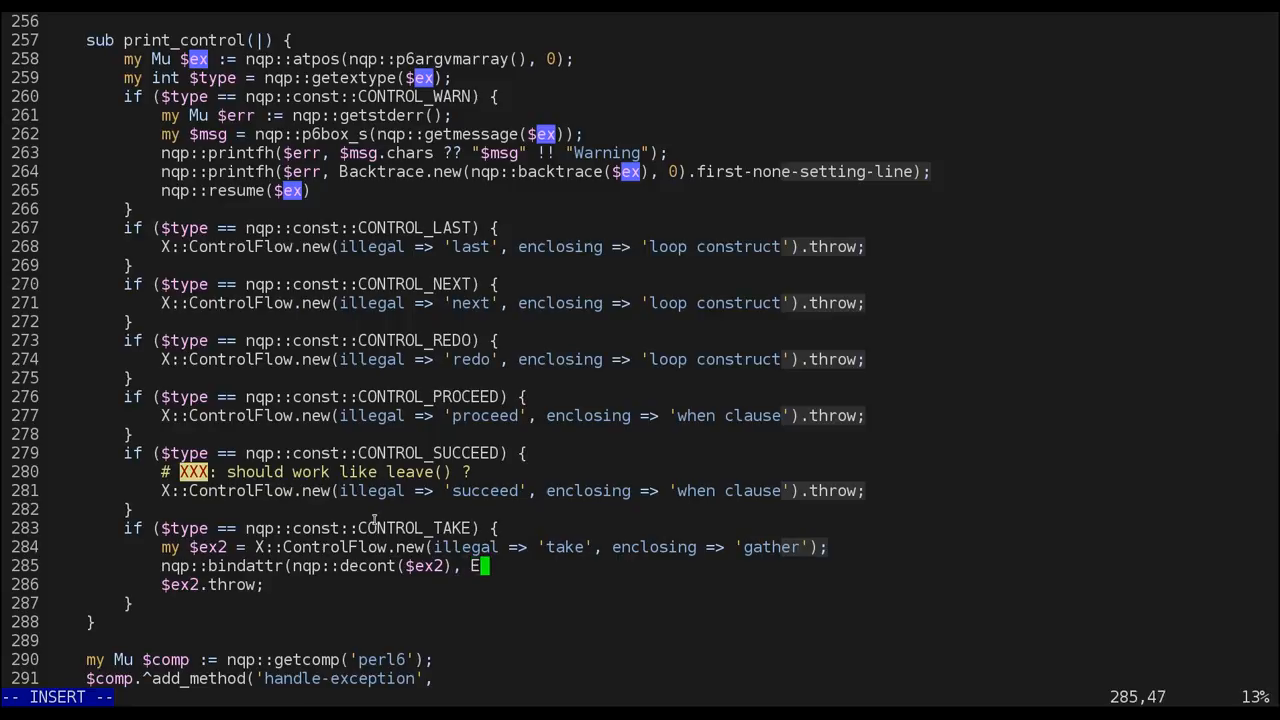
text(xception, '$!bt',)
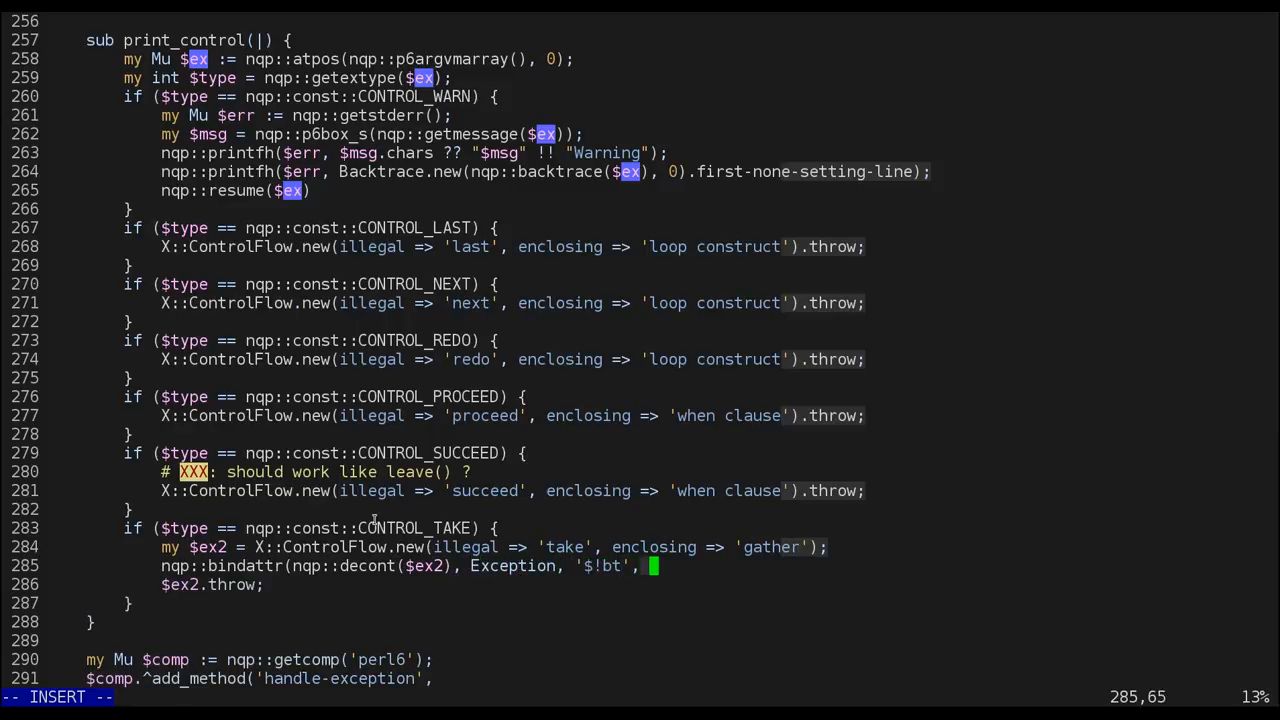
text(Backtrace.n)
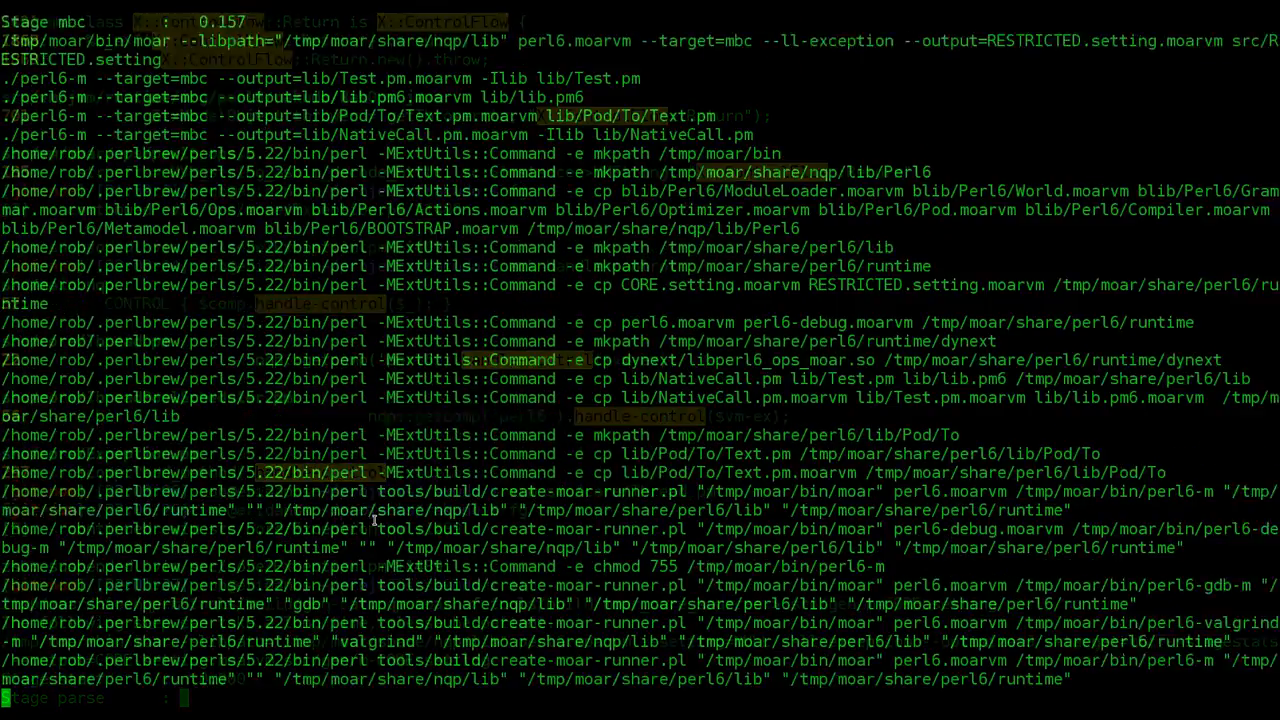
Run ./perl6-m test.p6, which now reports 'take without gather' at test.p6:1.
scroll(down, 3)
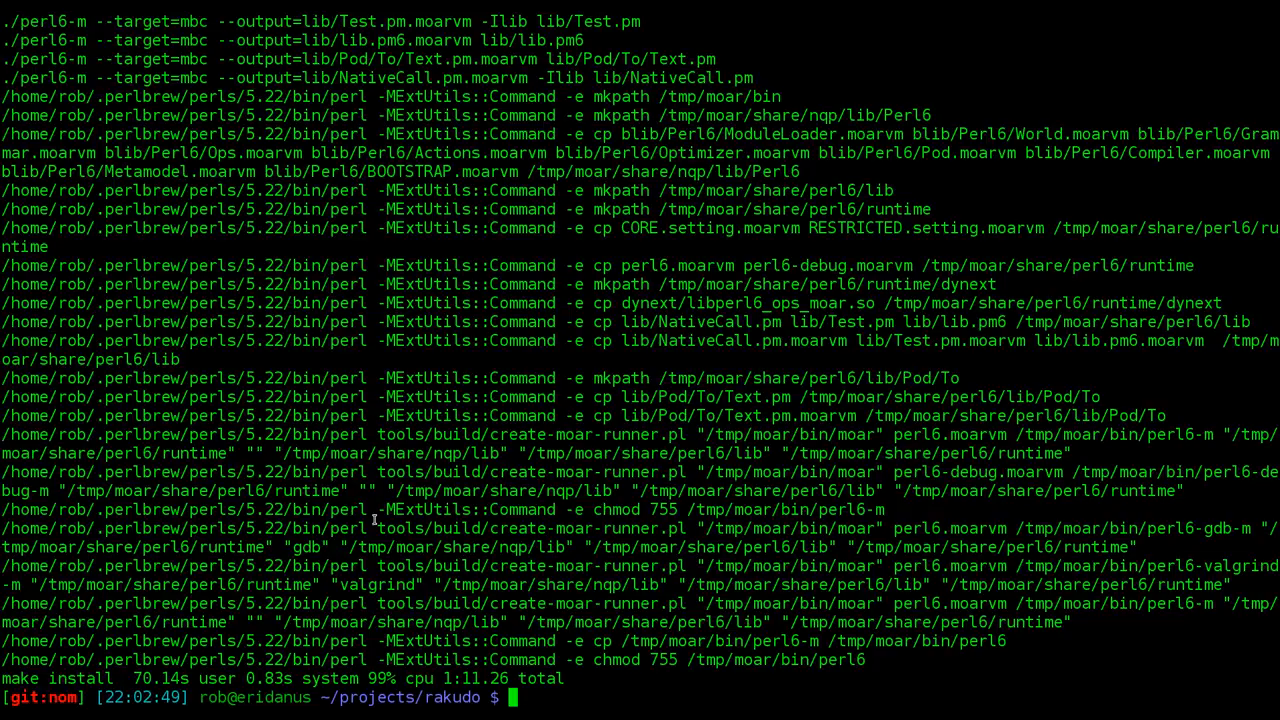
text(./perl6-m test.p6)
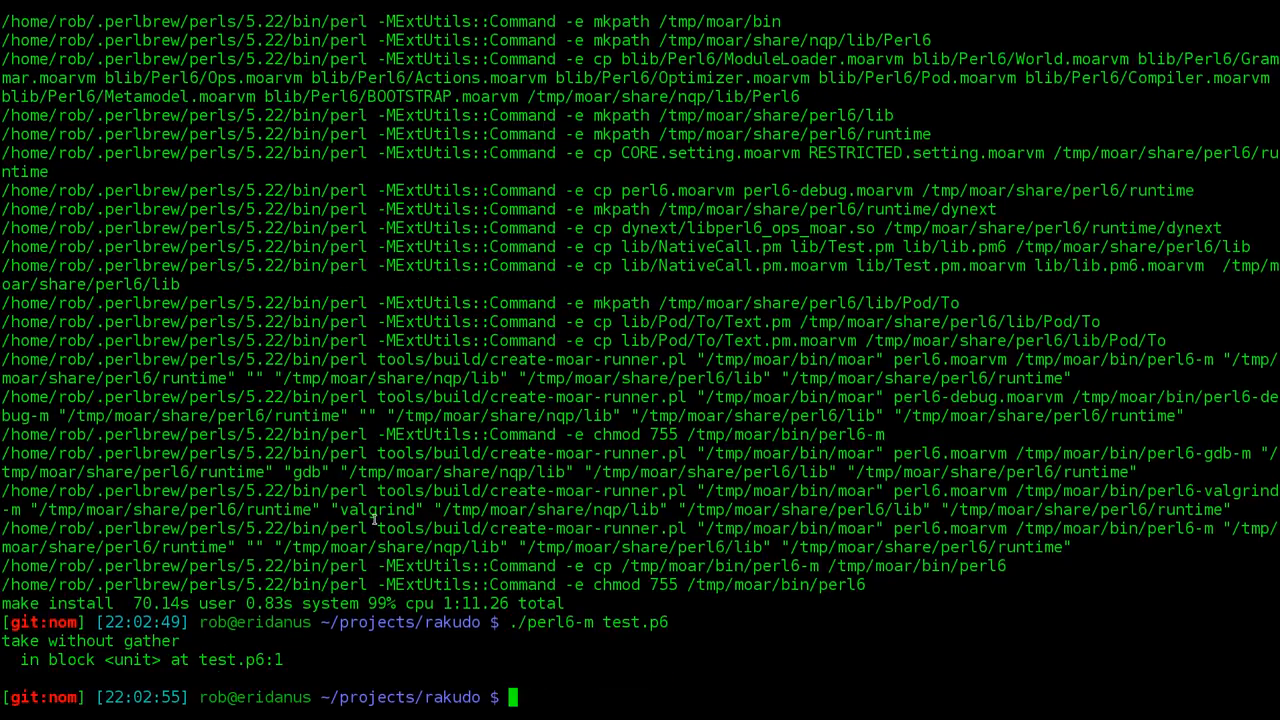
text(f)
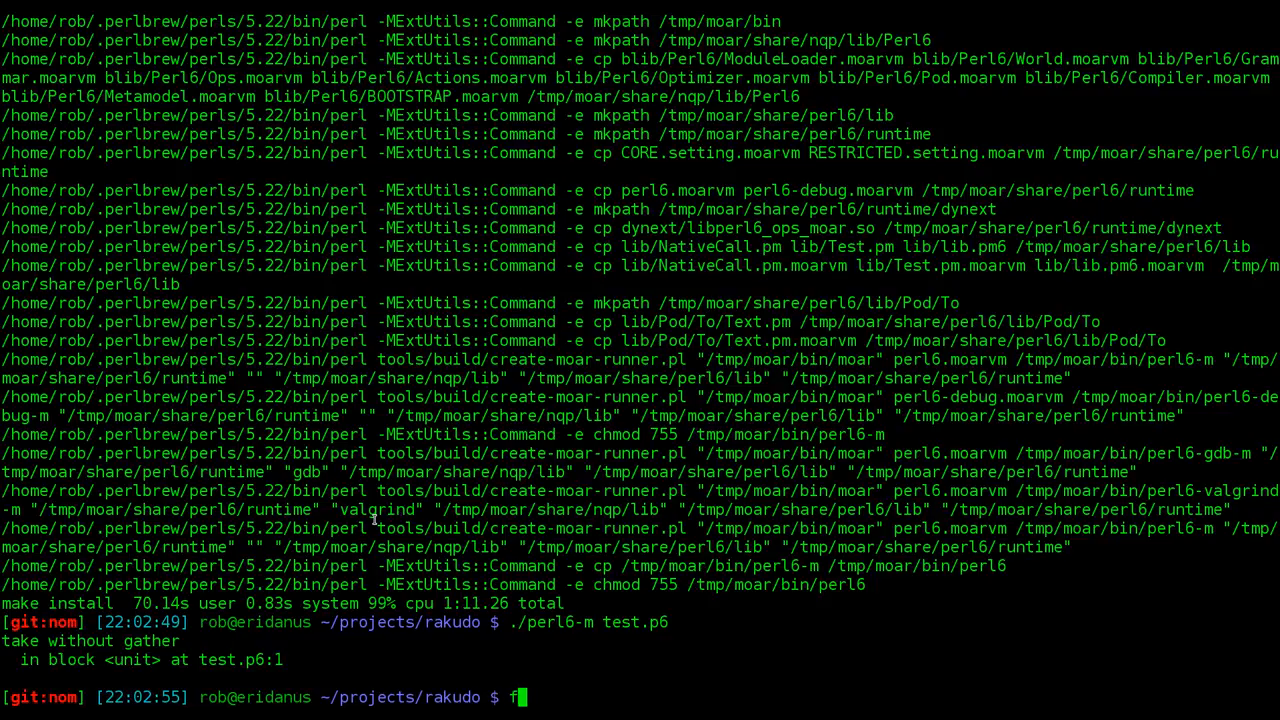